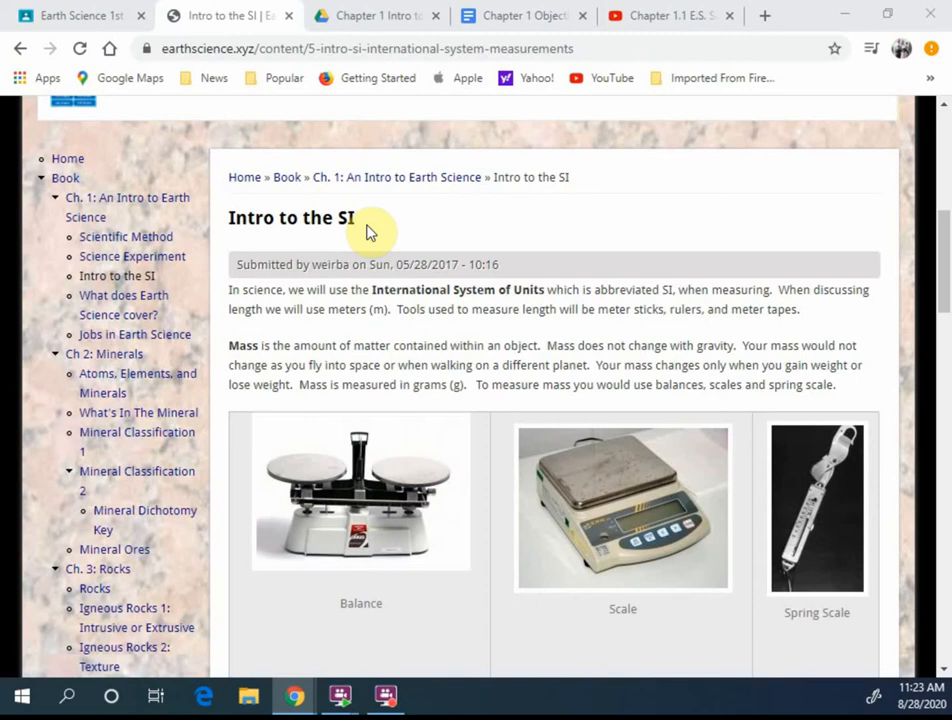
mouse_move(100, 290)
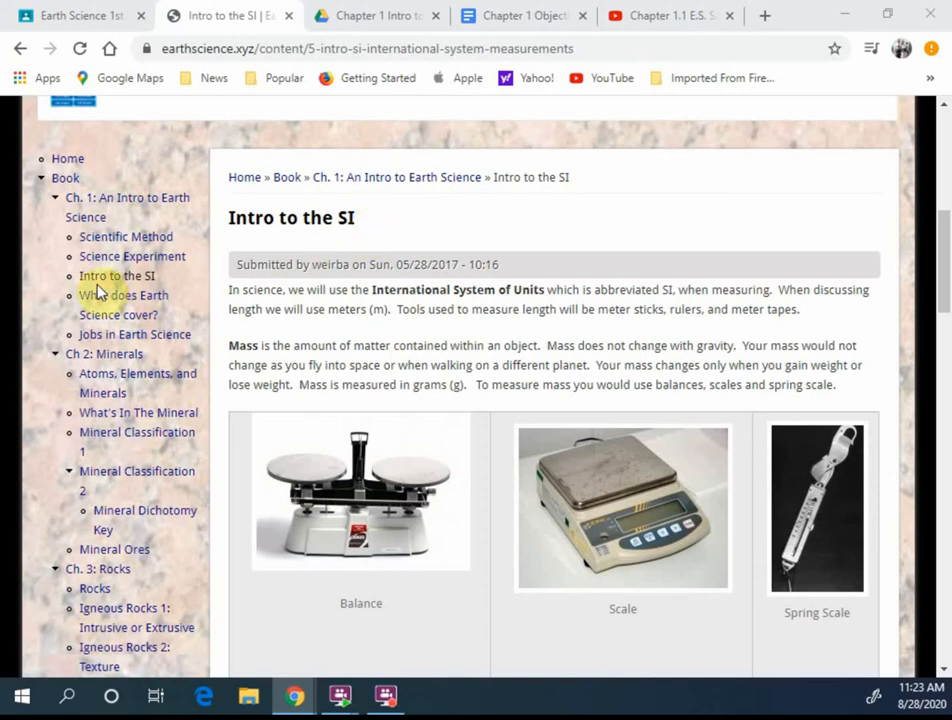
mouse_move(116, 281)
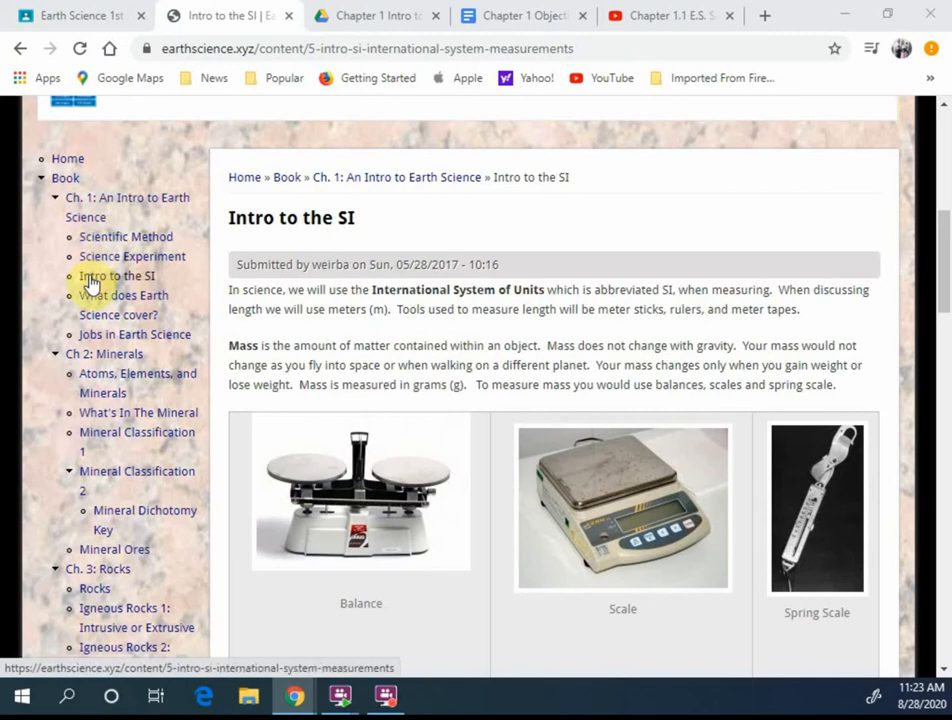
mouse_move(143, 290)
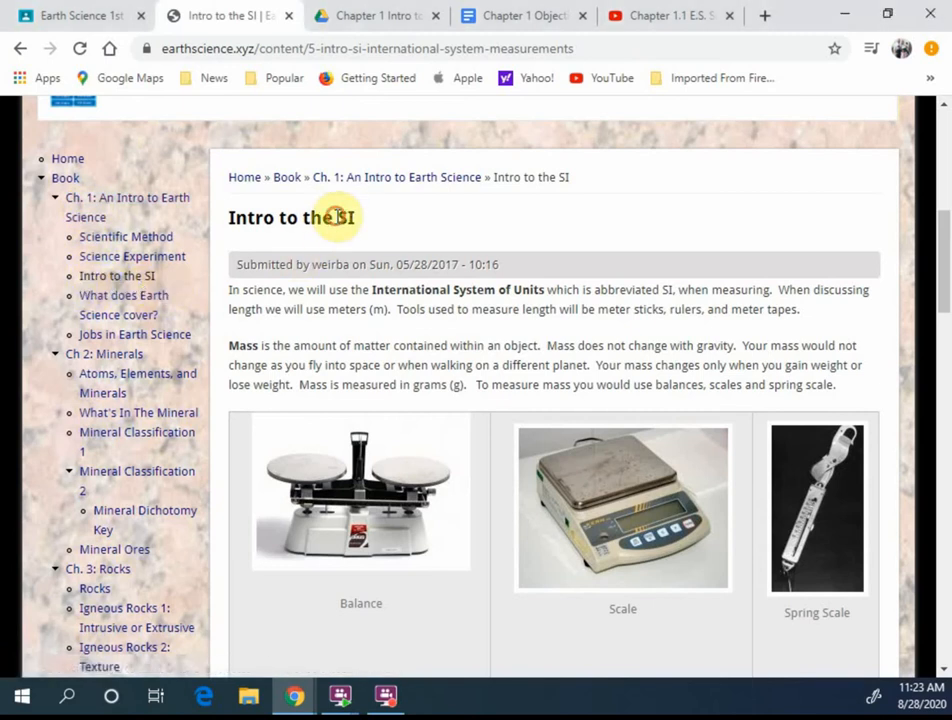
Highlight words in the opening SI text, including the abbreviation SI.
double_click(347, 217)
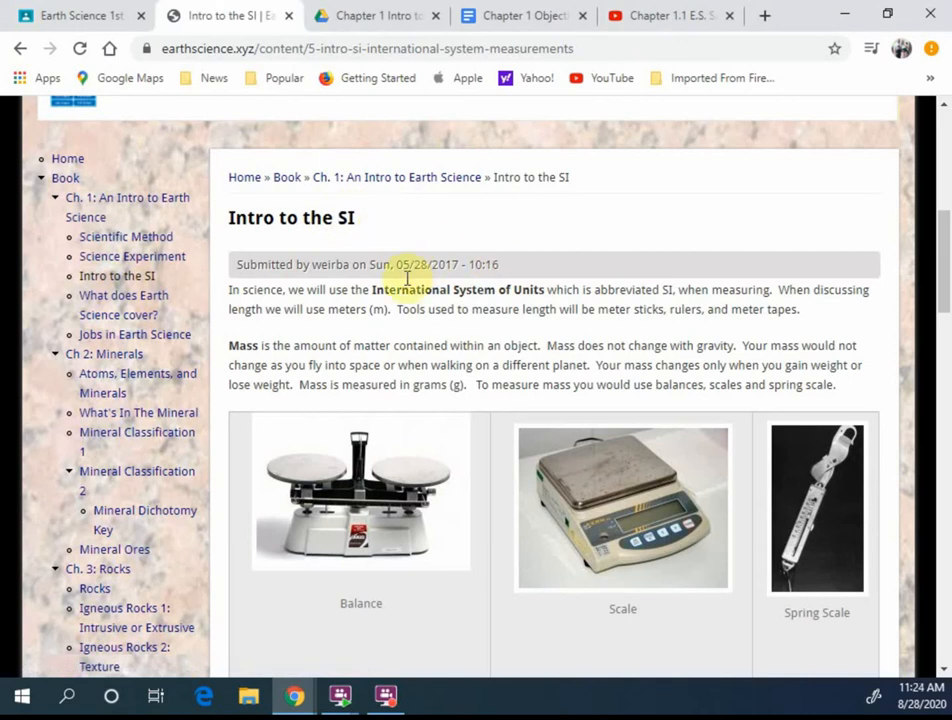
mouse_move(383, 305)
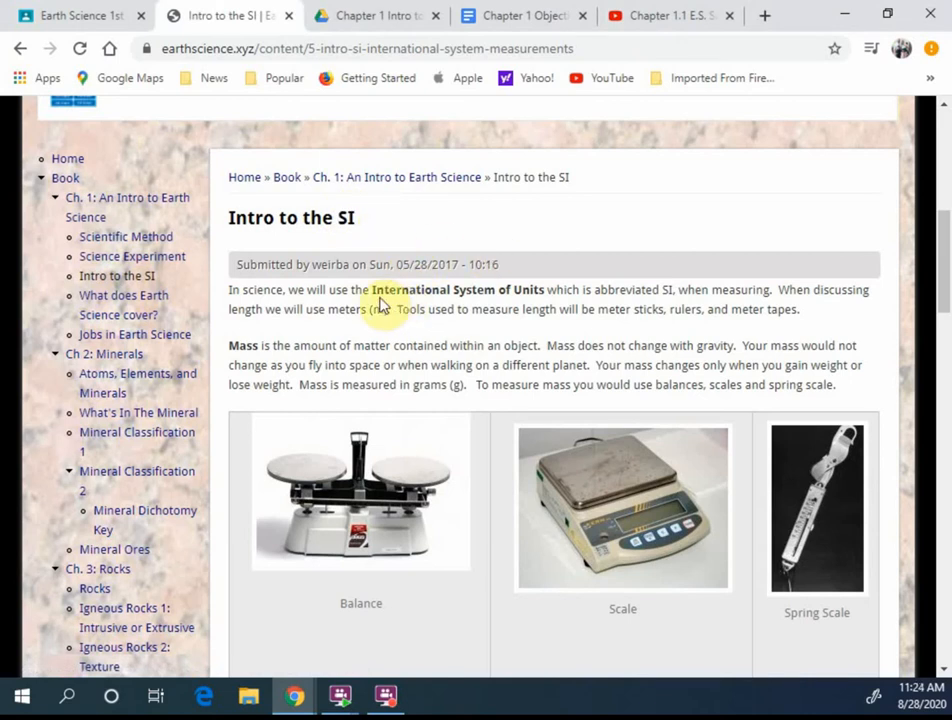
mouse_move(290, 305)
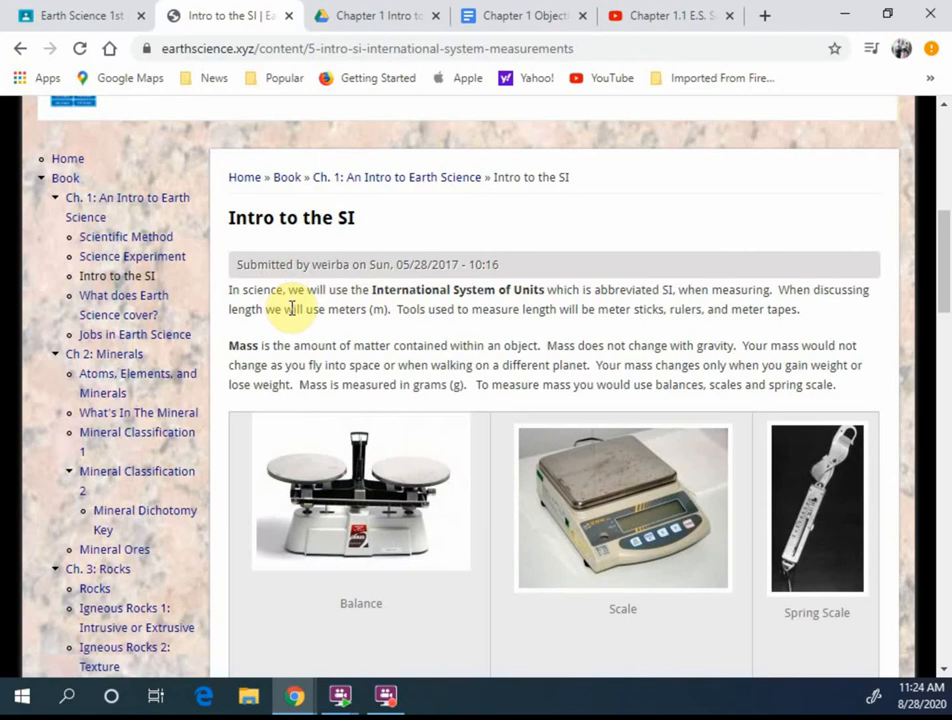
scroll(down, 3)
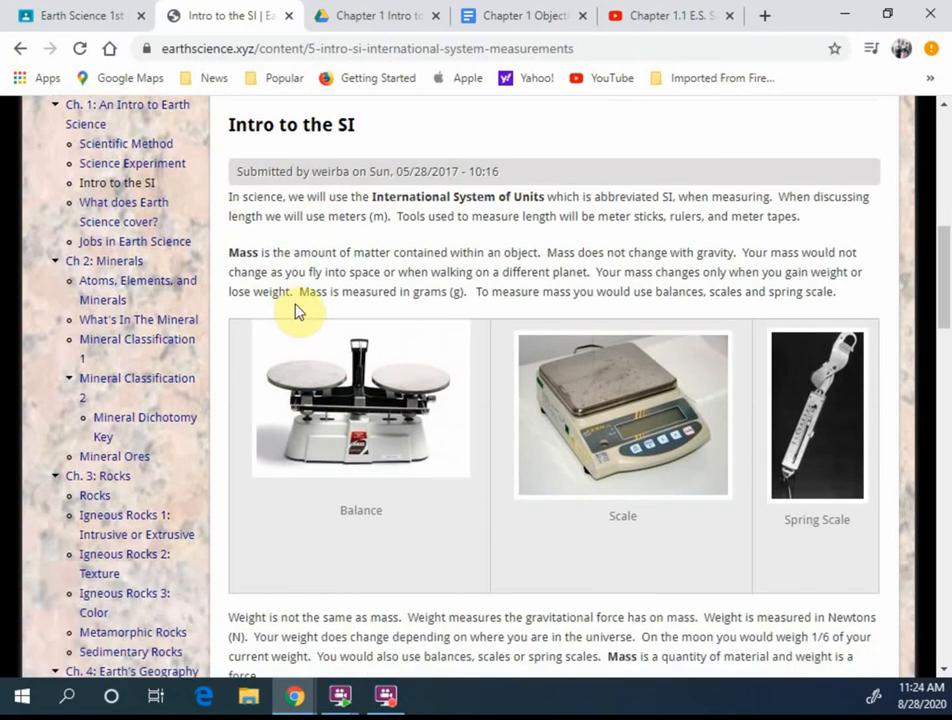
mouse_move(335, 307)
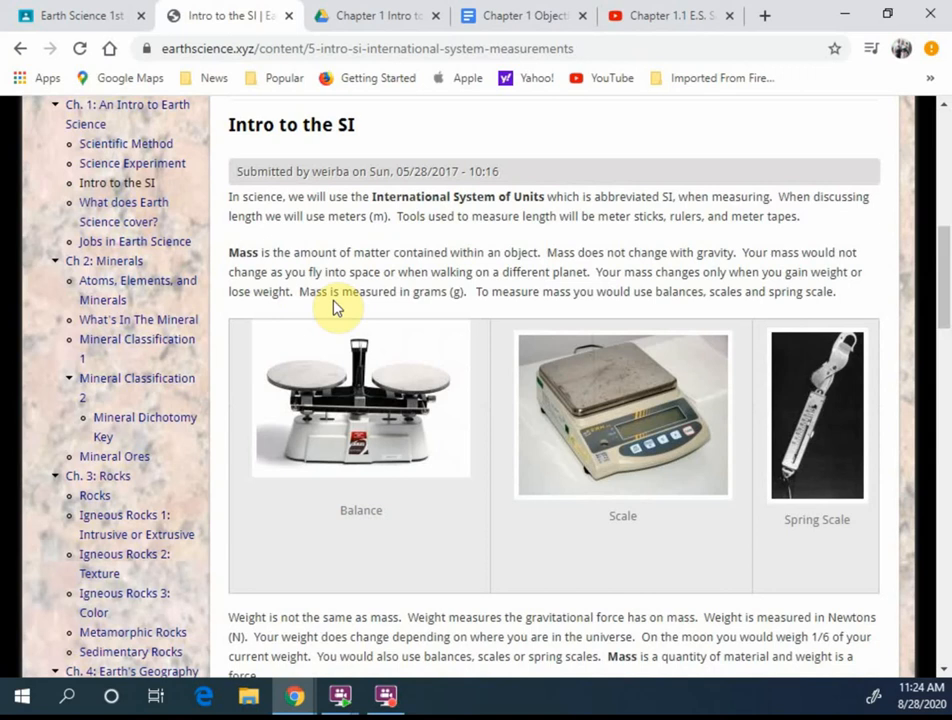
mouse_move(420, 238)
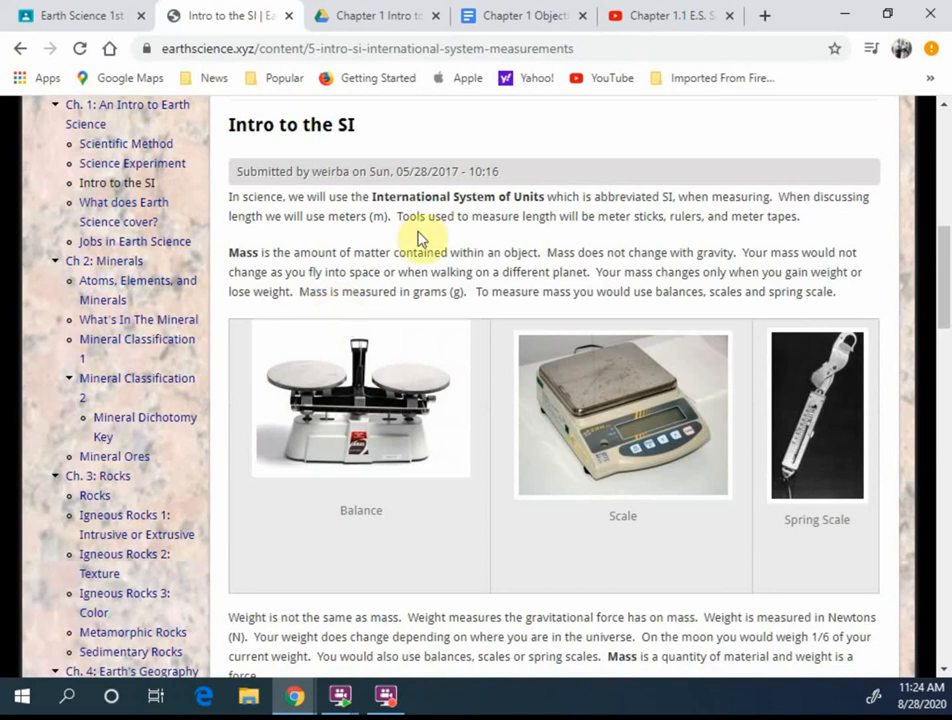
double_click(668, 196)
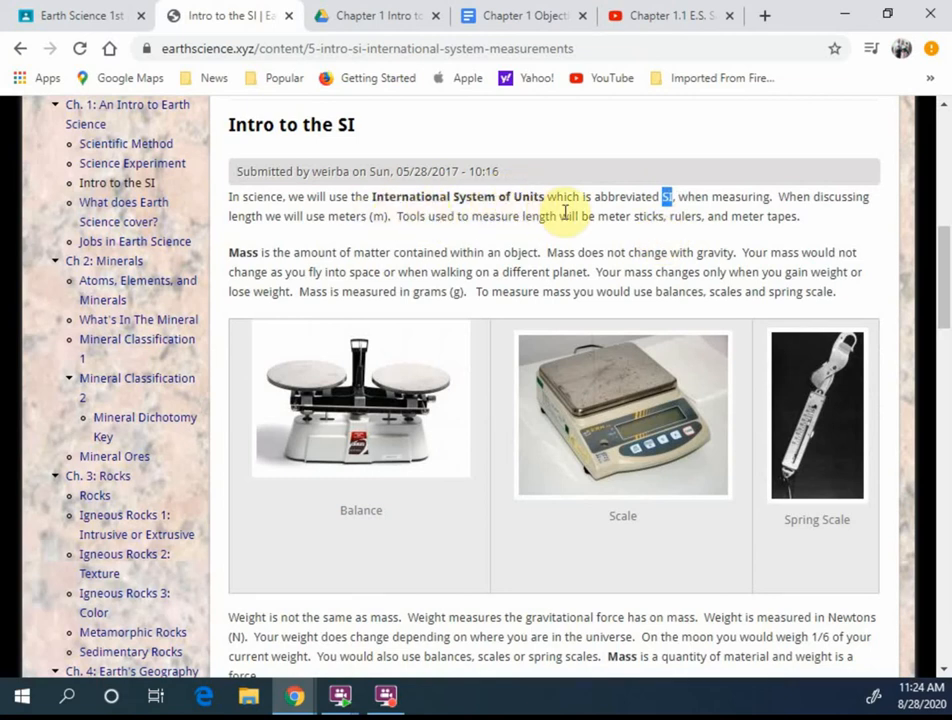
mouse_move(690, 237)
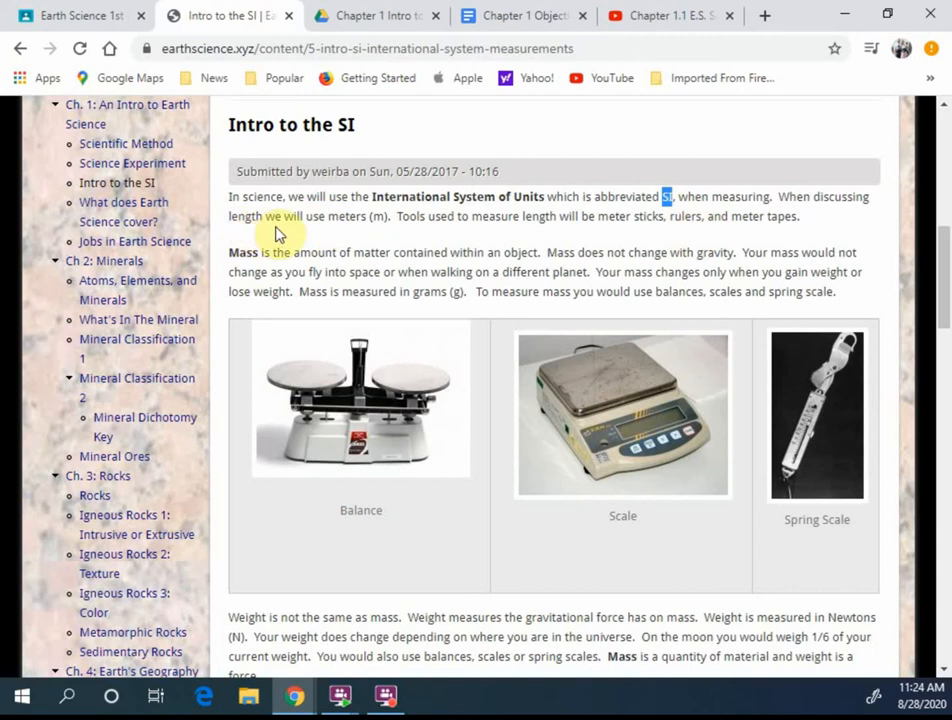
mouse_move(392, 213)
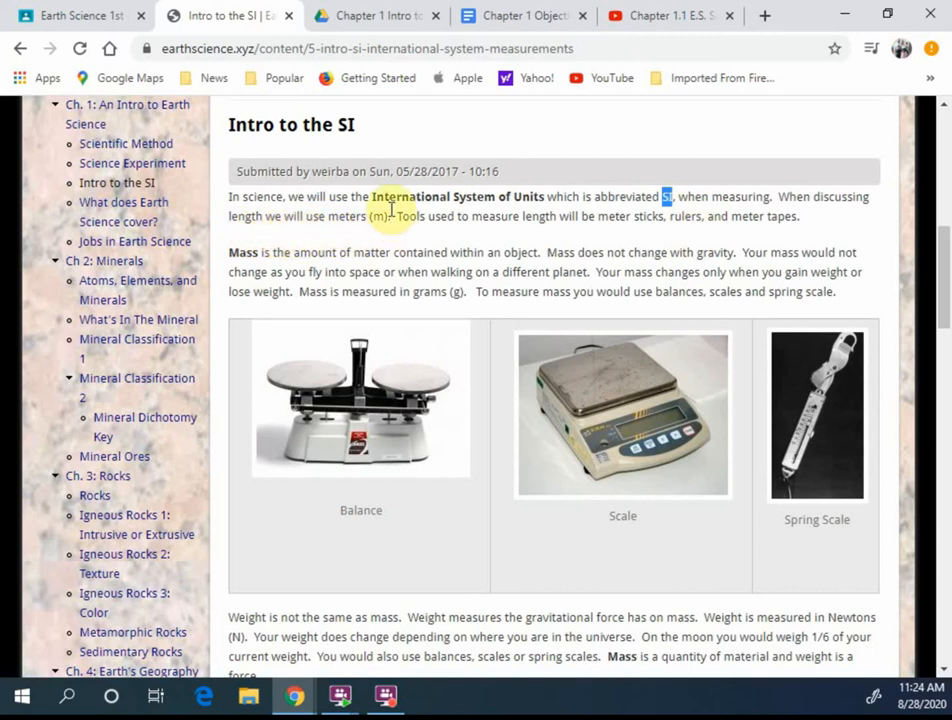
mouse_move(437, 222)
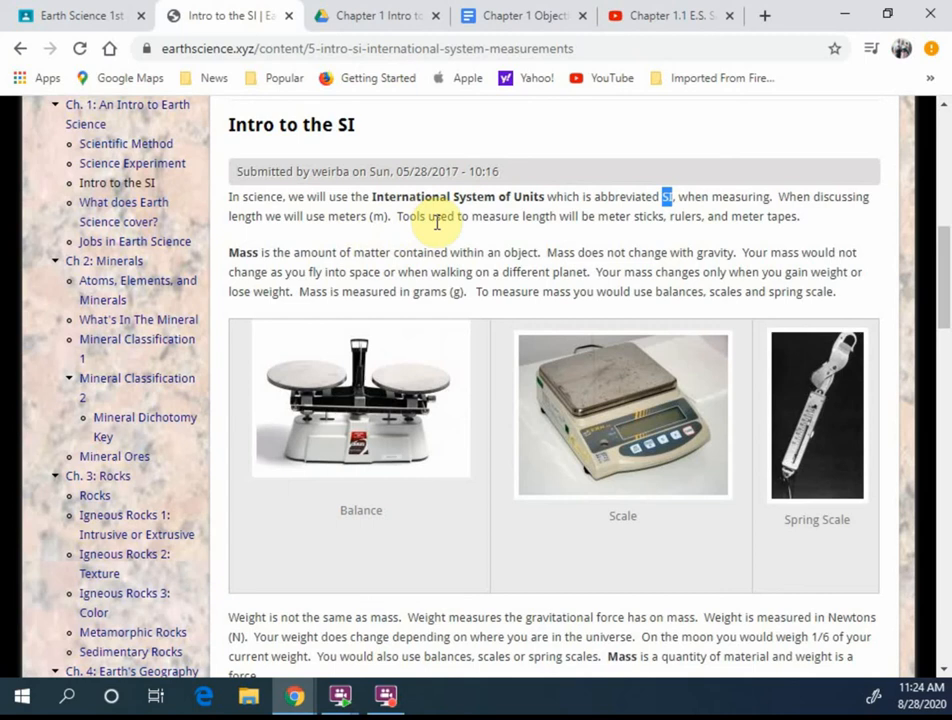
mouse_move(635, 233)
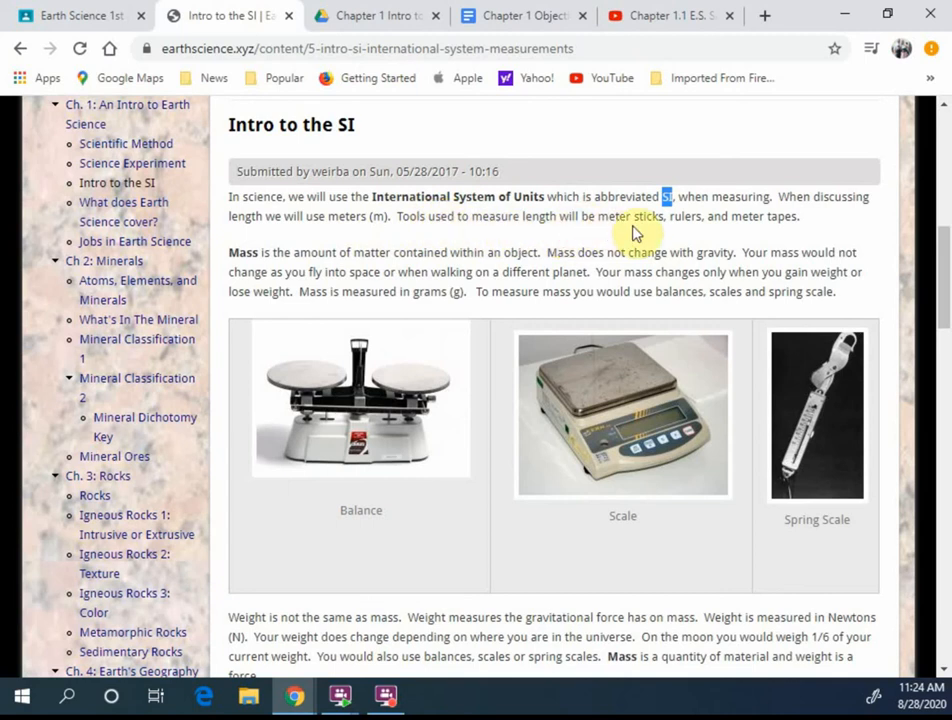
mouse_move(793, 237)
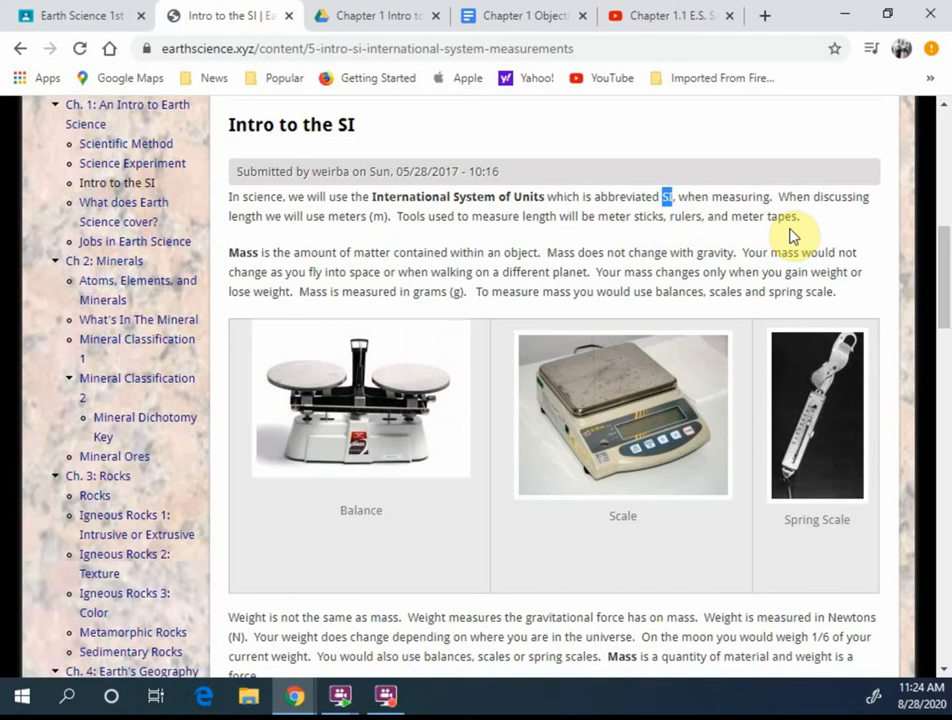
mouse_move(320, 415)
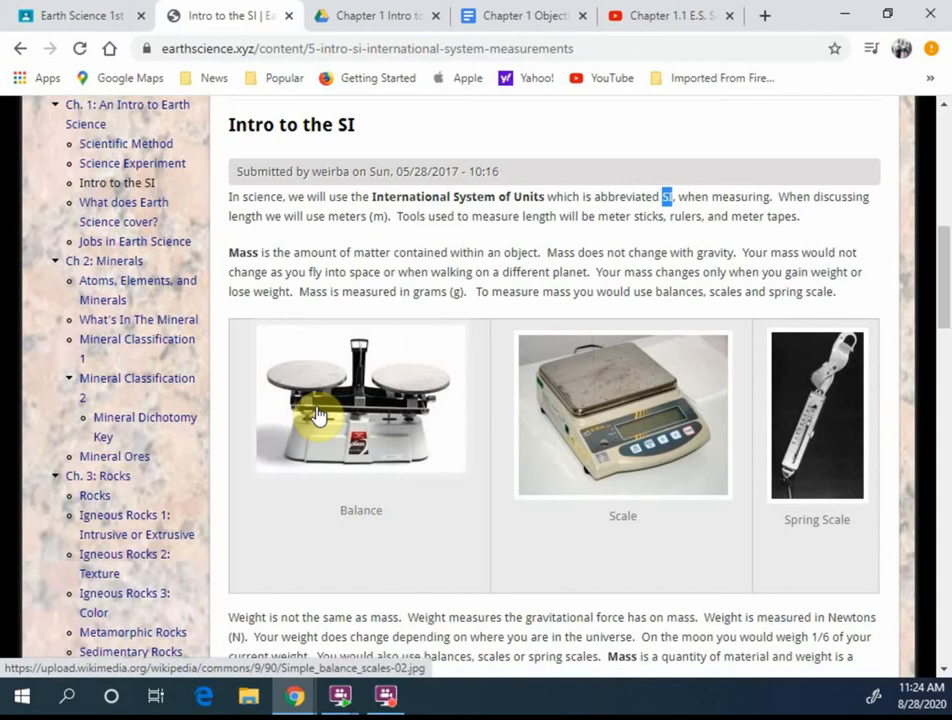
mouse_move(210, 258)
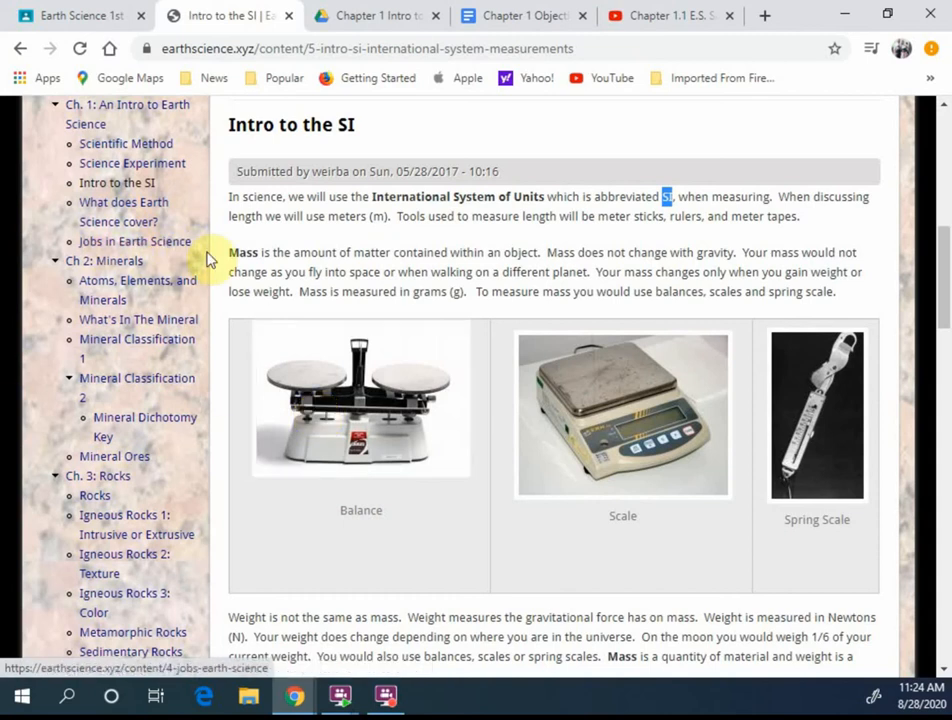
double_click(243, 252)
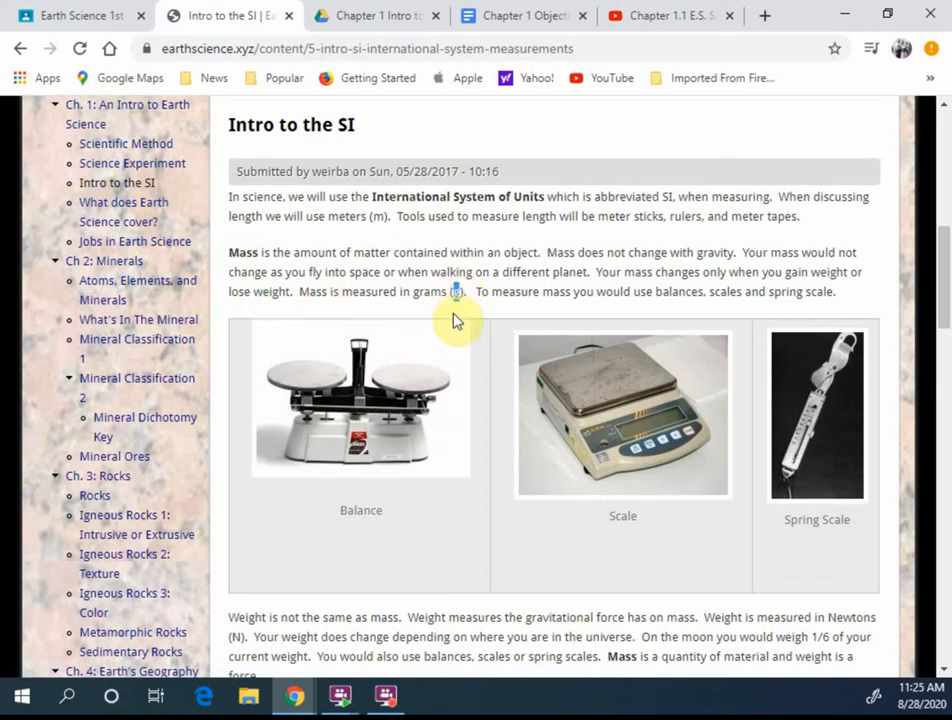
mouse_move(435, 315)
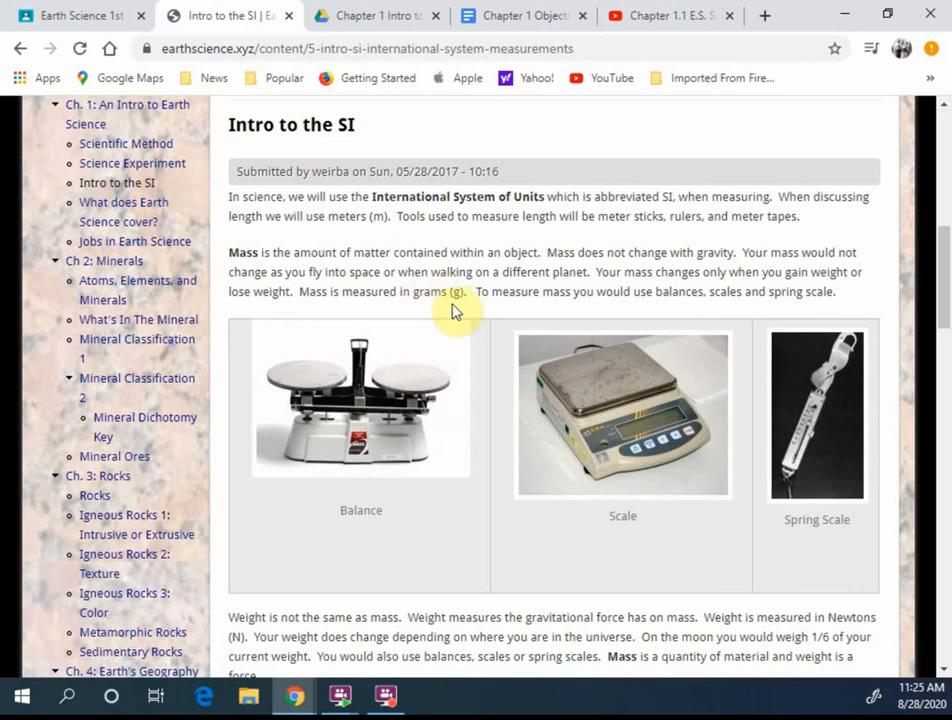
mouse_move(548, 307)
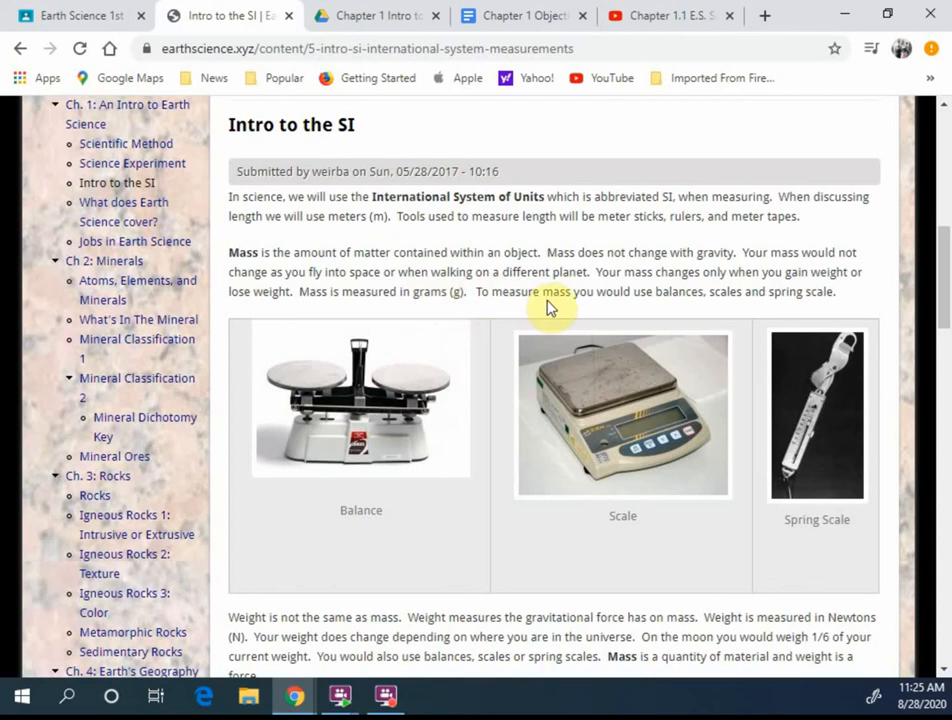
mouse_move(727, 306)
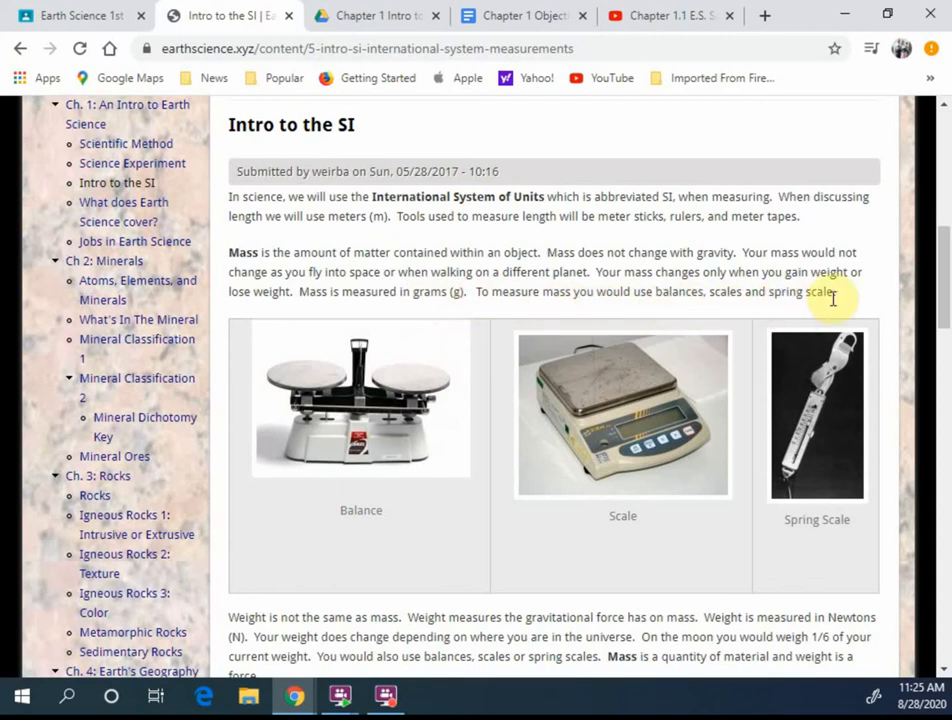
mouse_move(358, 403)
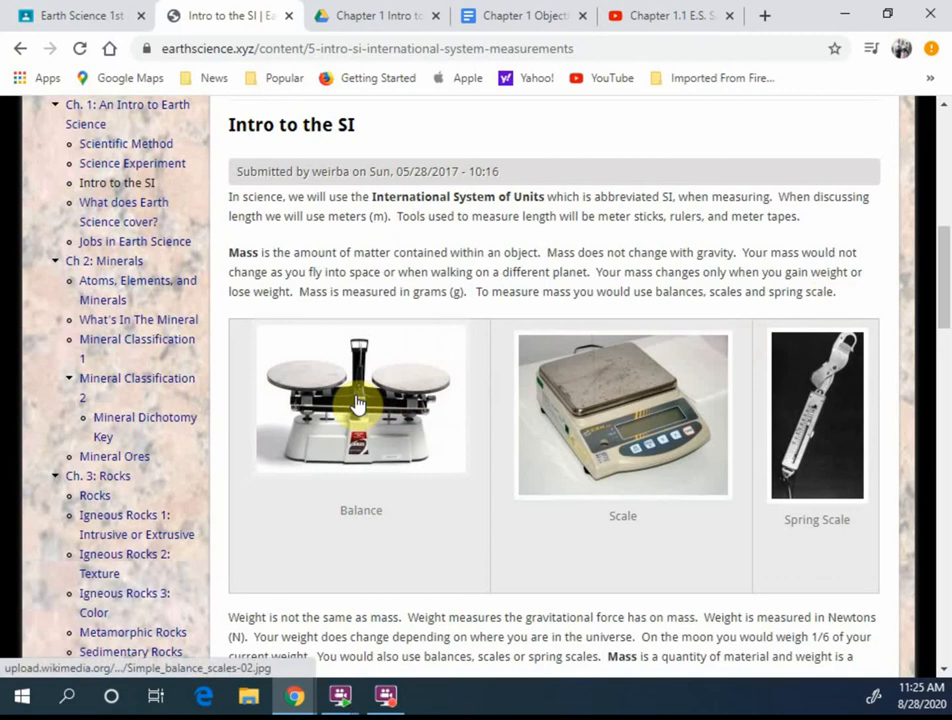
mouse_move(775, 490)
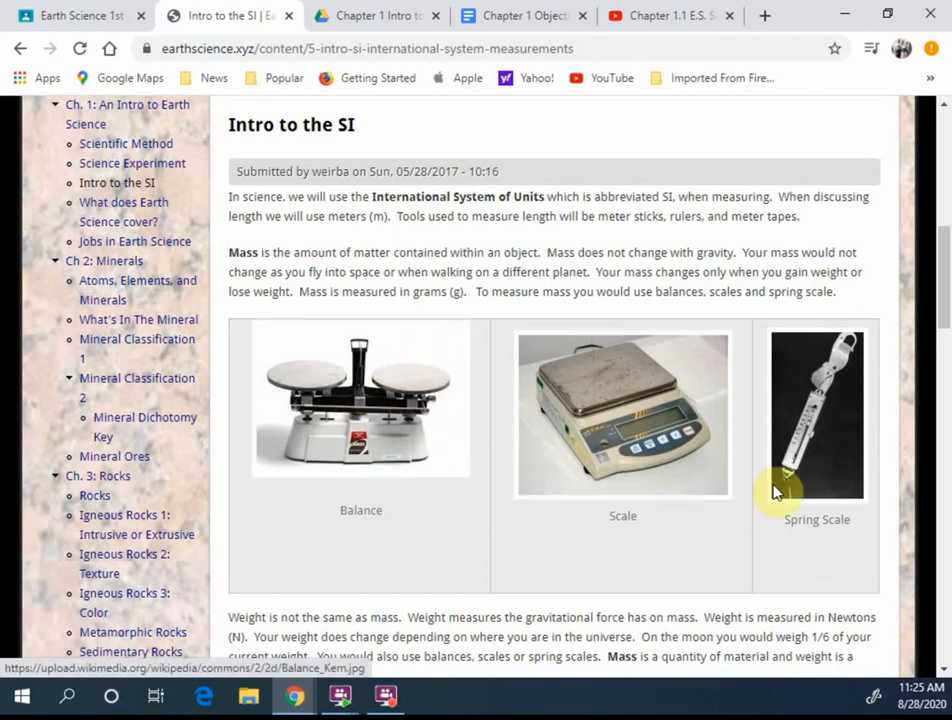
mouse_move(807, 468)
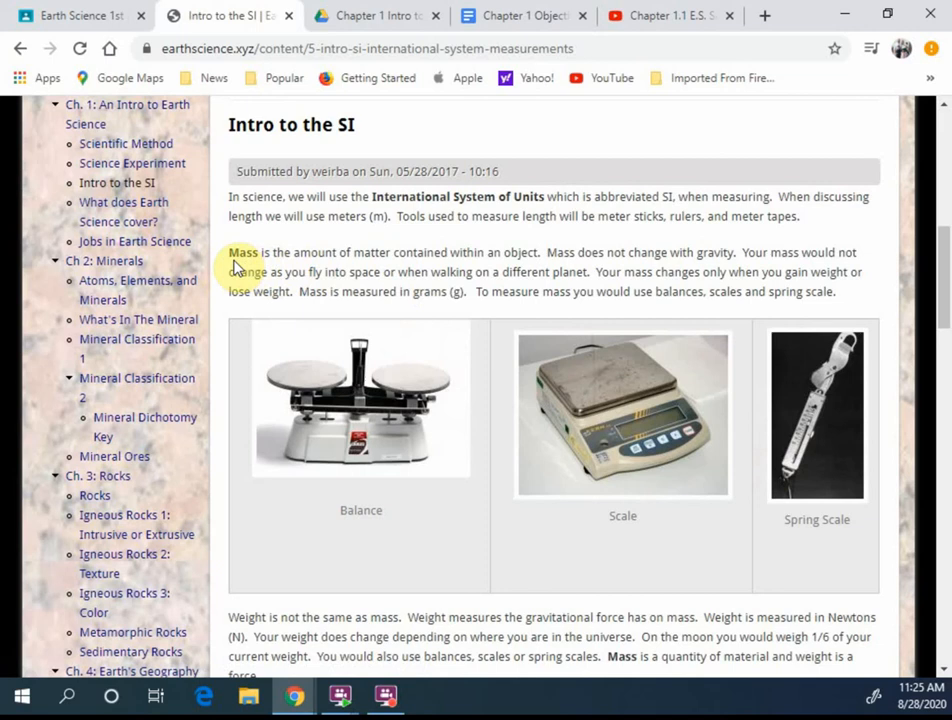
mouse_move(363, 272)
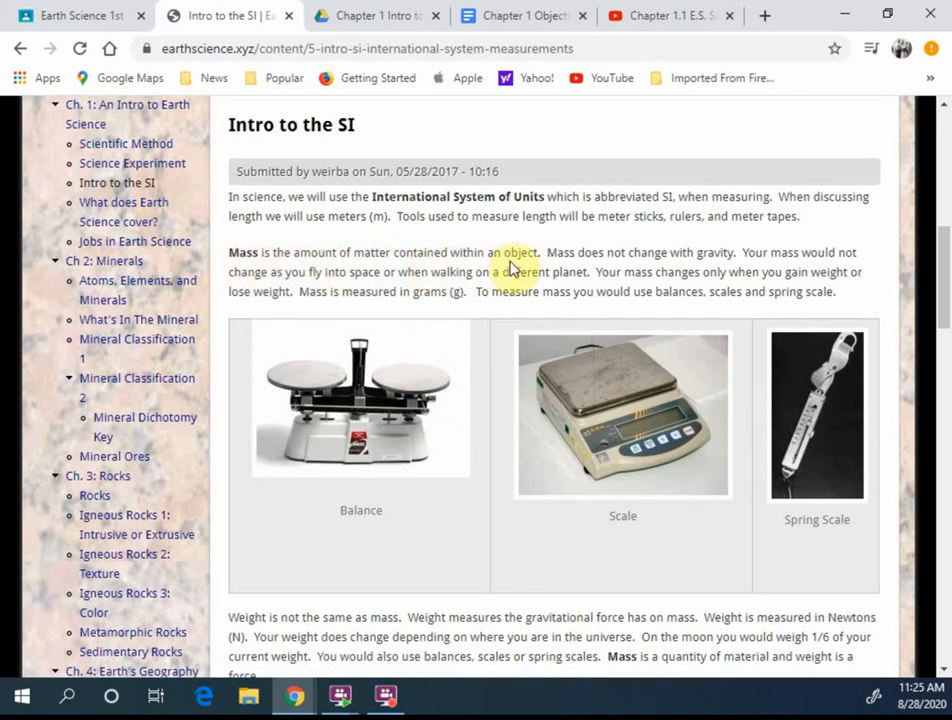
scroll(down, 3)
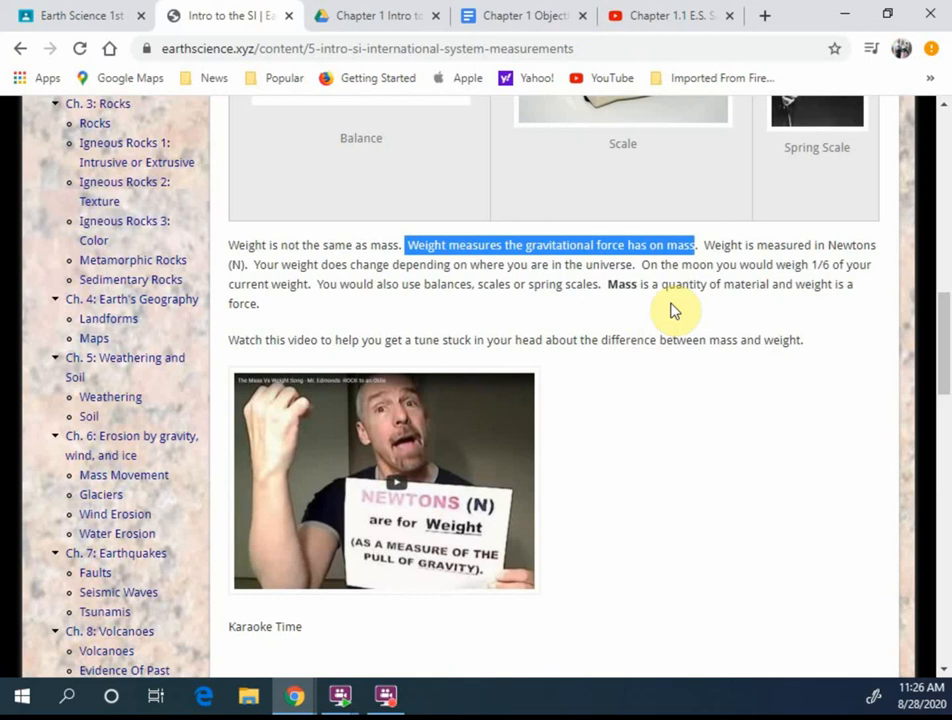
mouse_move(812, 267)
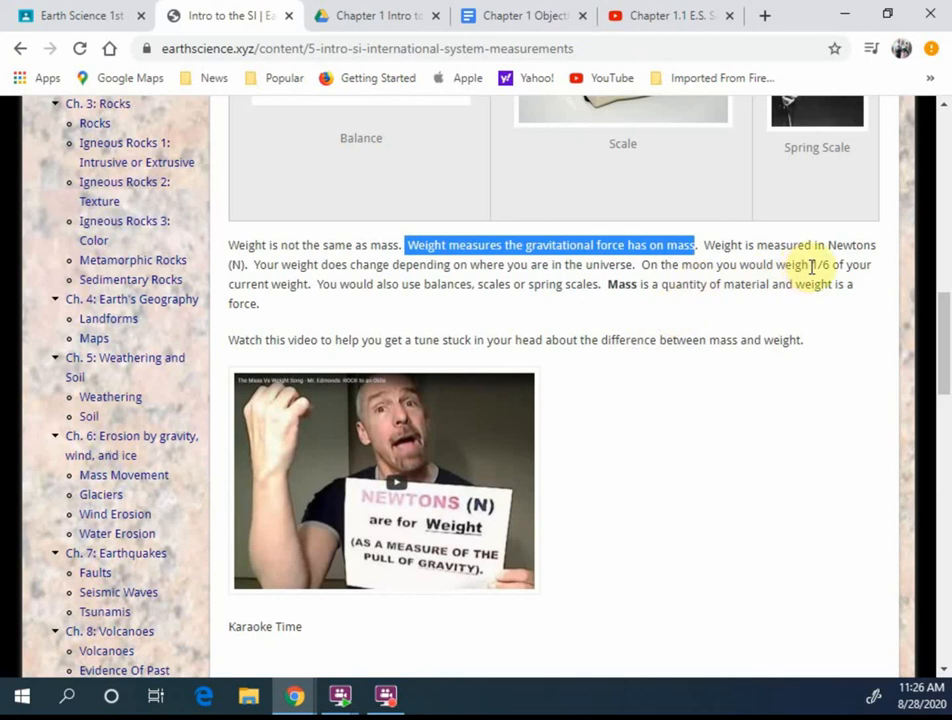
mouse_move(258, 289)
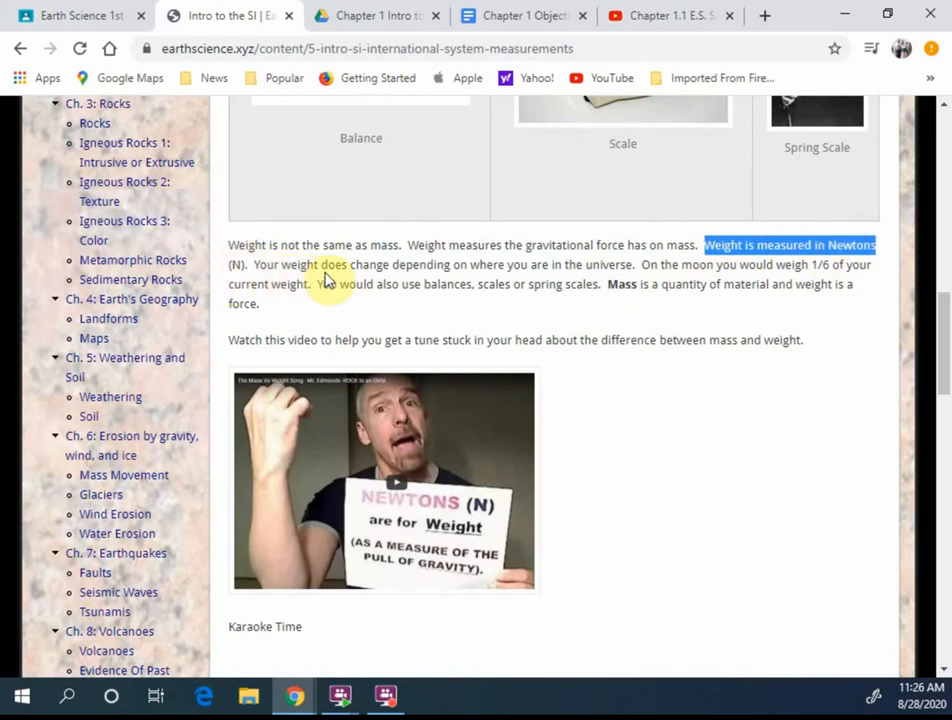
mouse_move(355, 283)
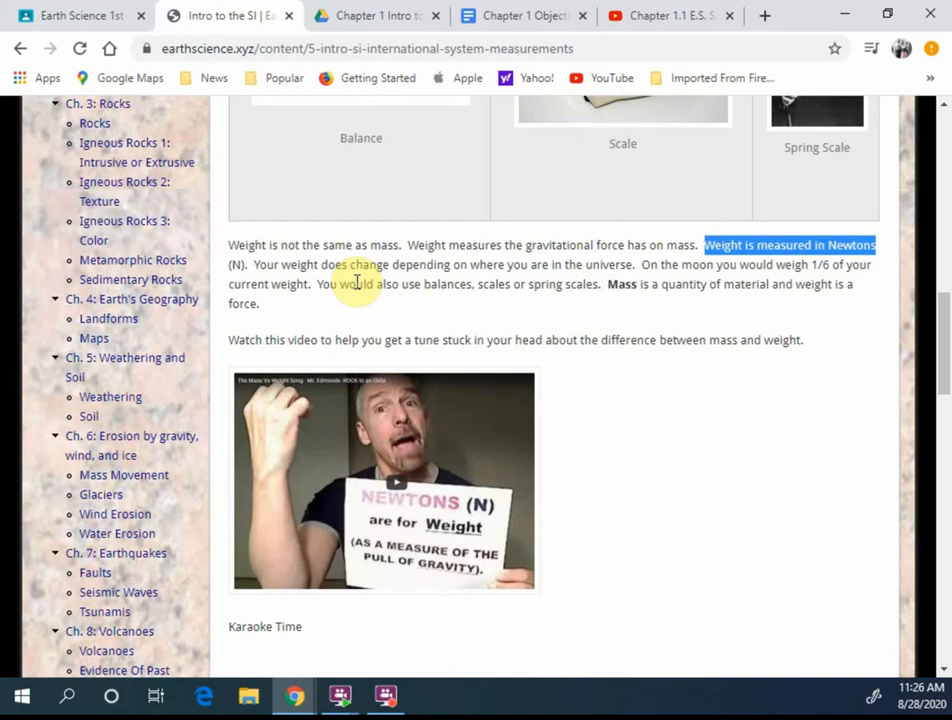
mouse_move(525, 305)
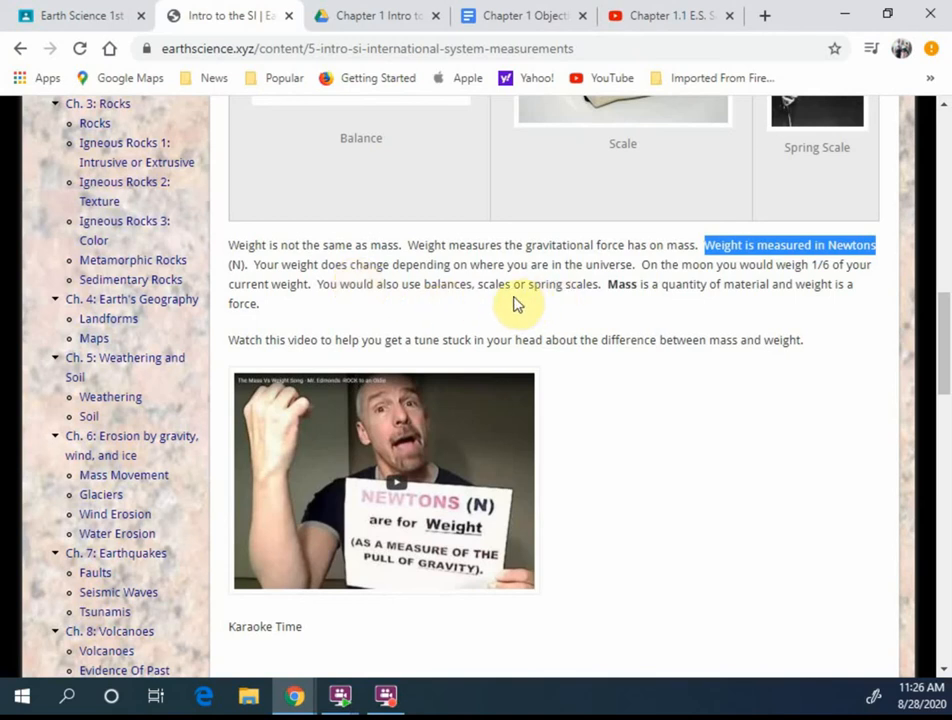
mouse_move(432, 308)
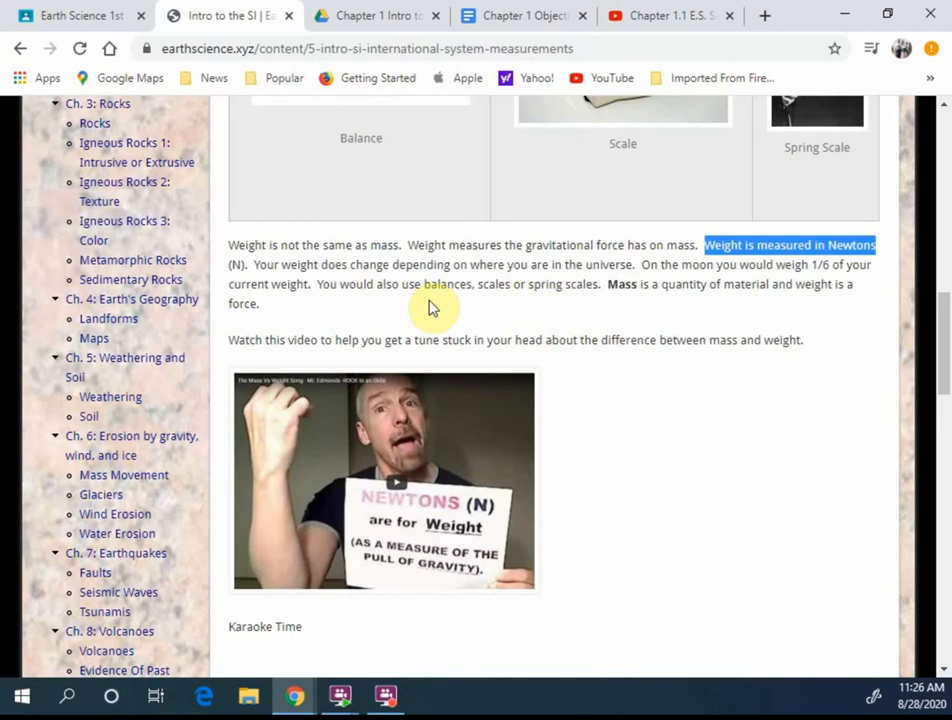
mouse_move(652, 300)
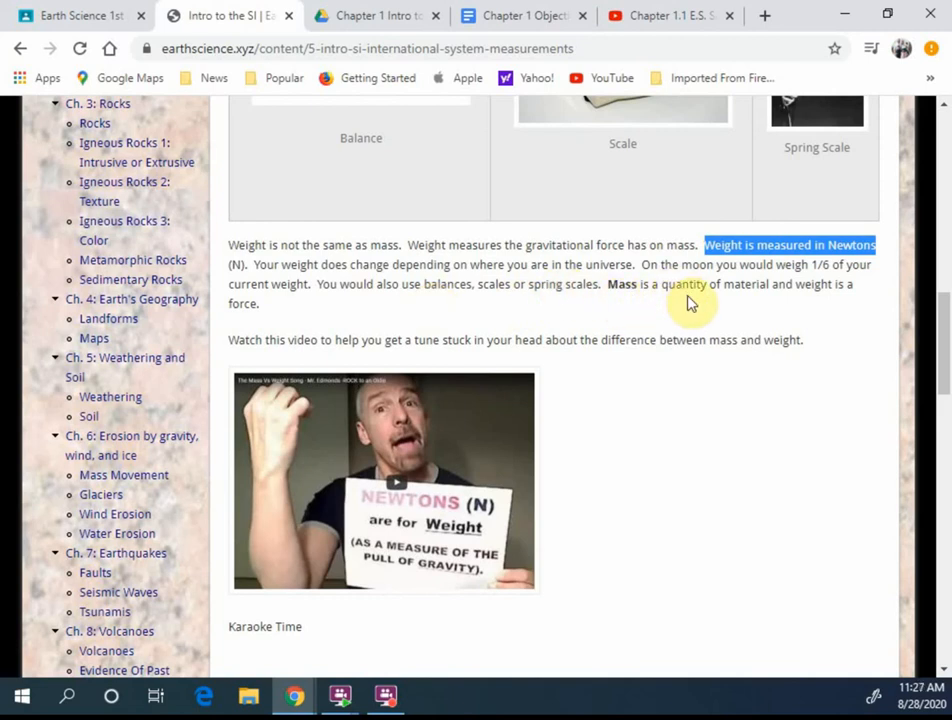
mouse_move(751, 299)
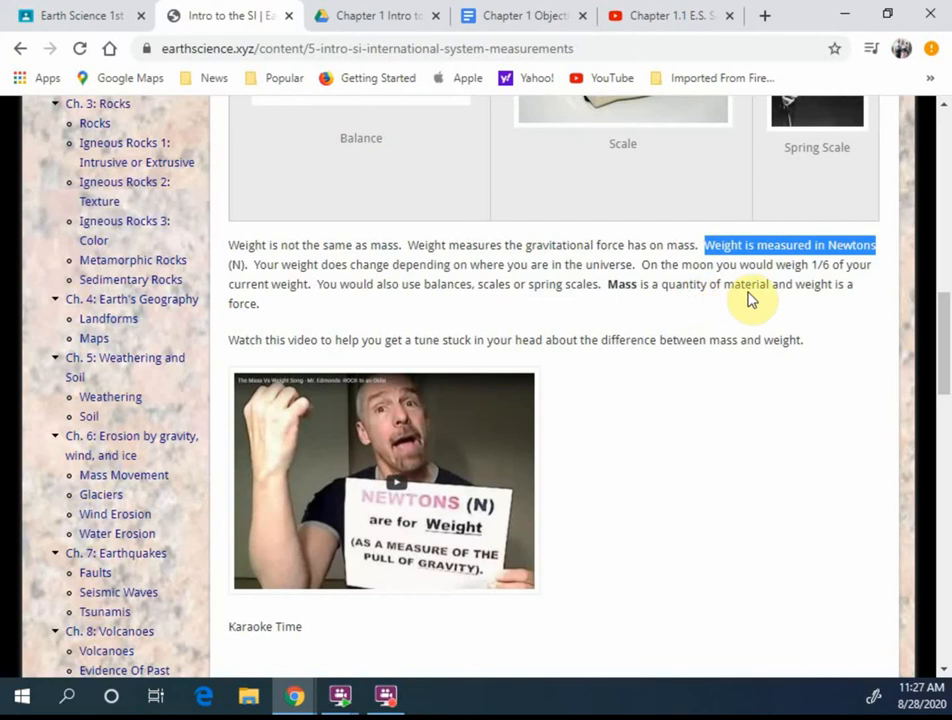
mouse_move(256, 304)
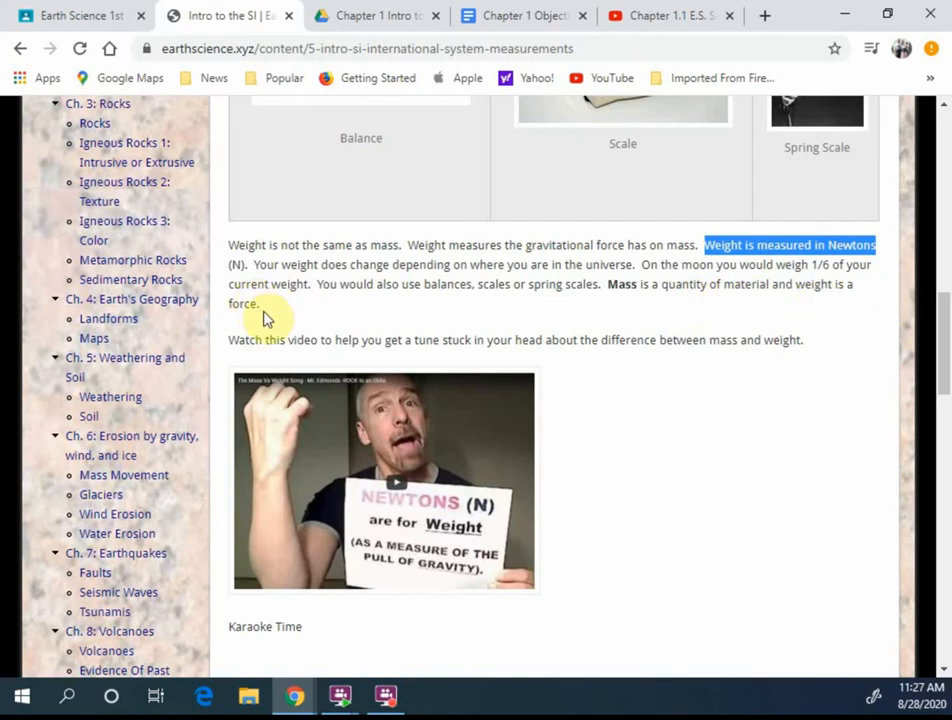
mouse_move(370, 428)
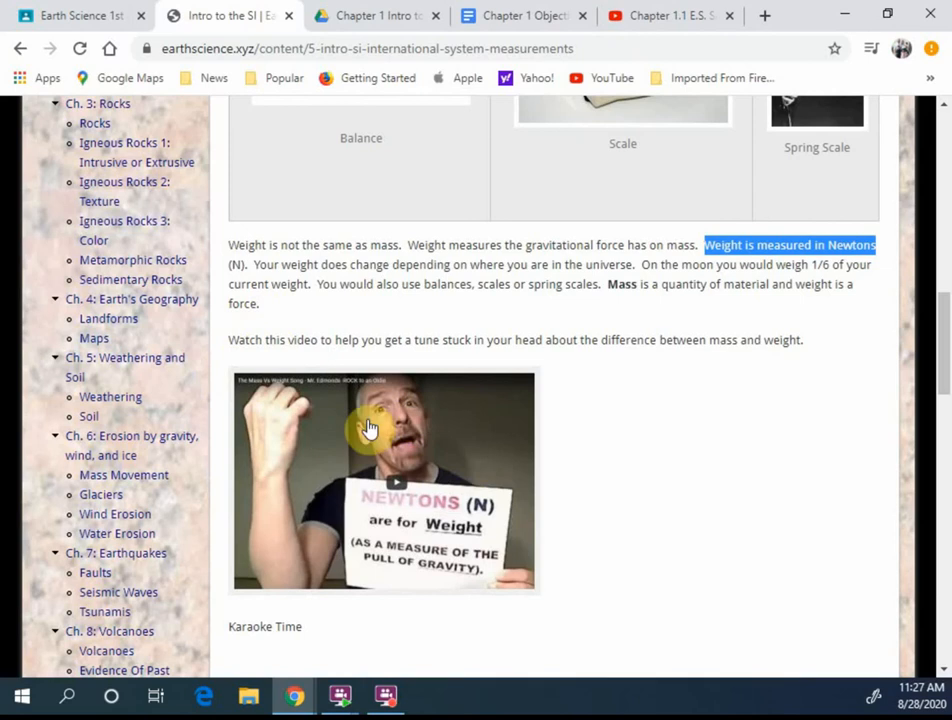
mouse_move(343, 442)
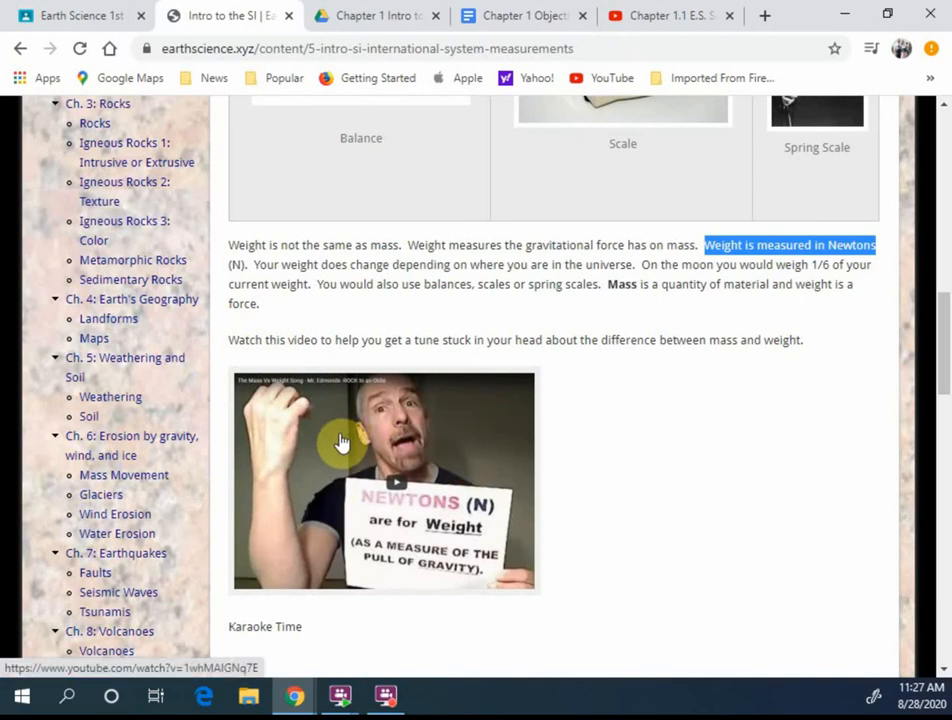
mouse_move(262, 357)
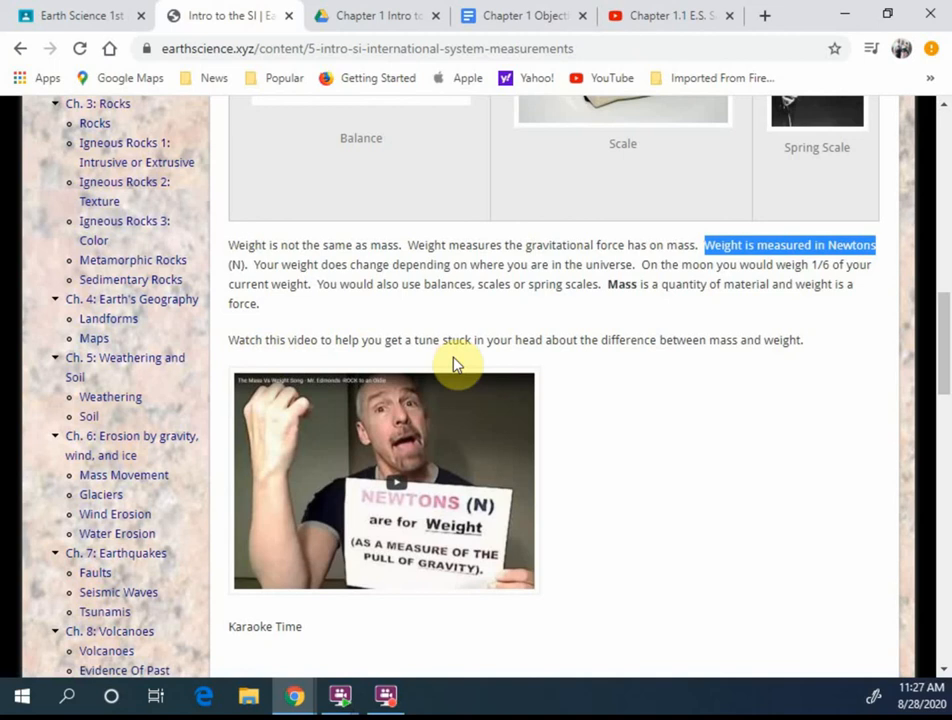
mouse_move(587, 343)
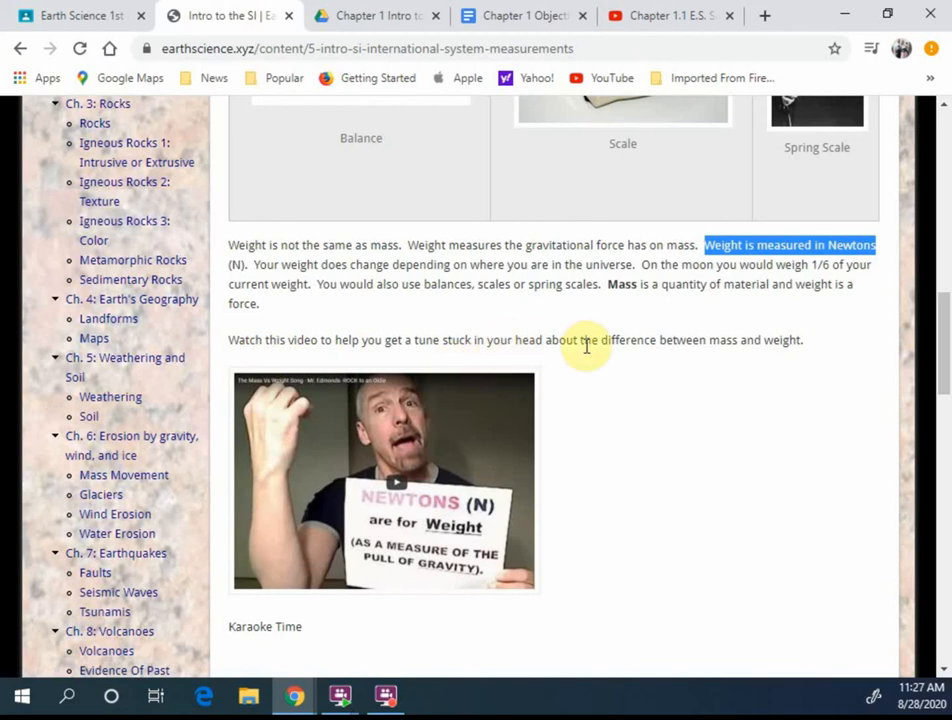
mouse_move(738, 400)
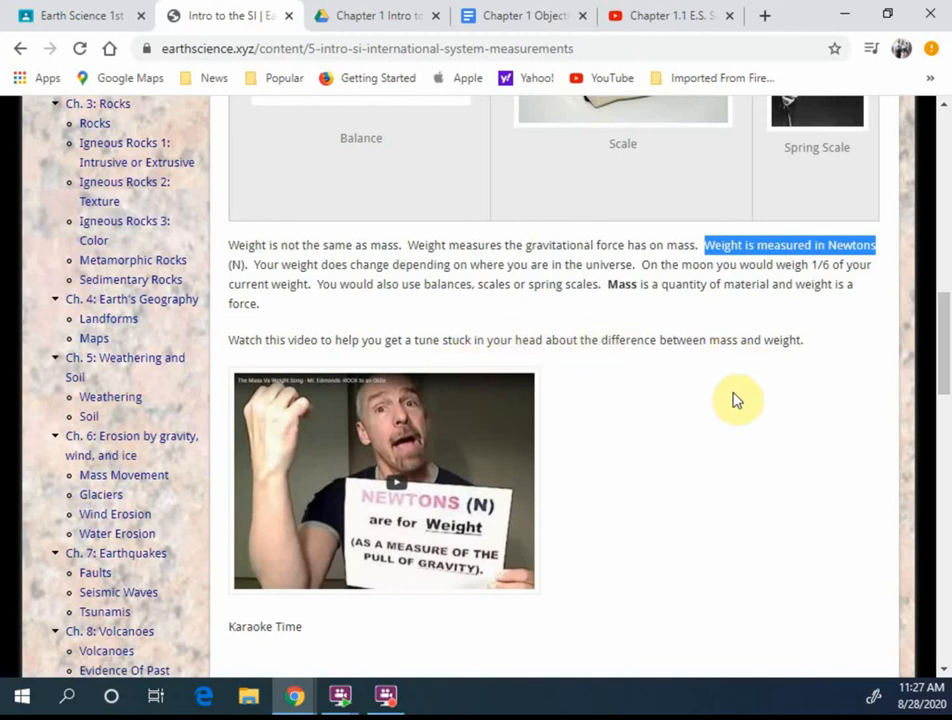
mouse_move(732, 416)
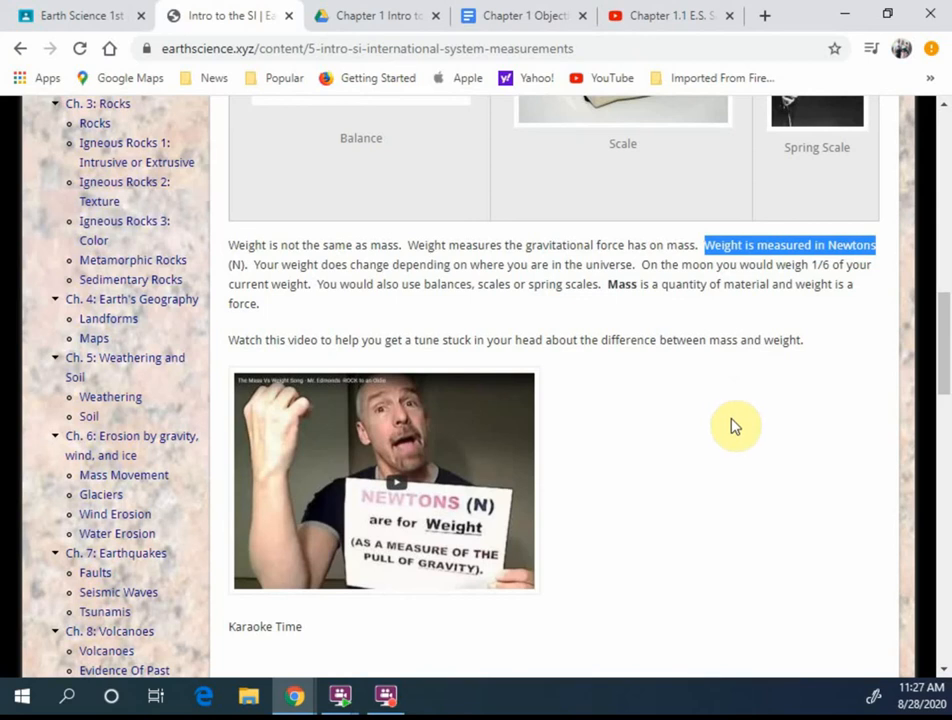
mouse_move(517, 477)
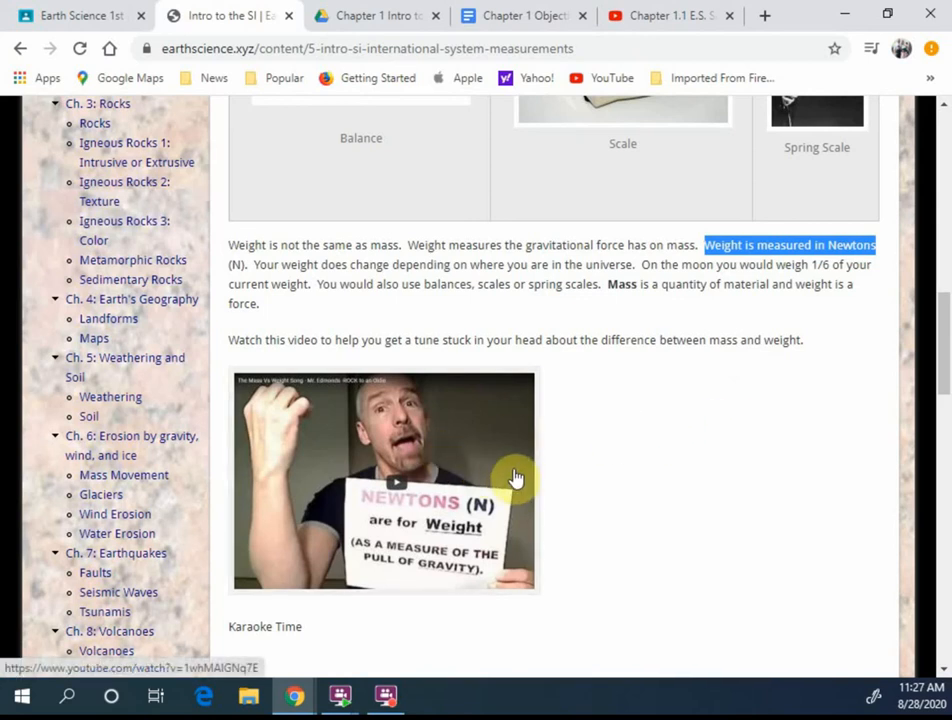
Scroll past the Newtons mass-and-weight song video to the Gravity paragraph.
scroll(down, 3)
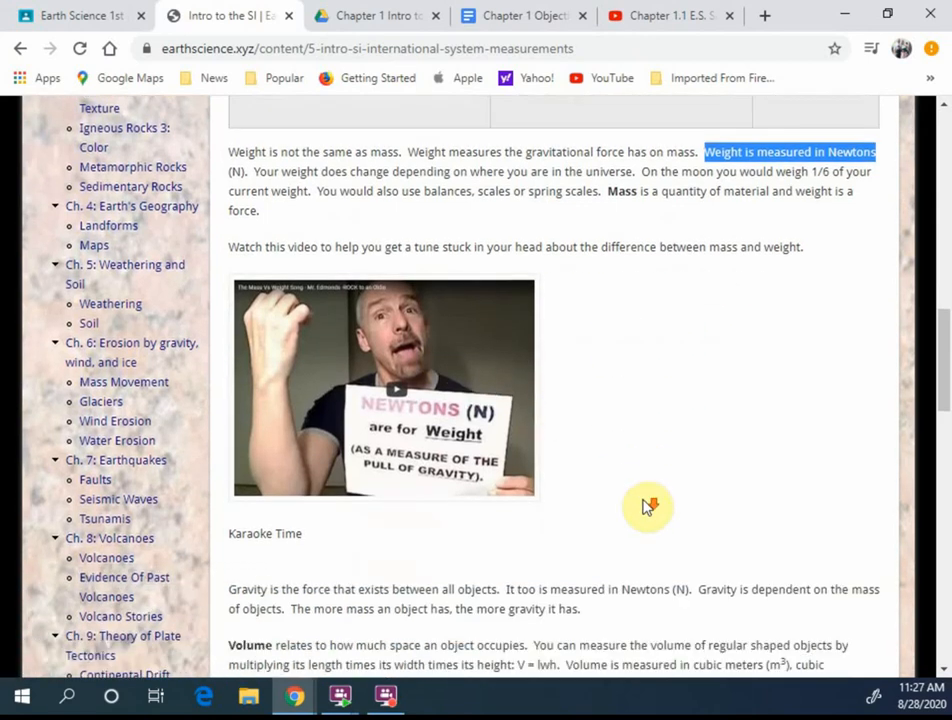
scroll(down, 3)
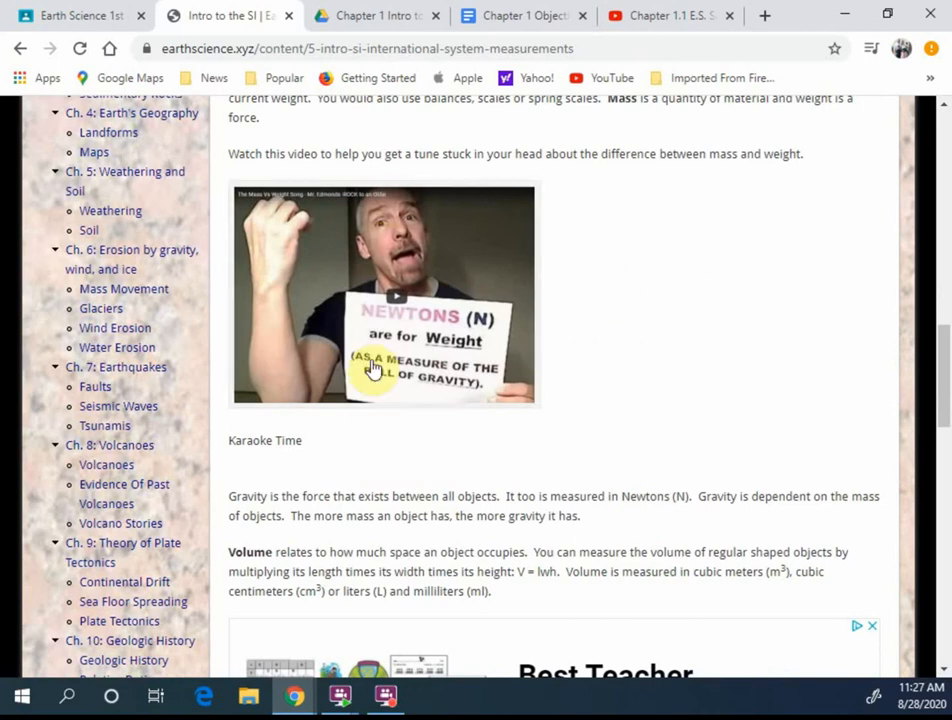
scroll(down, 3)
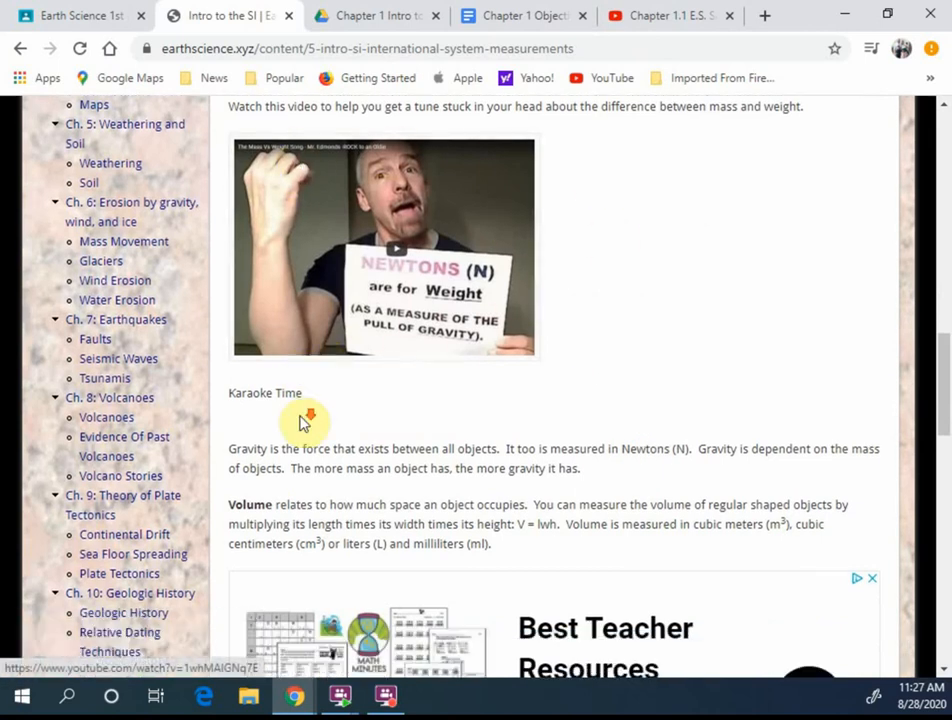
scroll(down, 3)
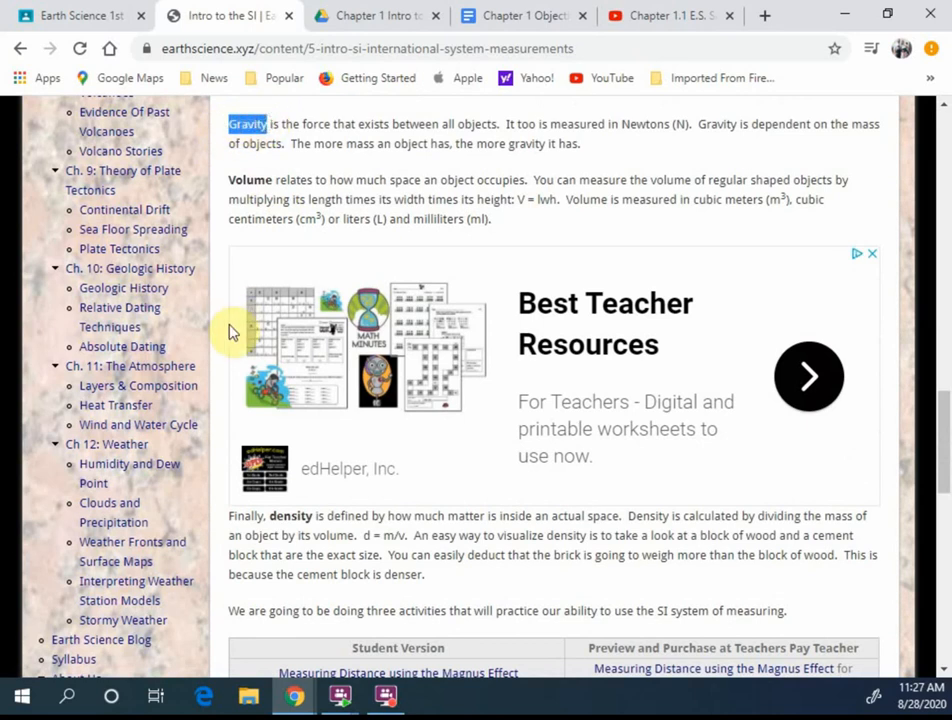
mouse_move(320, 130)
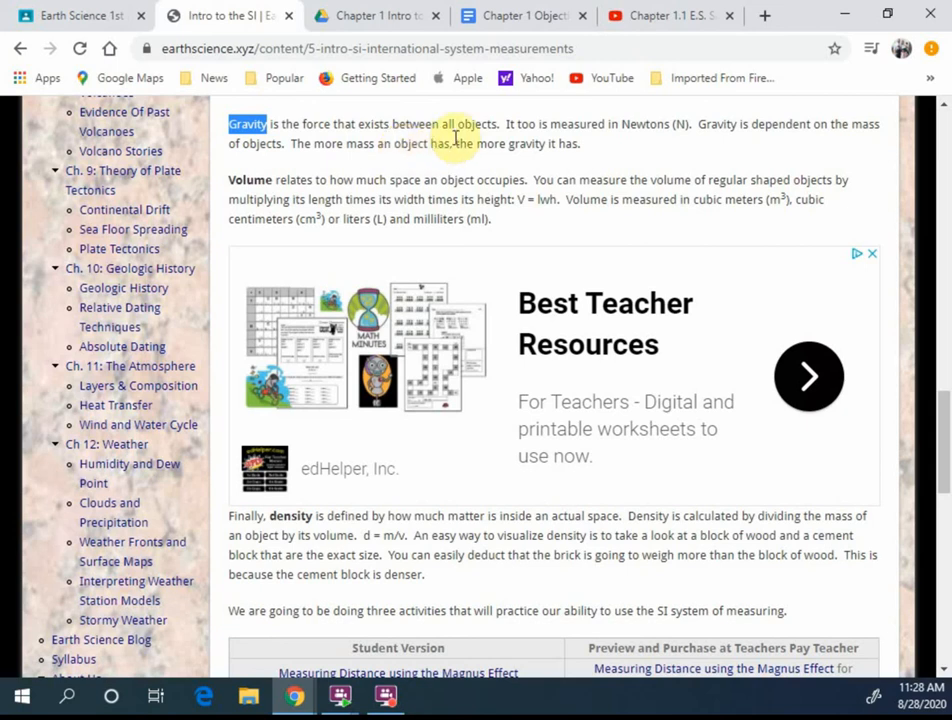
double_click(650, 123)
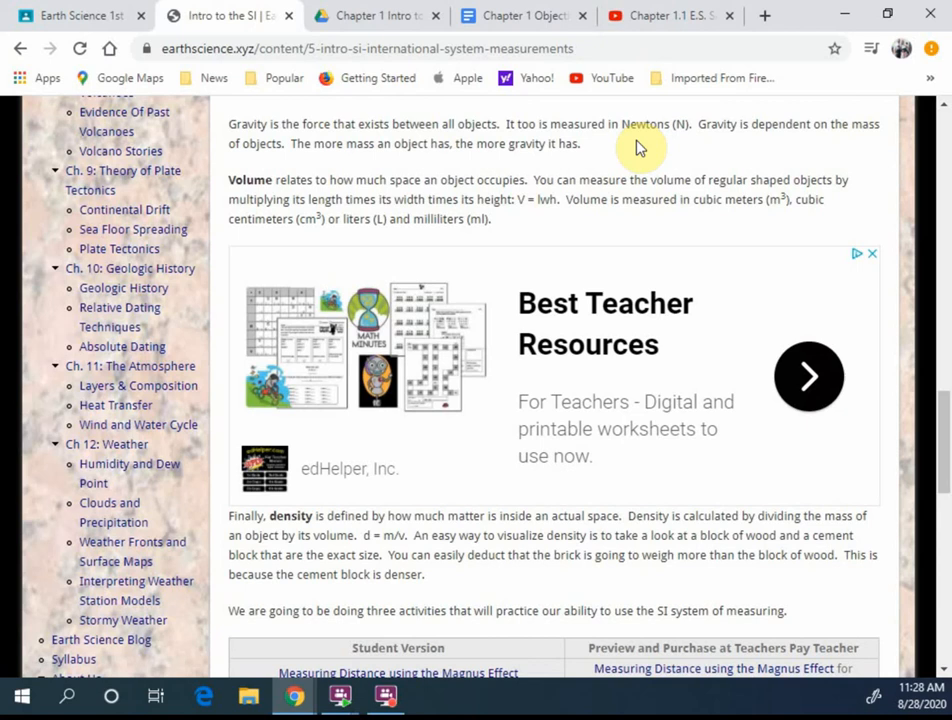
mouse_move(732, 147)
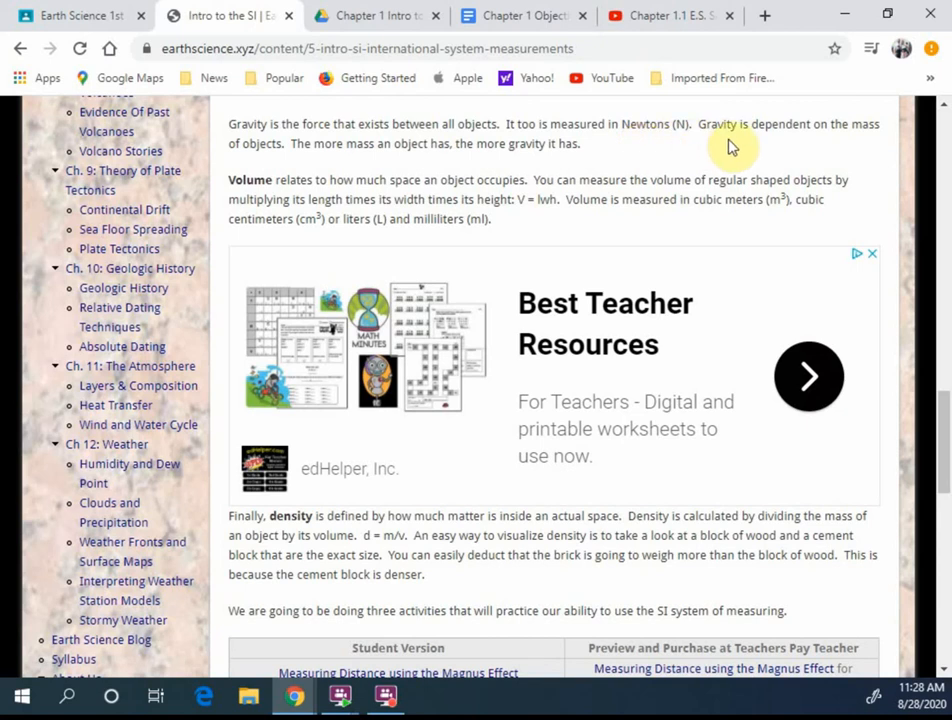
mouse_move(745, 124)
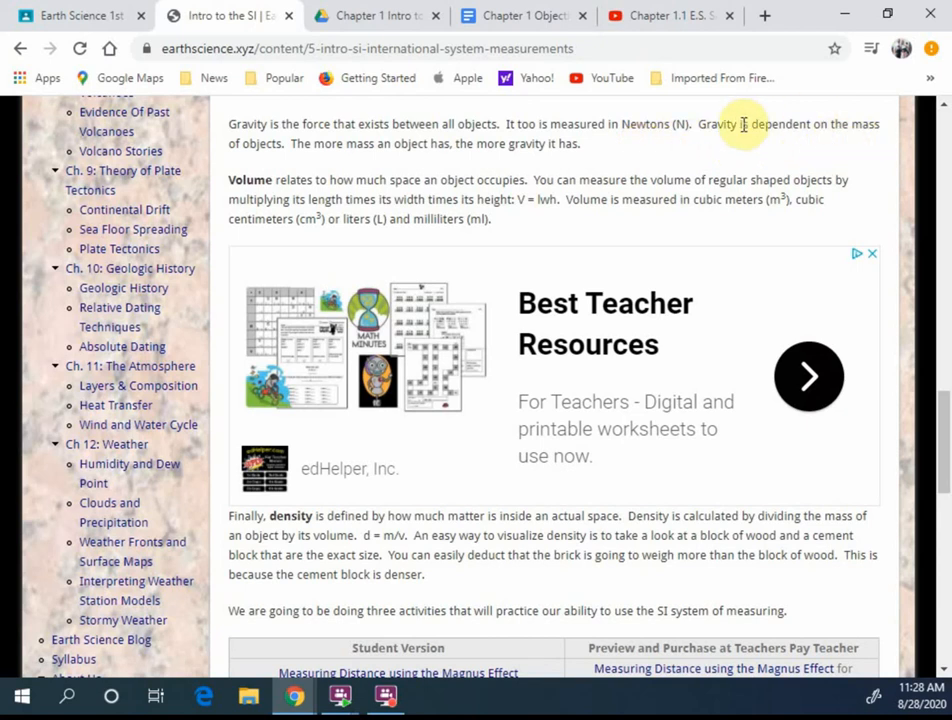
mouse_move(808, 140)
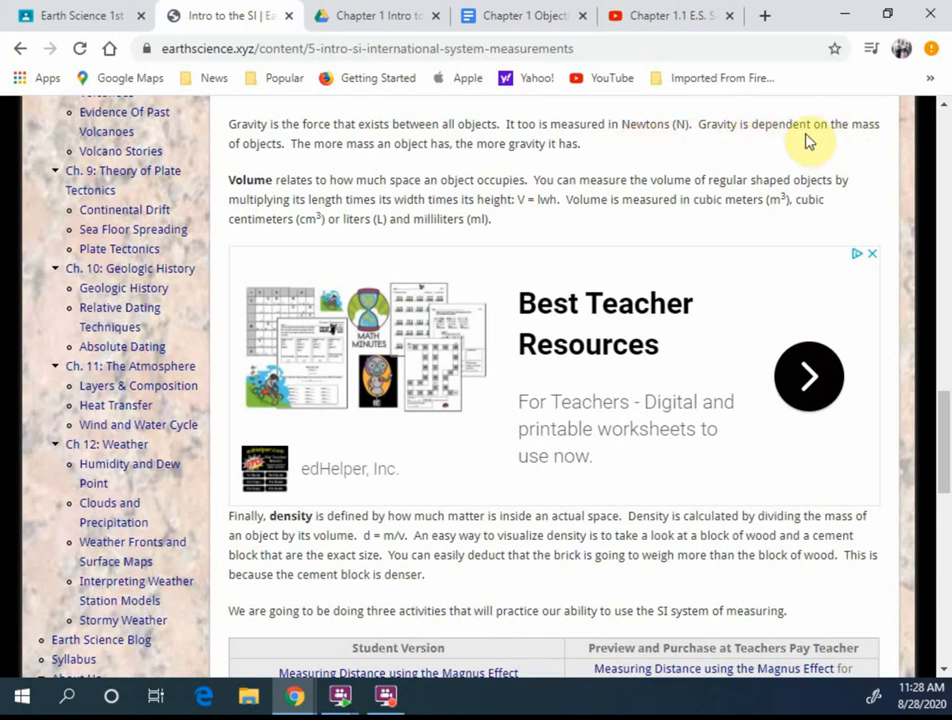
mouse_move(867, 153)
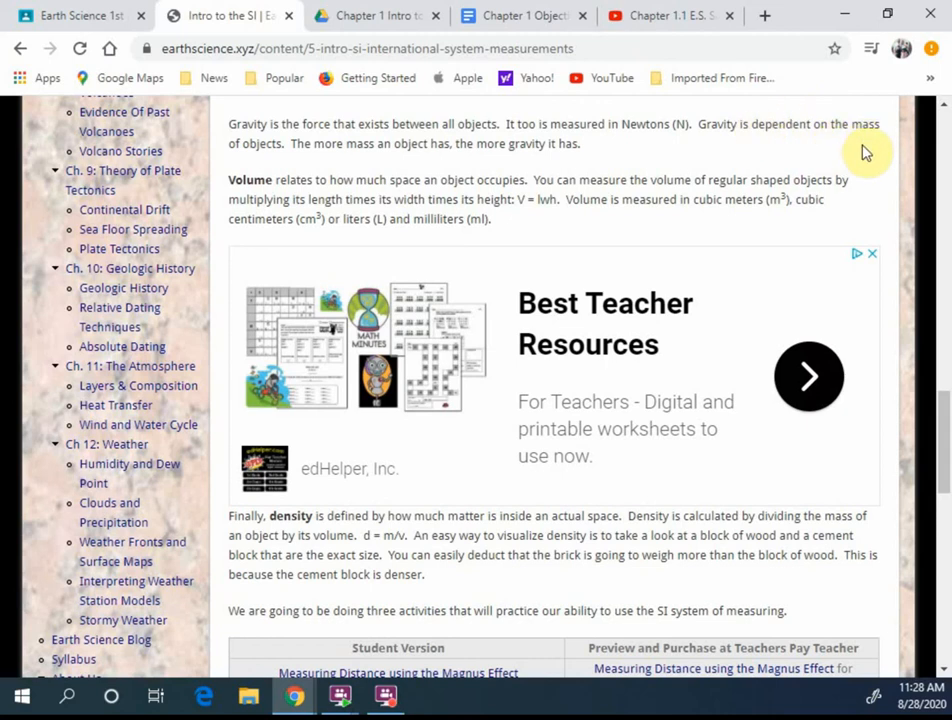
mouse_move(332, 168)
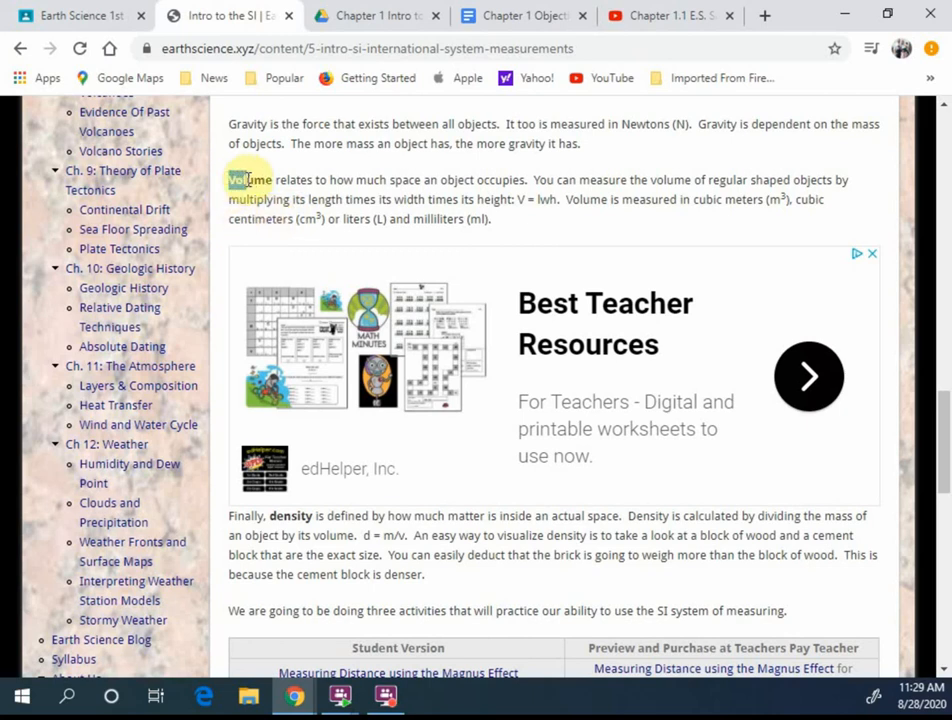
double_click(249, 179)
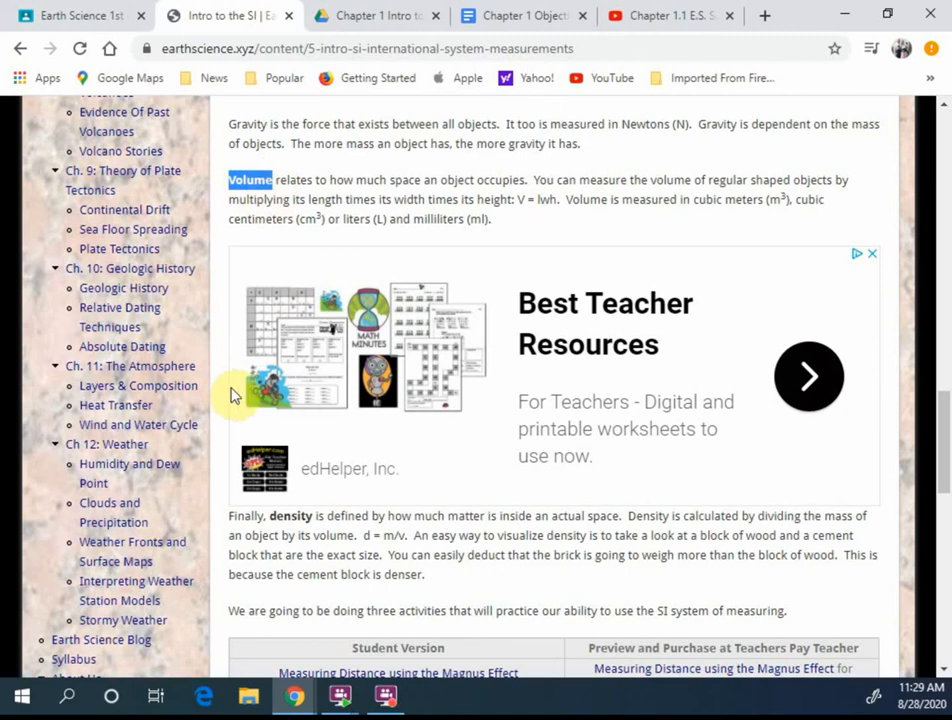
mouse_move(415, 166)
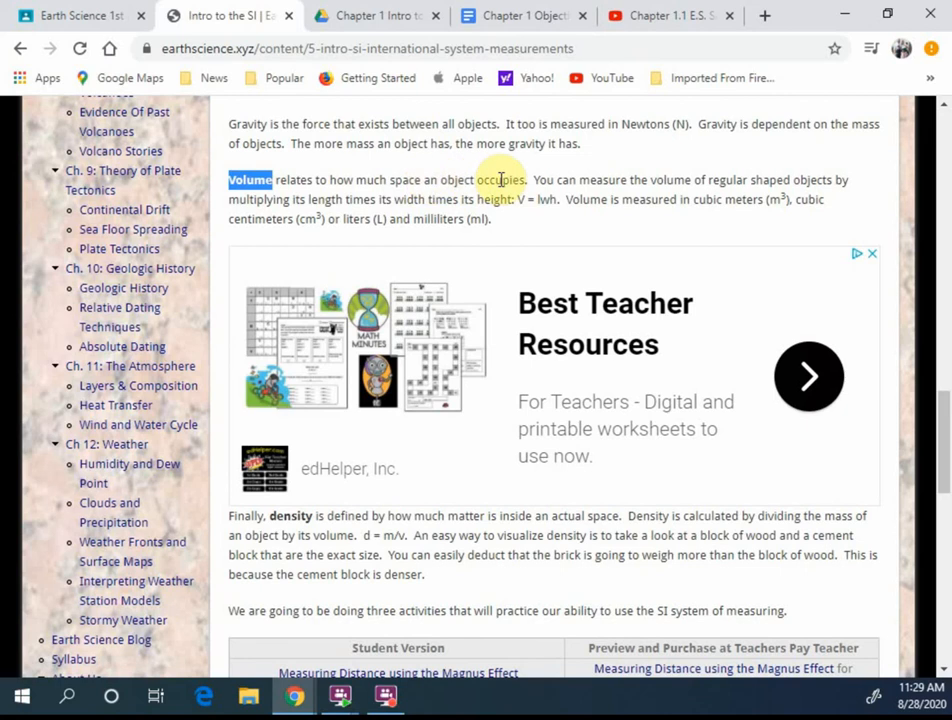
mouse_move(358, 217)
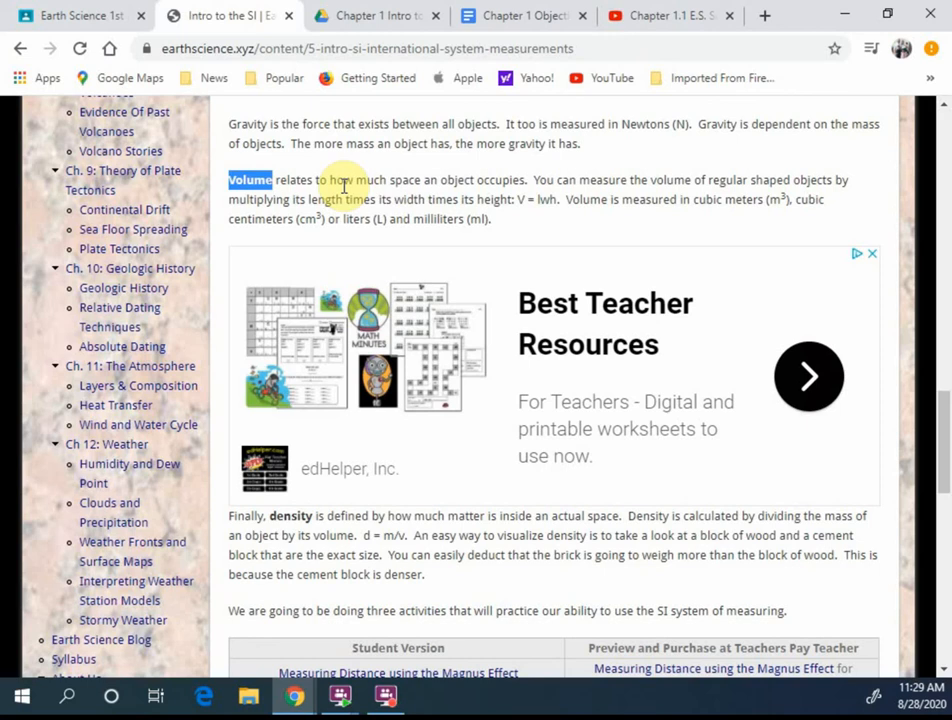
mouse_move(632, 180)
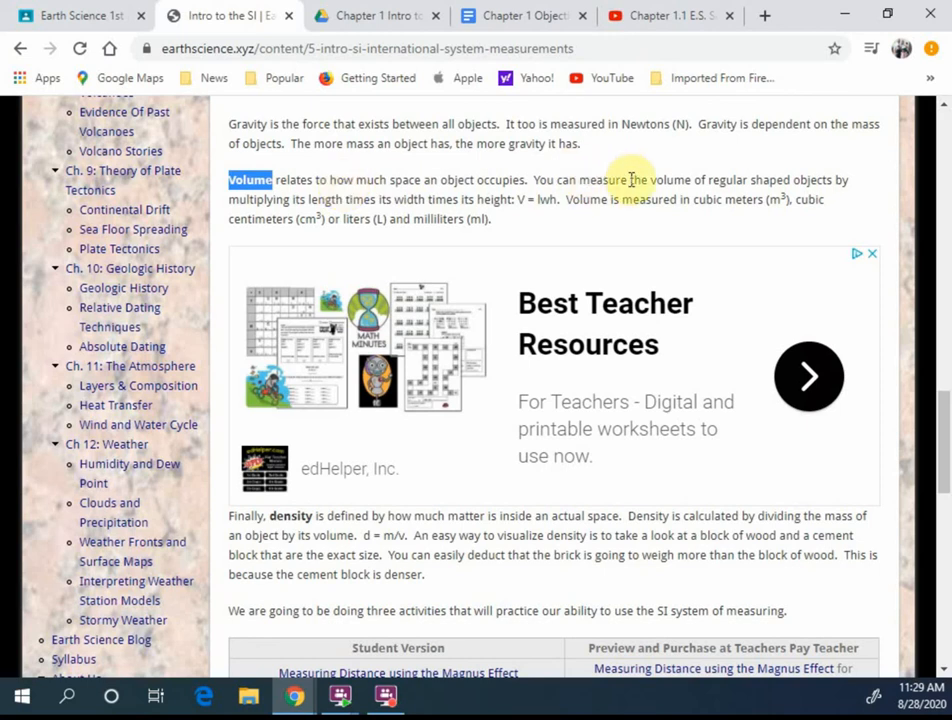
mouse_move(888, 187)
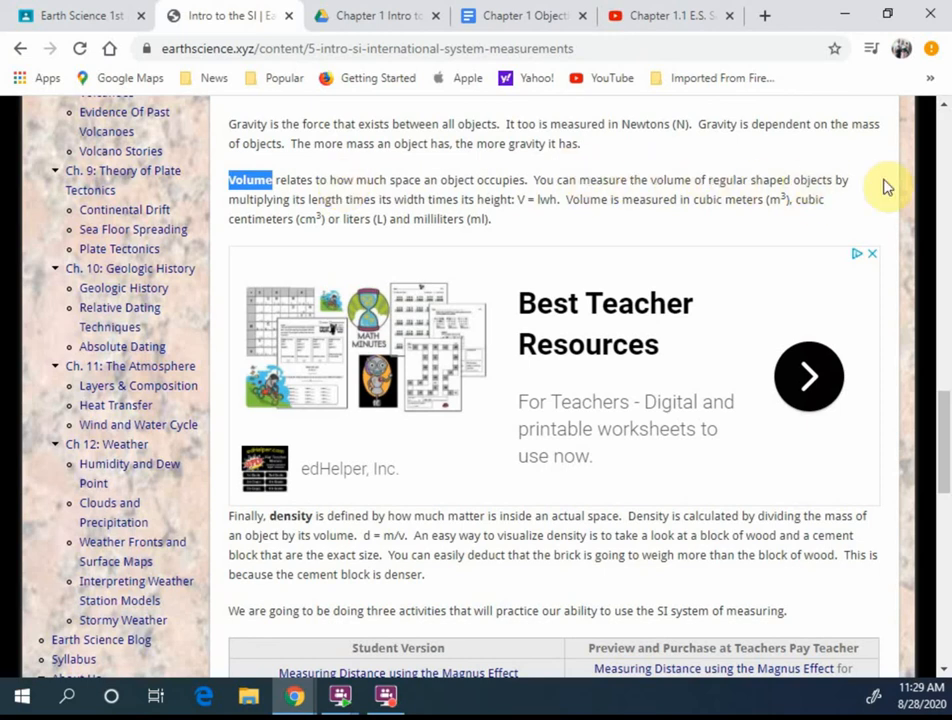
mouse_move(873, 185)
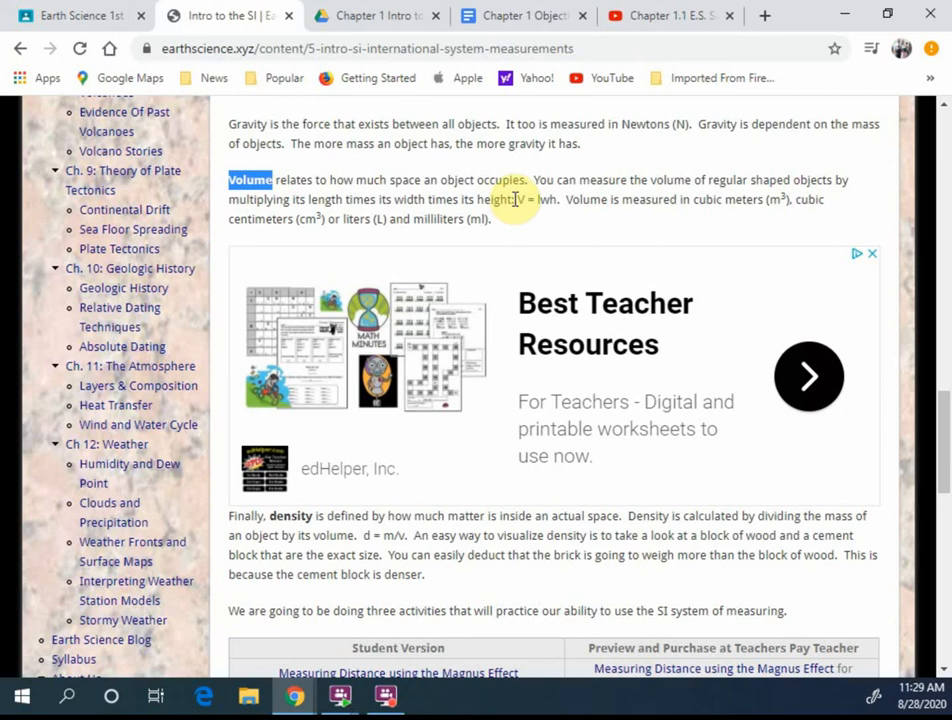
double_click(588, 199)
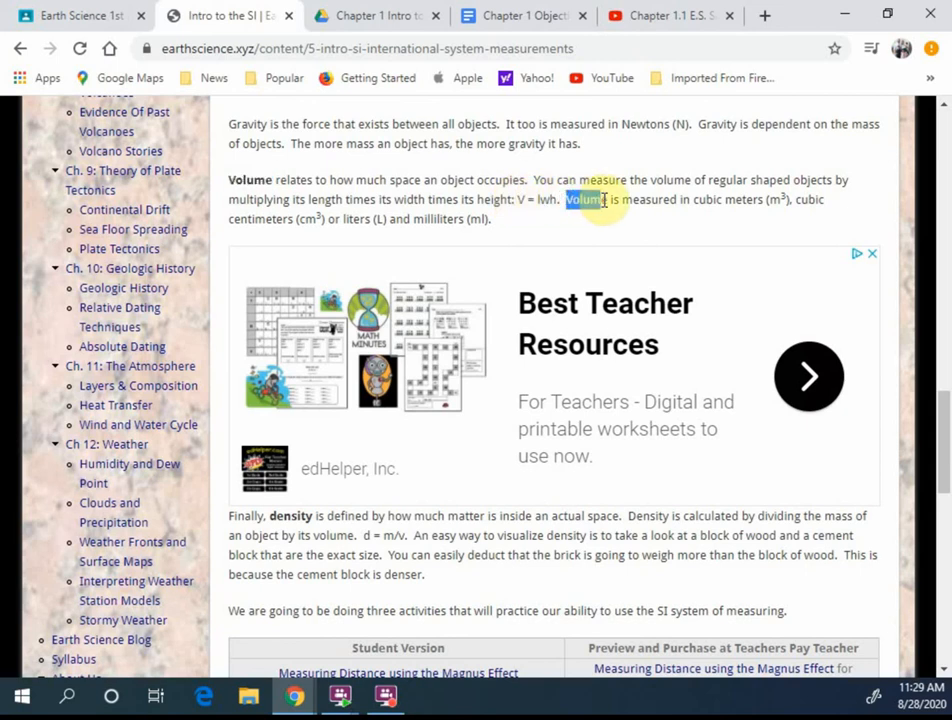
mouse_move(686, 199)
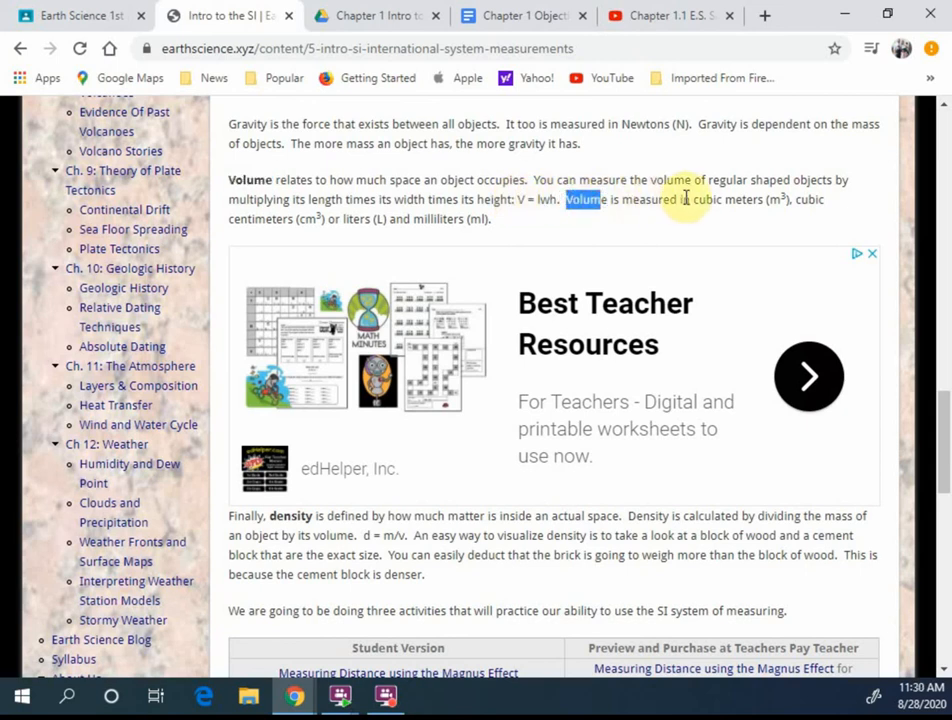
mouse_move(785, 199)
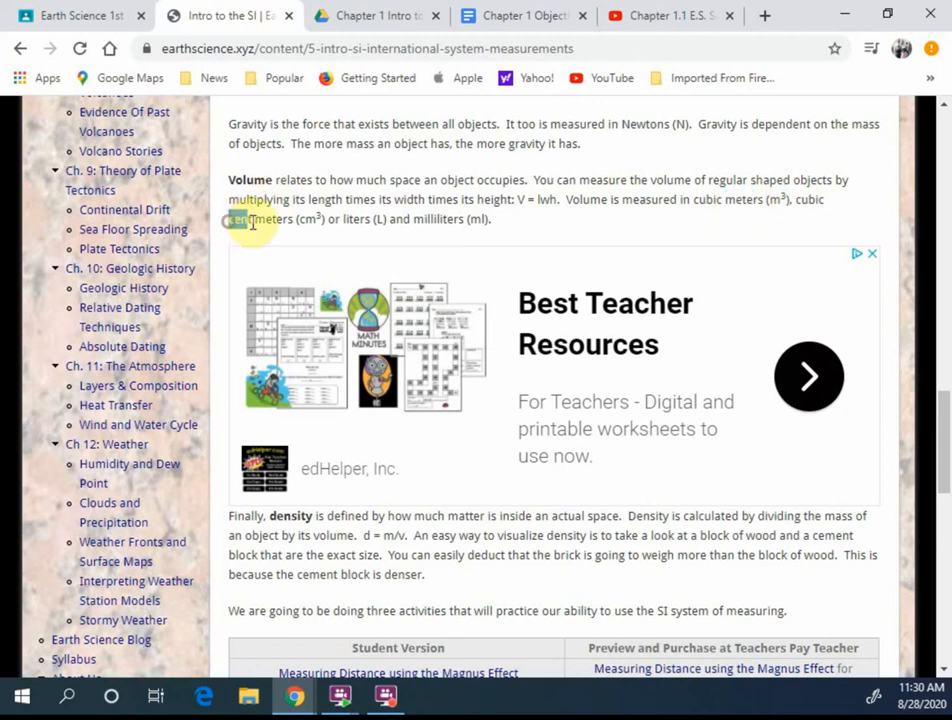
Highlight 'centimeters' in the Volume paragraph's sentence on volume units.
double_click(262, 218)
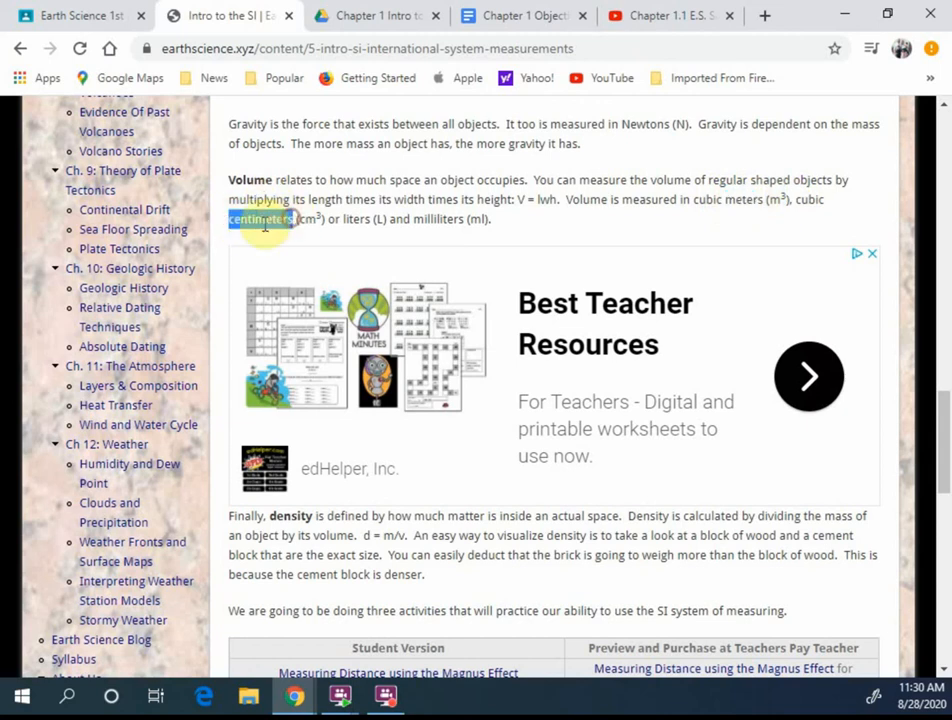
mouse_move(620, 205)
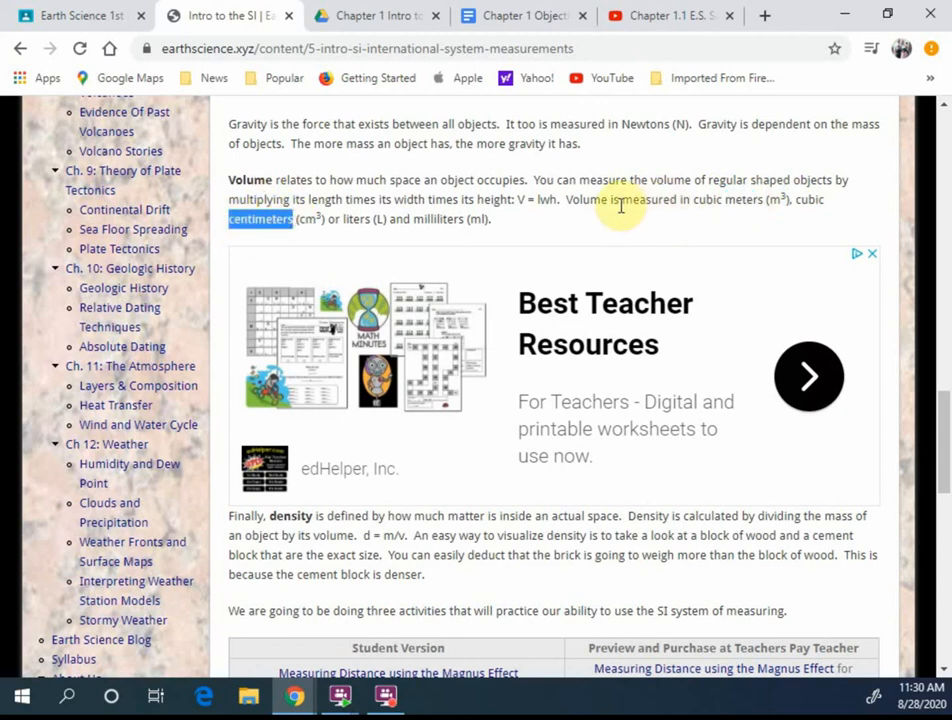
mouse_move(340, 280)
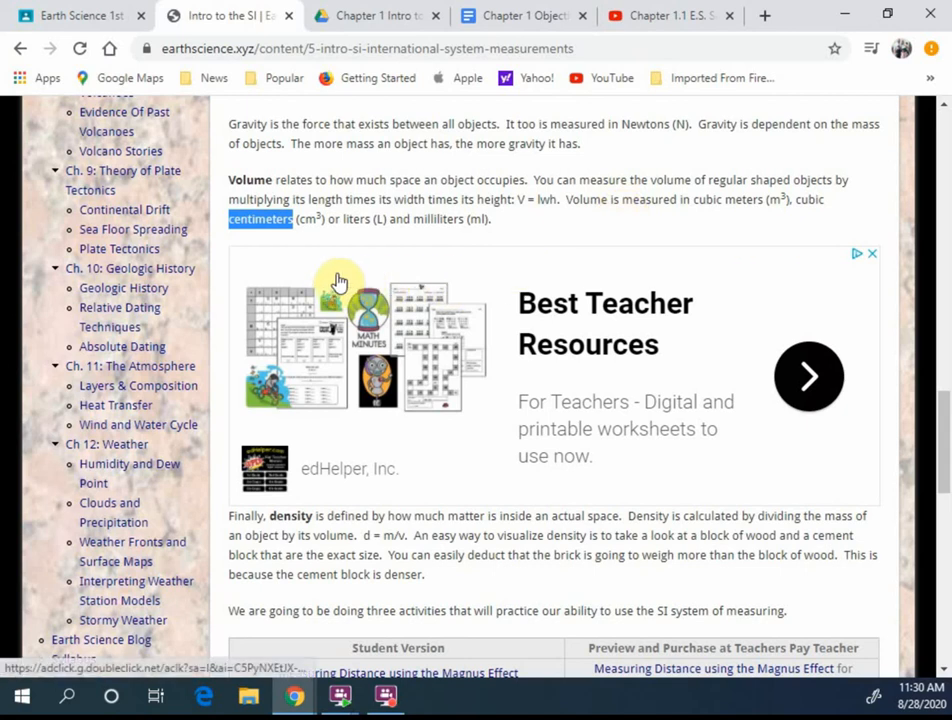
mouse_move(305, 252)
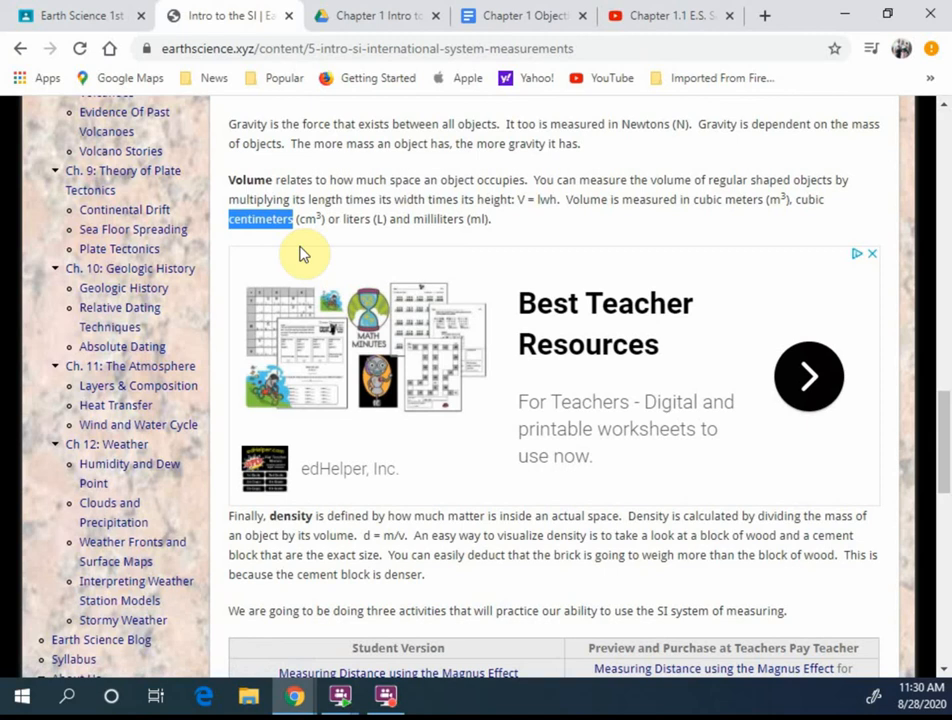
mouse_move(357, 234)
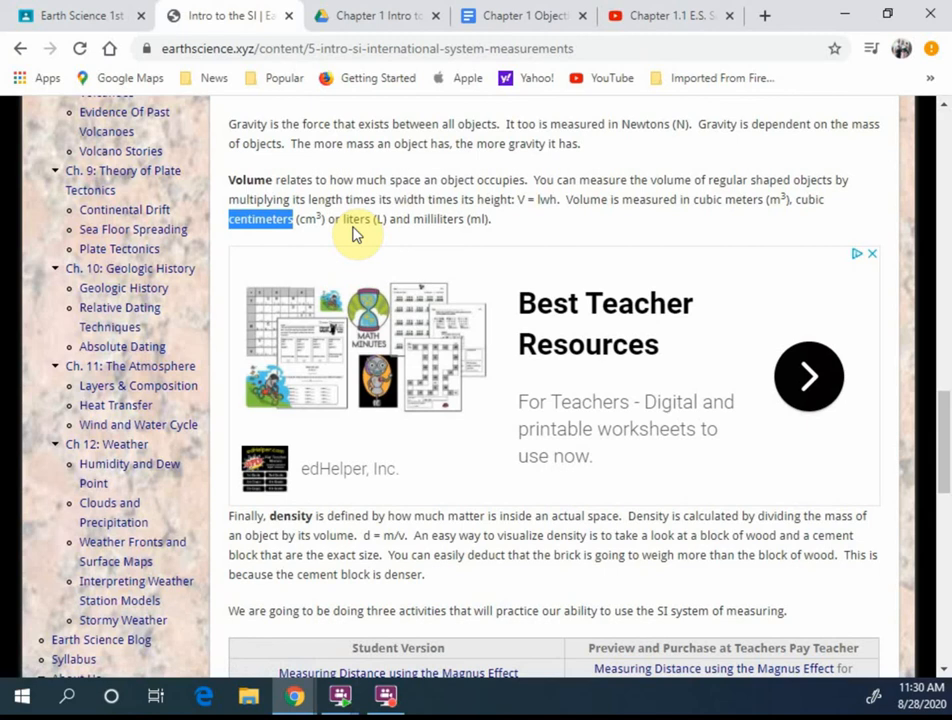
mouse_move(480, 222)
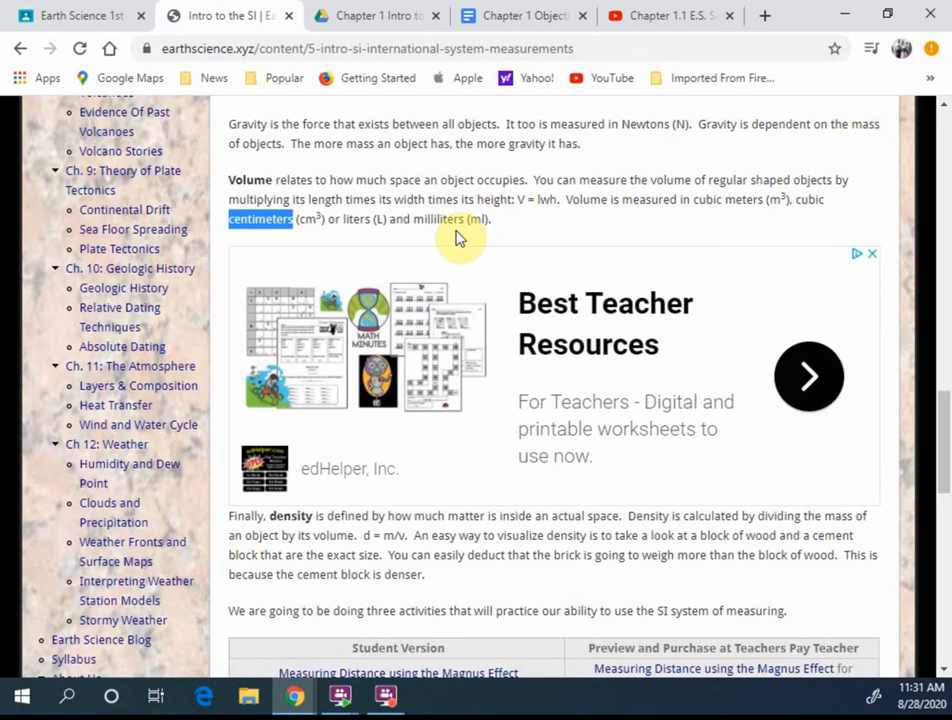
mouse_move(706, 183)
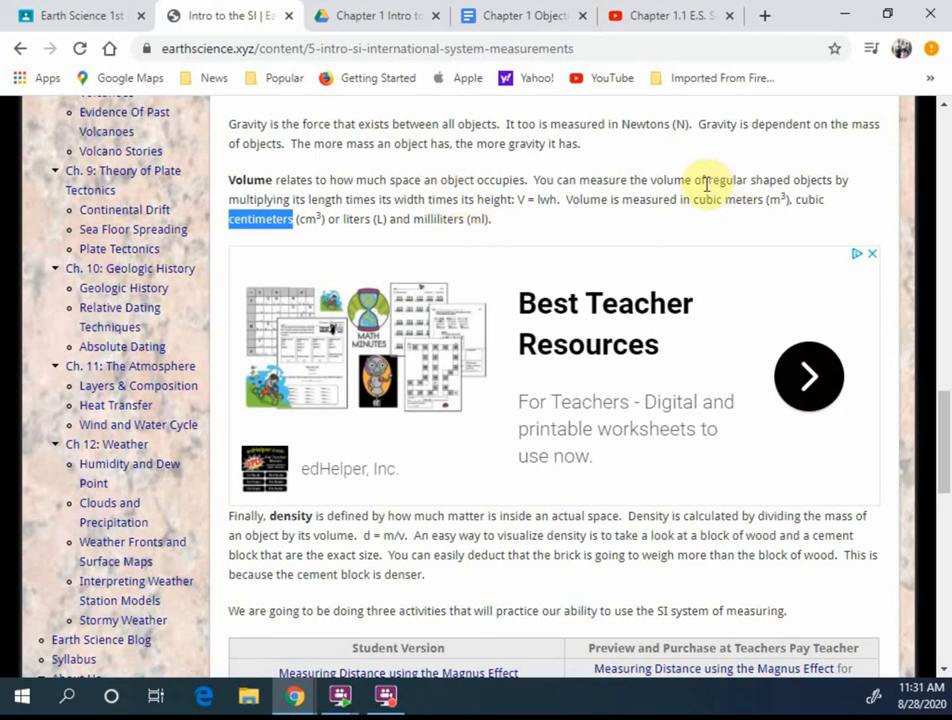
mouse_move(546, 222)
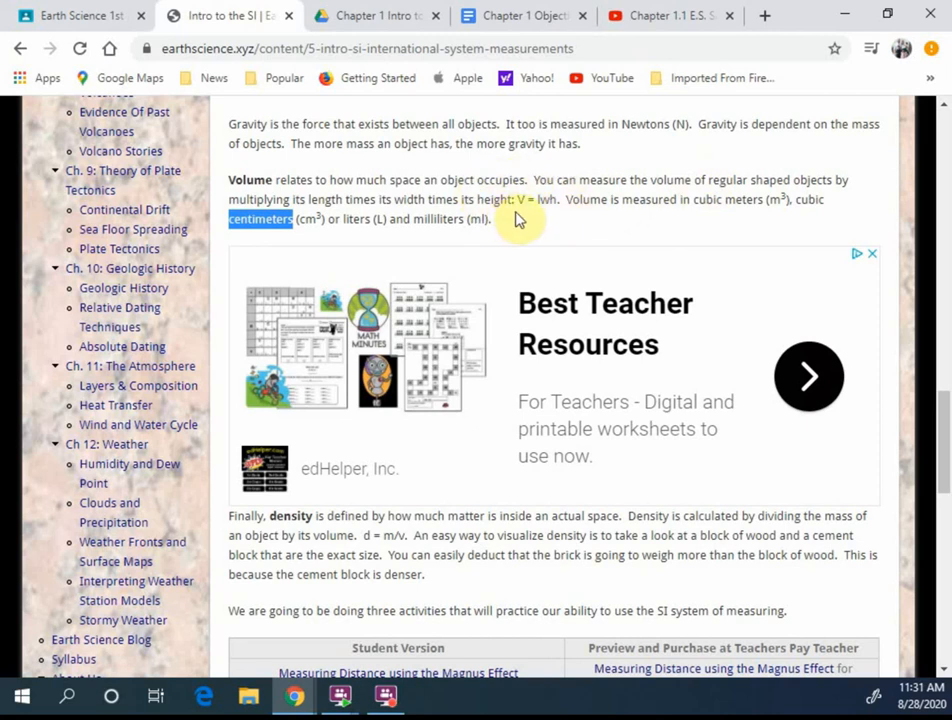
mouse_move(370, 222)
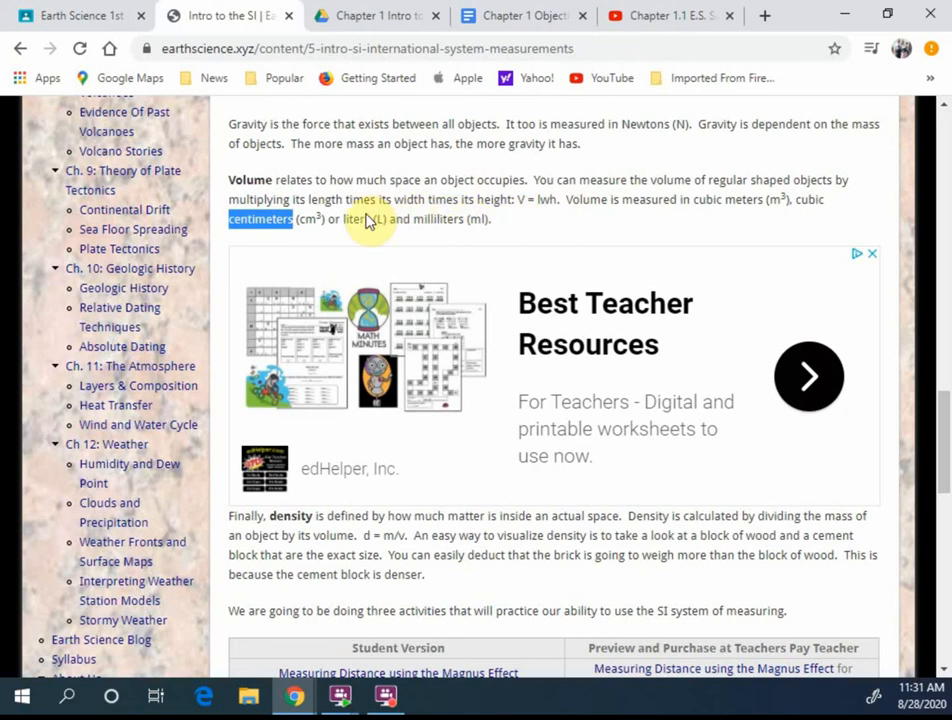
mouse_move(365, 223)
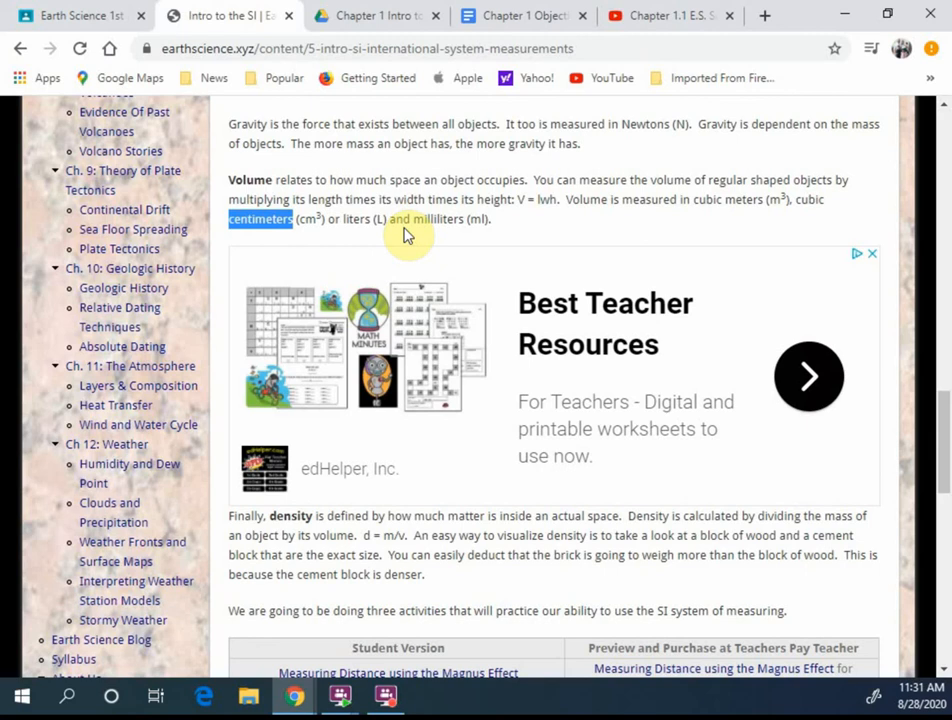
mouse_move(753, 208)
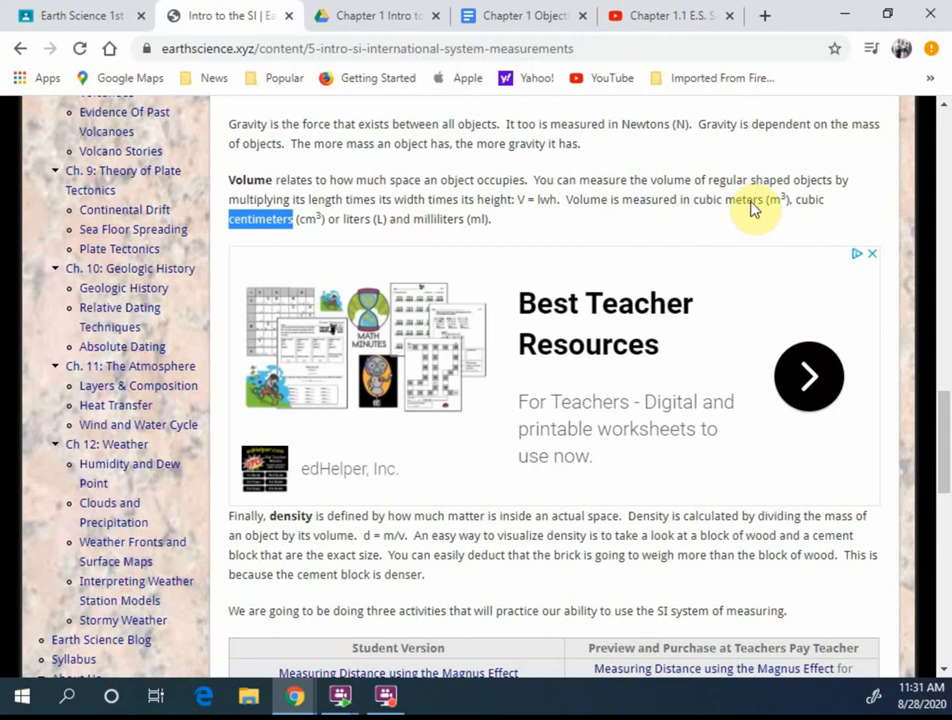
mouse_move(760, 218)
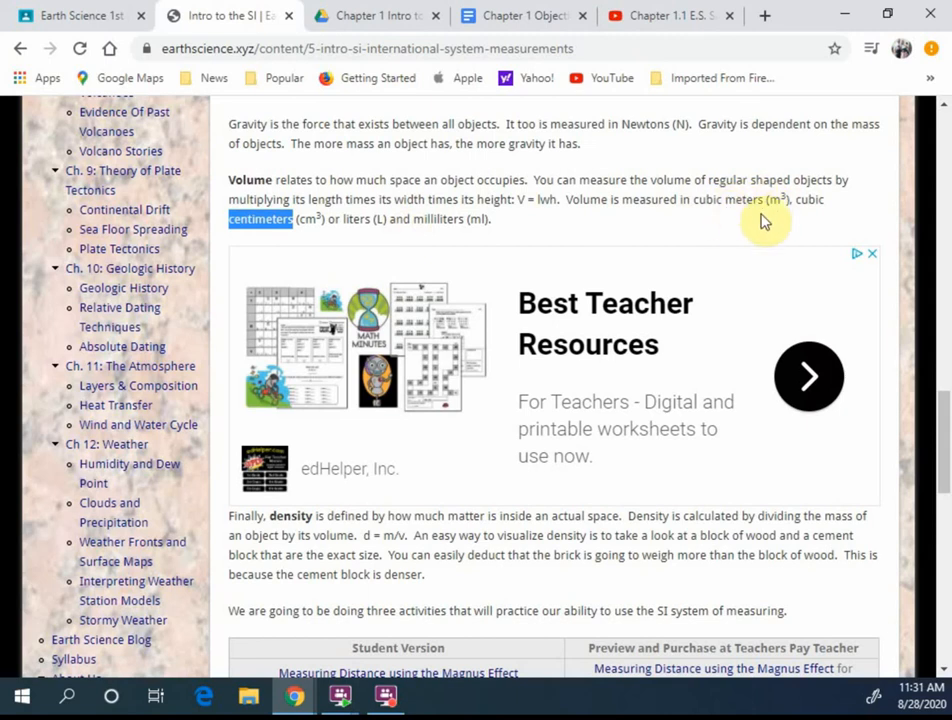
mouse_move(760, 195)
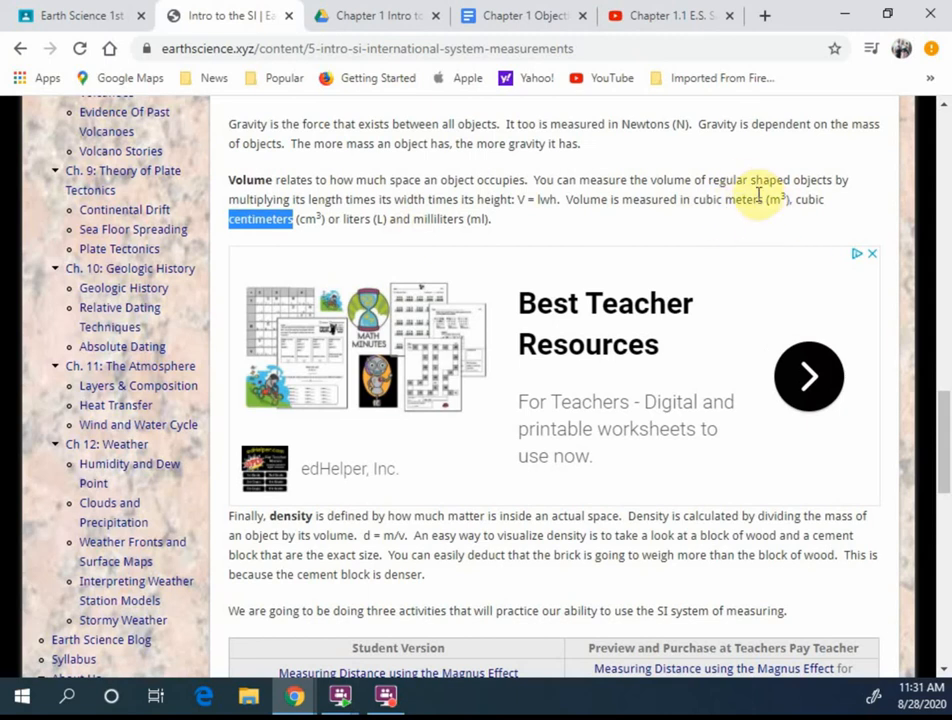
mouse_move(427, 224)
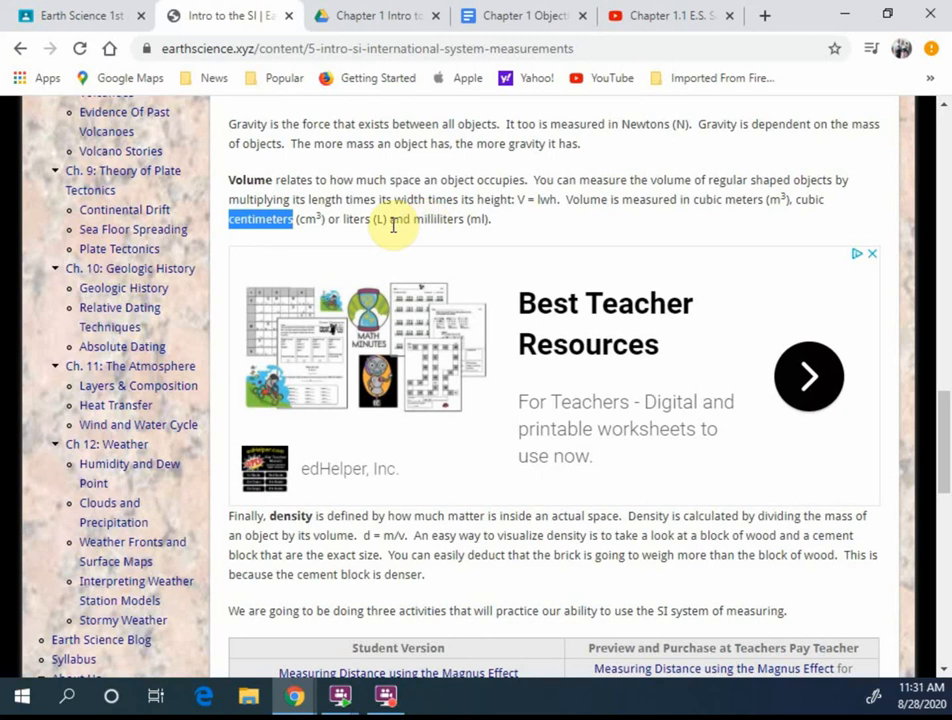
mouse_move(458, 372)
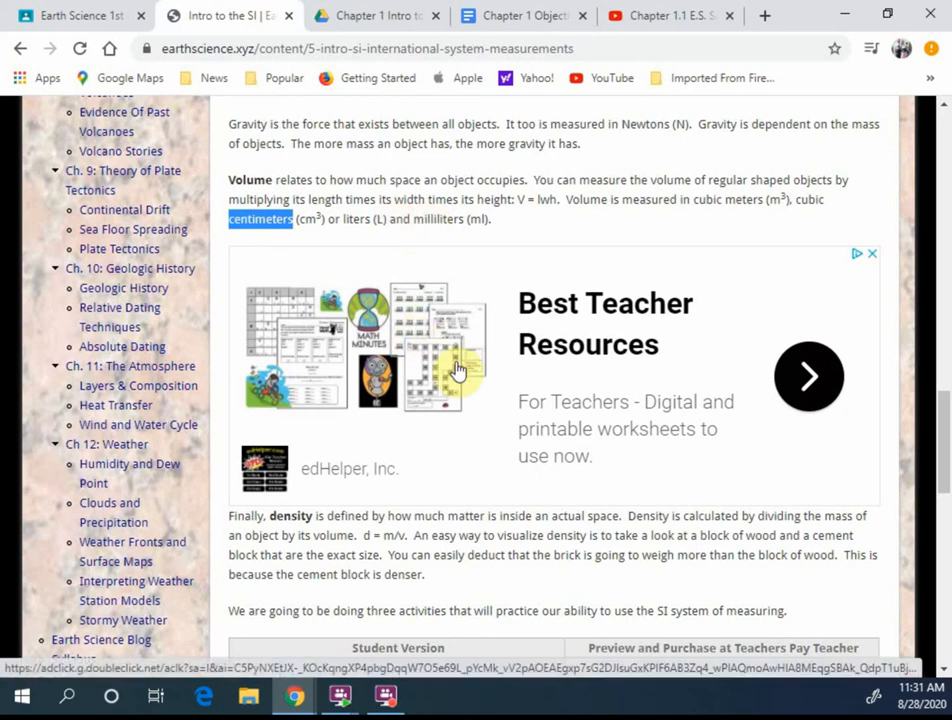
Bring up the Density paragraph, highlight 'd = m/v', then highlight 'cement'.
scroll(down, 3)
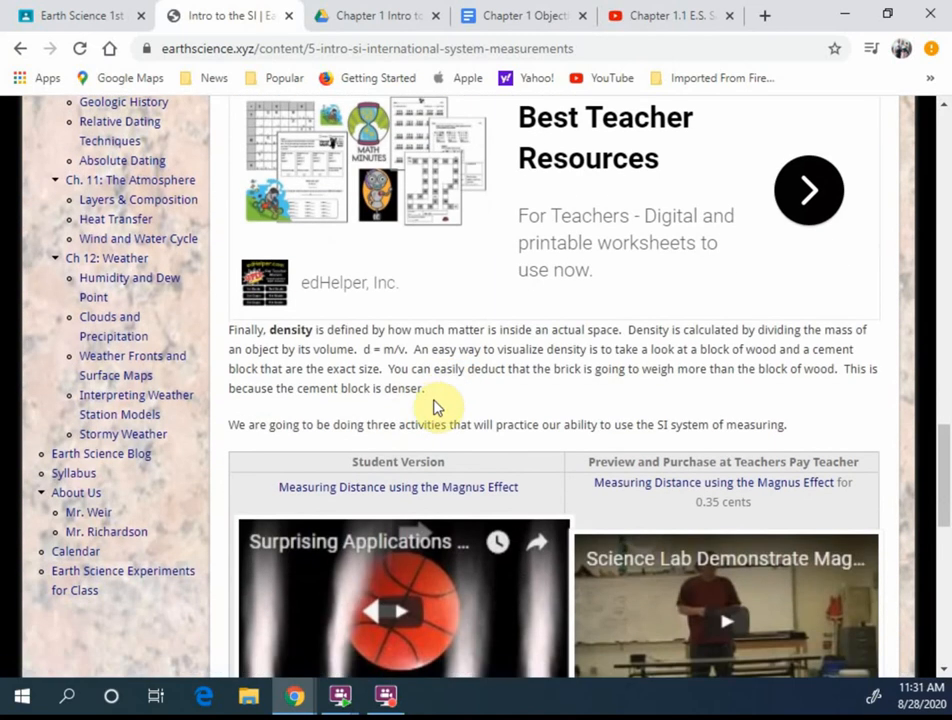
scroll(down, 3)
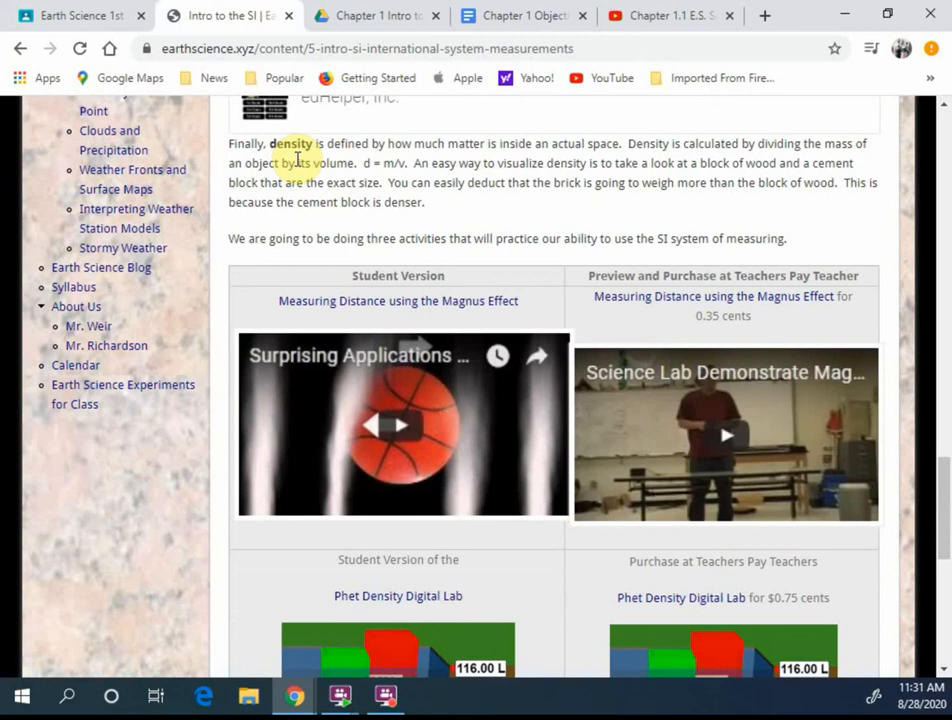
mouse_move(348, 181)
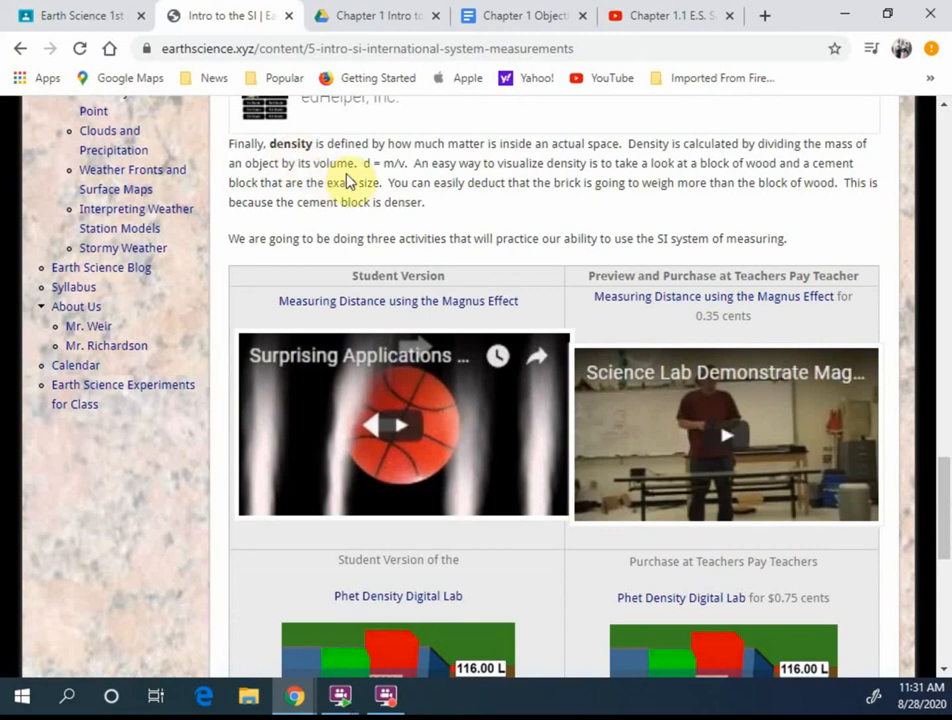
double_click(385, 163)
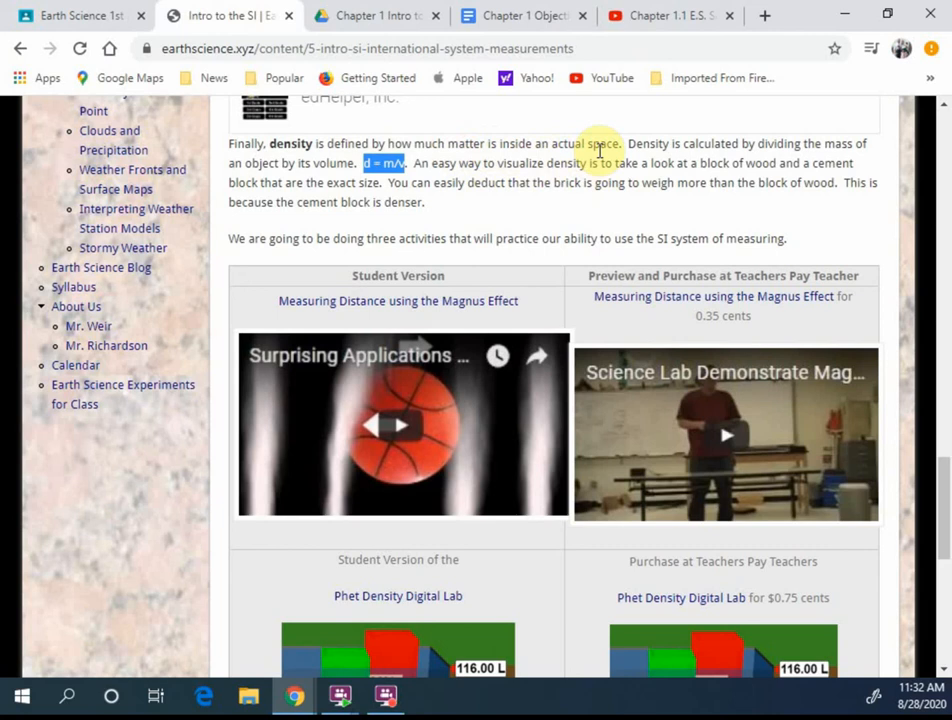
mouse_move(372, 143)
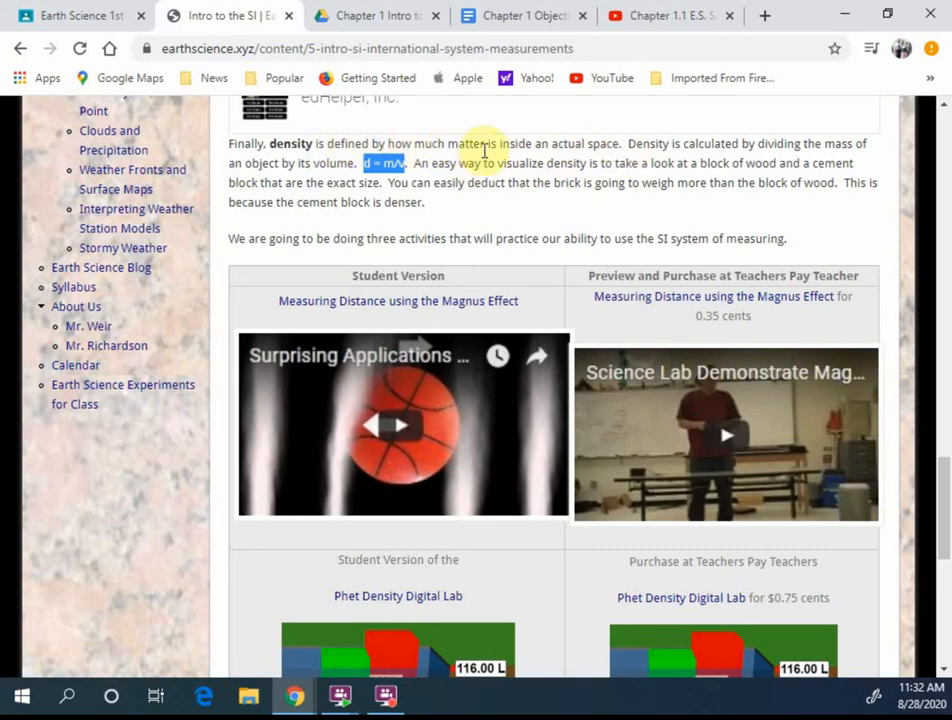
mouse_move(528, 155)
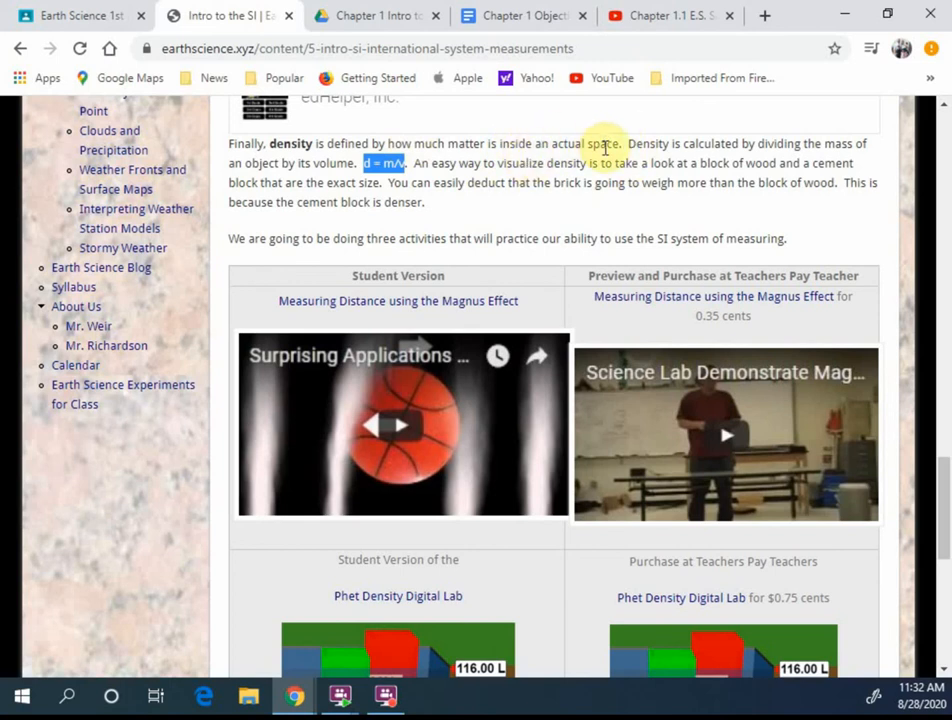
mouse_move(588, 160)
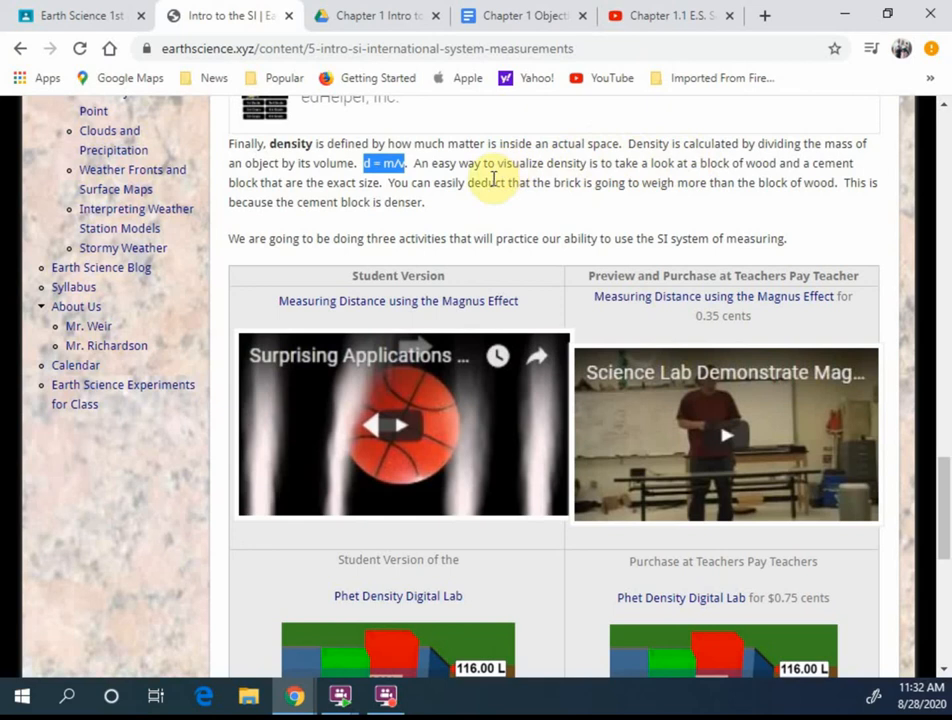
mouse_move(490, 180)
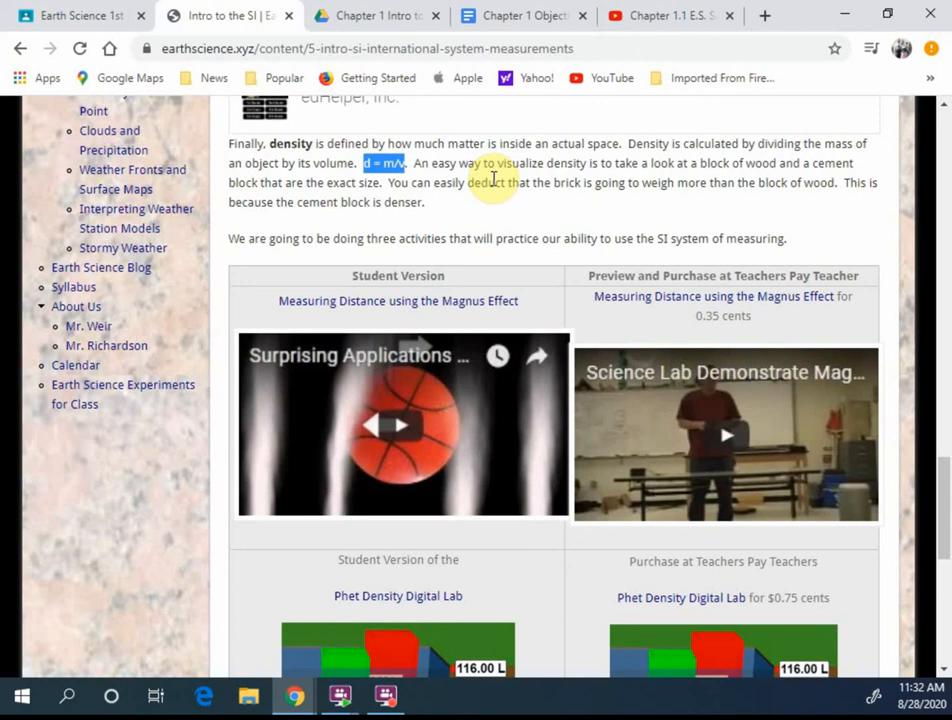
mouse_move(748, 163)
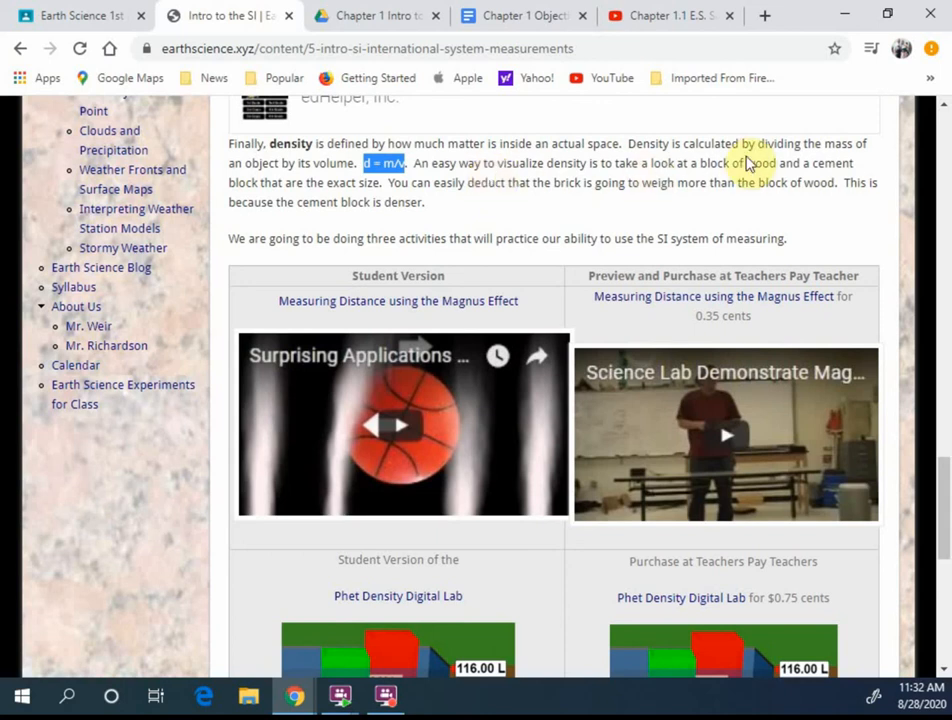
double_click(760, 163)
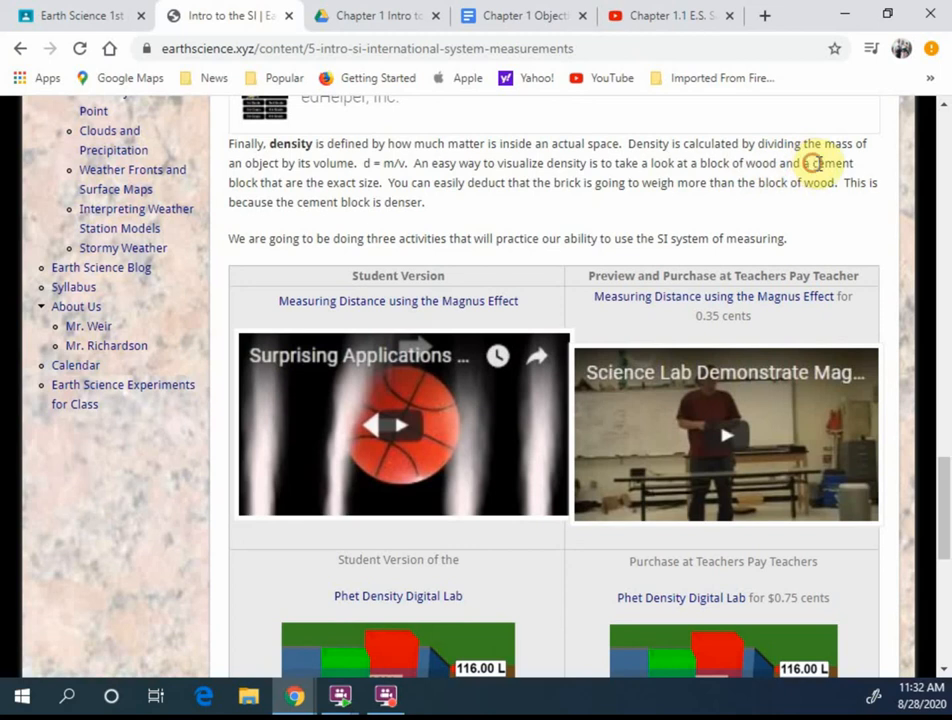
double_click(827, 163)
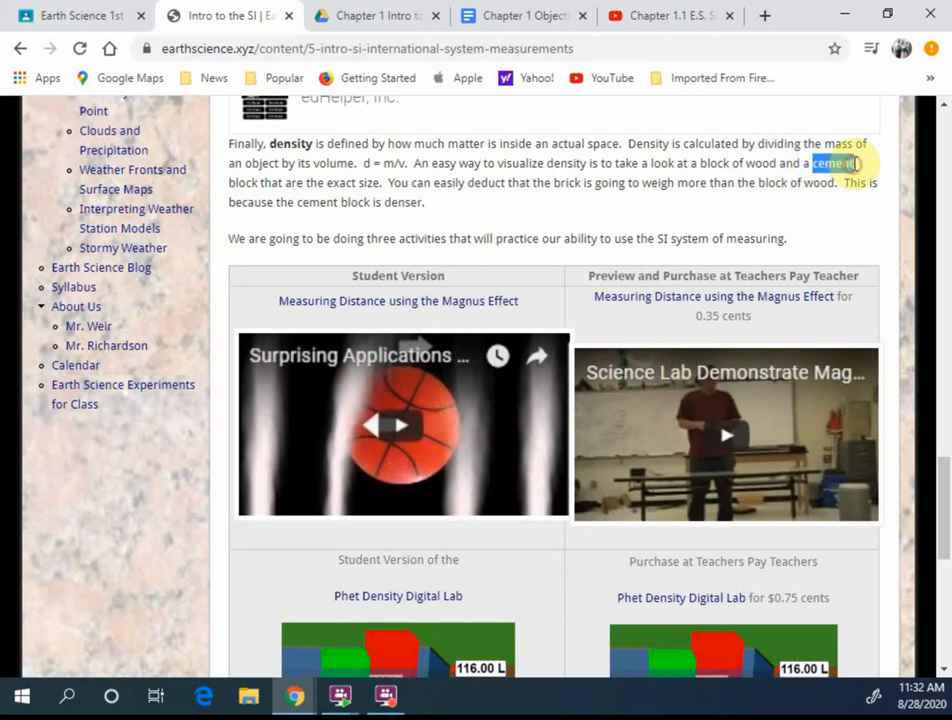
scroll(up, 3)
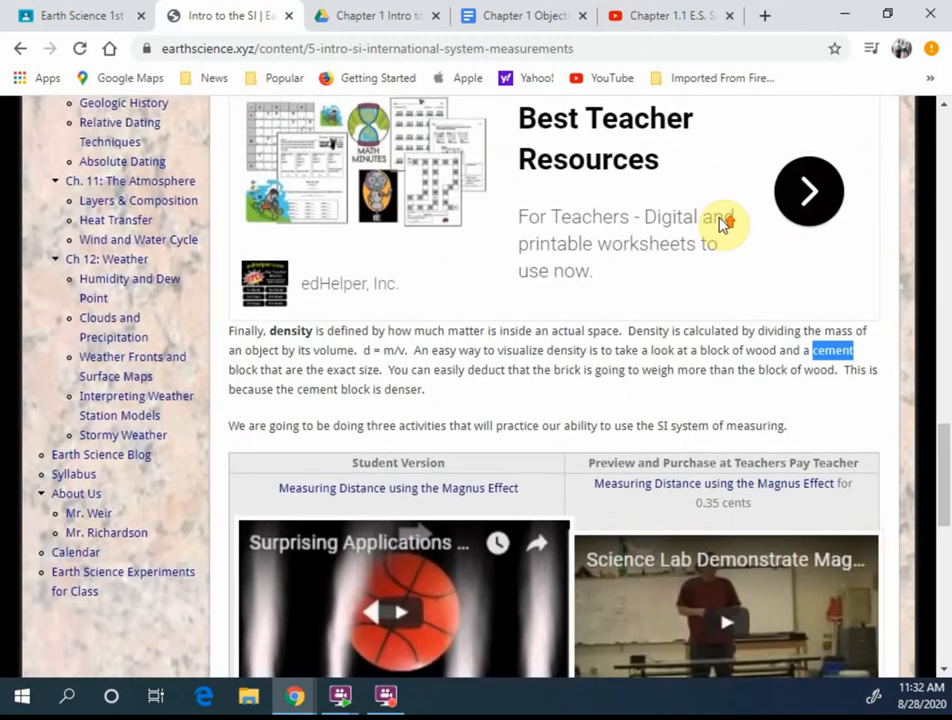
scroll(up, 3)
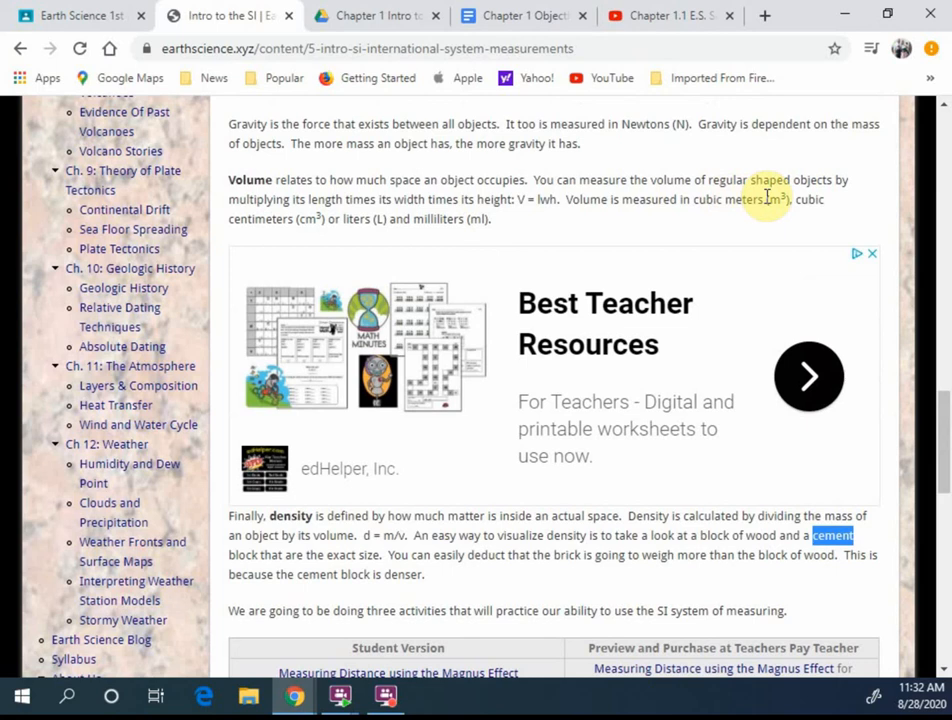
mouse_move(574, 199)
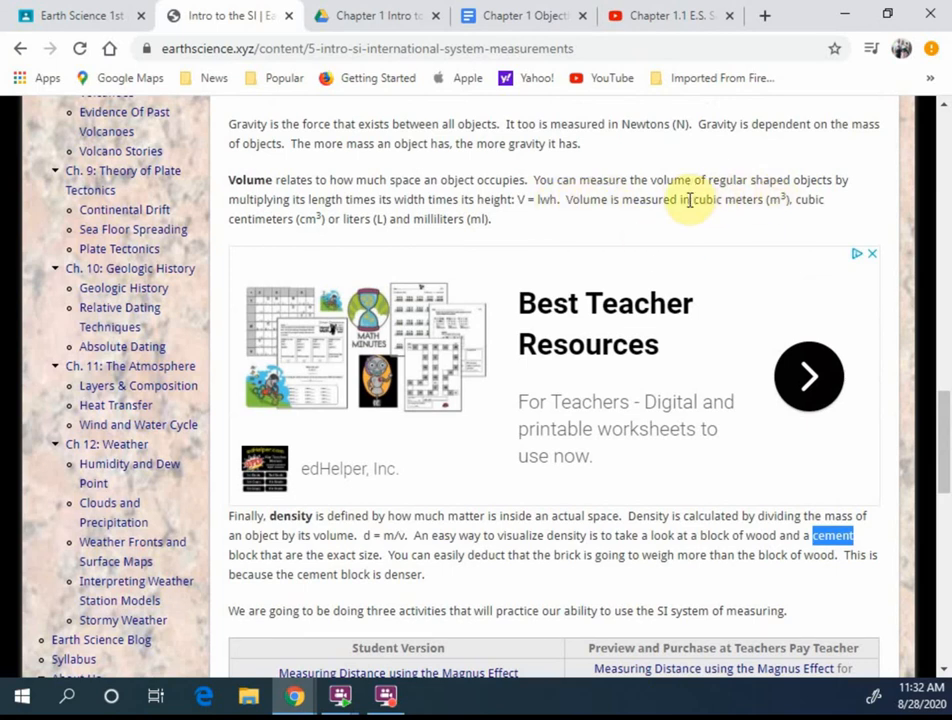
scroll(down, 3)
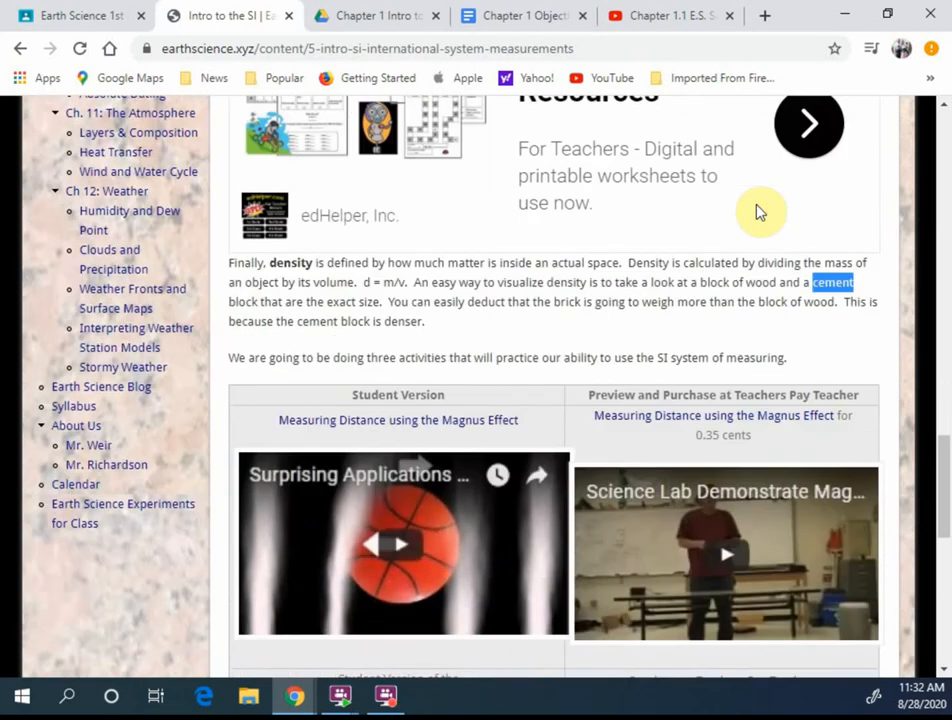
scroll(down, 3)
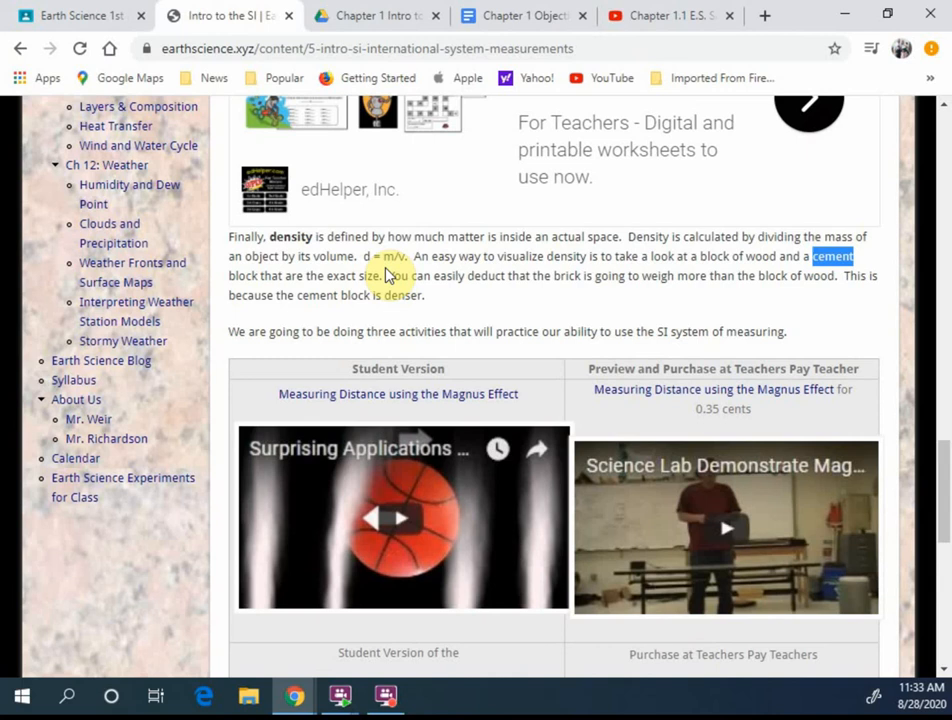
mouse_move(390, 265)
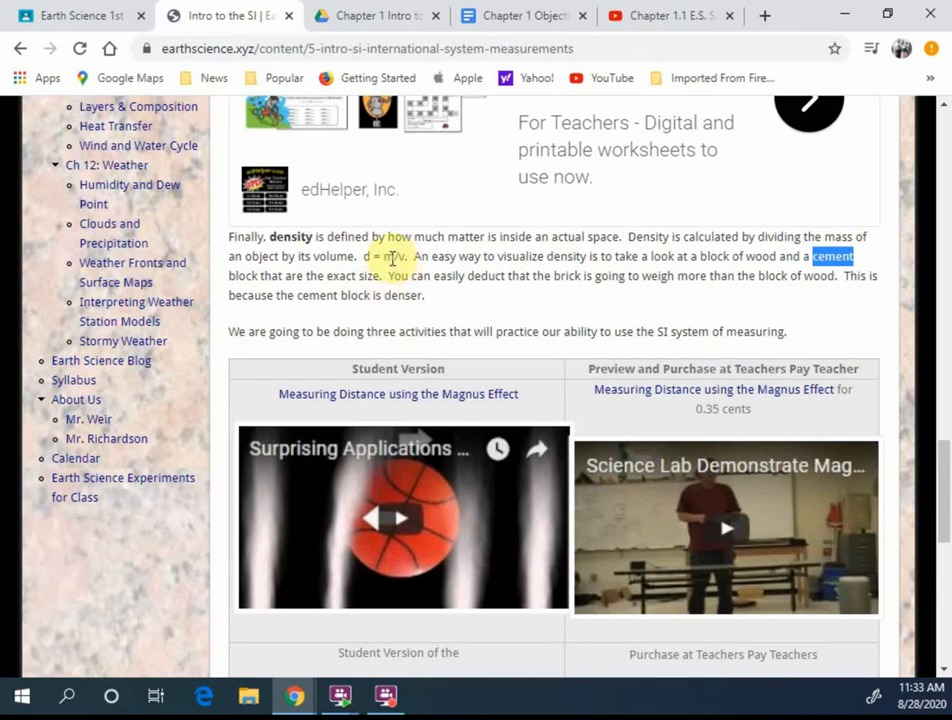
mouse_move(390, 258)
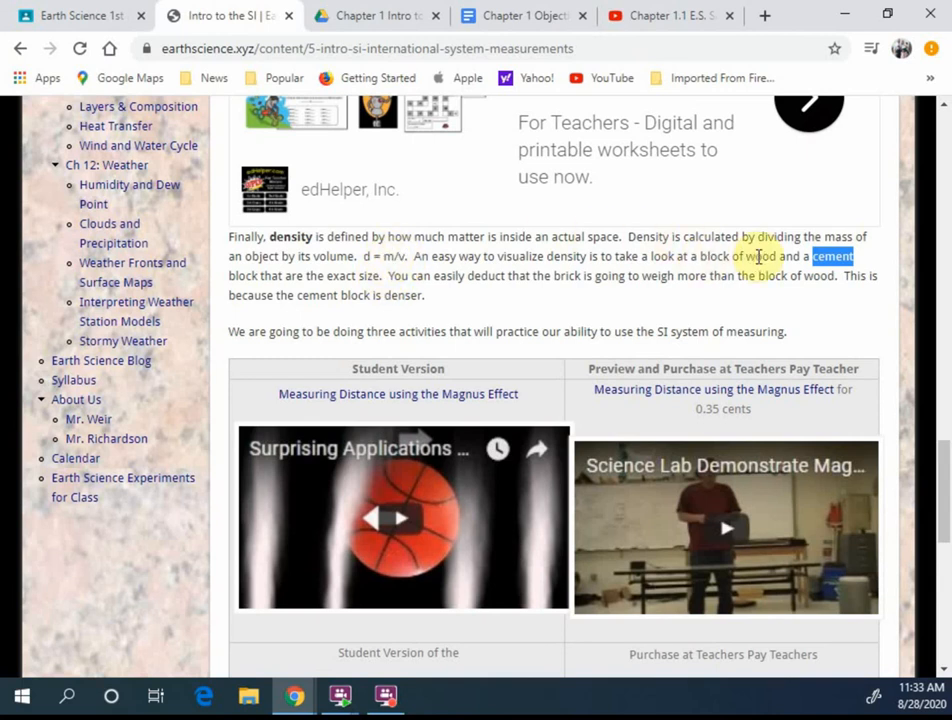
double_click(757, 256)
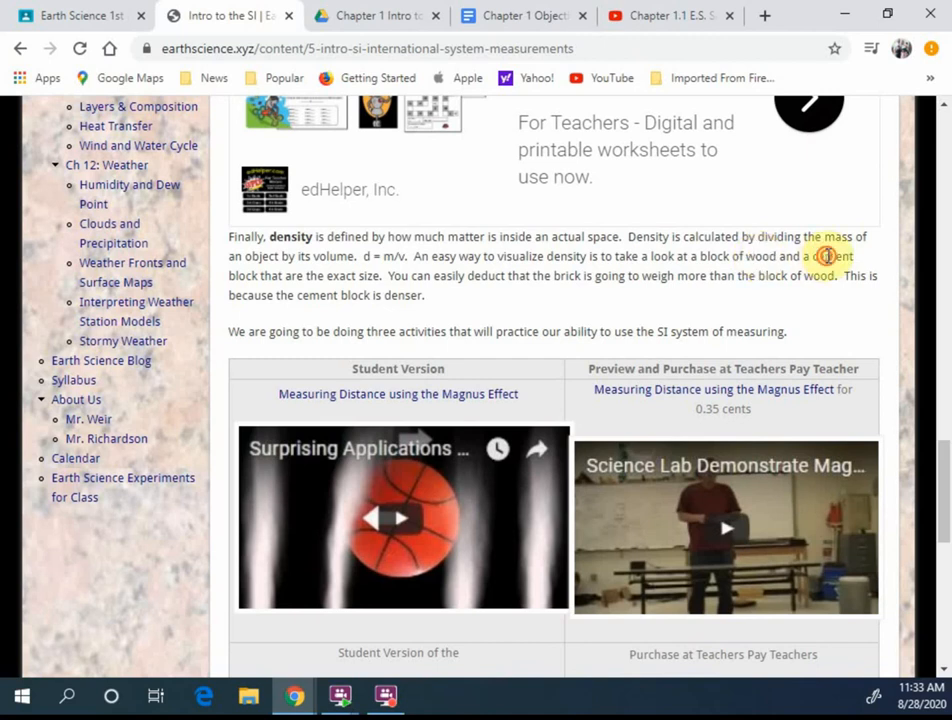
double_click(832, 256)
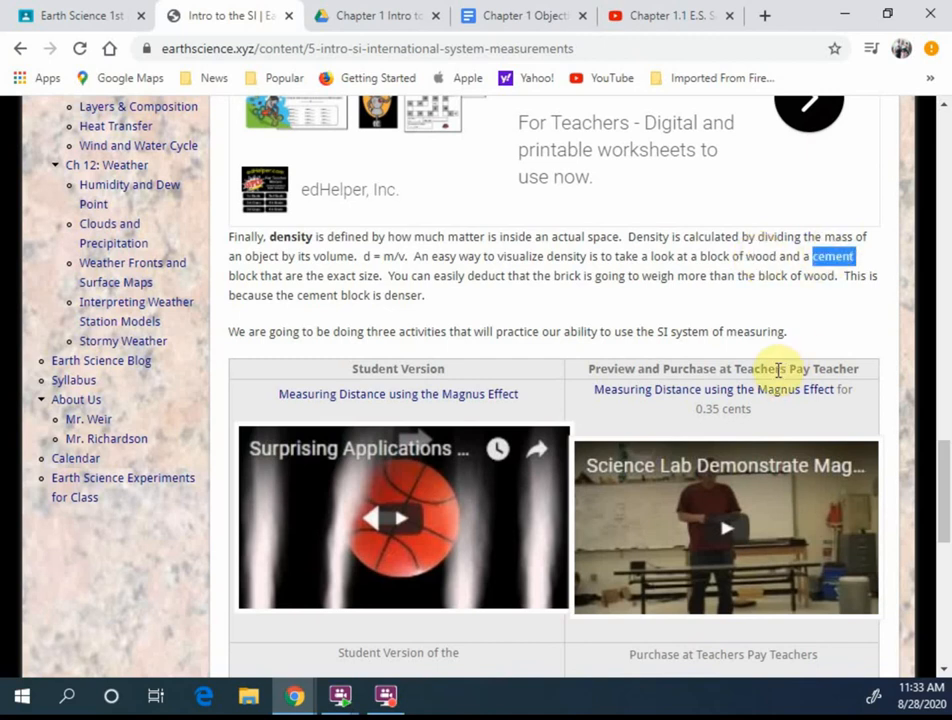
mouse_move(779, 369)
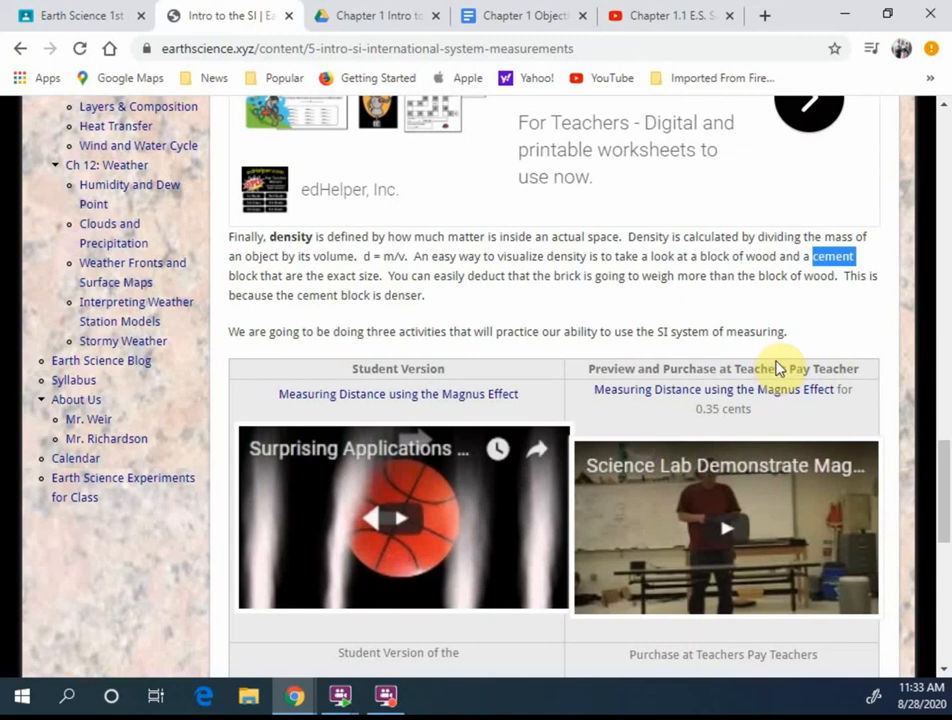
mouse_move(660, 295)
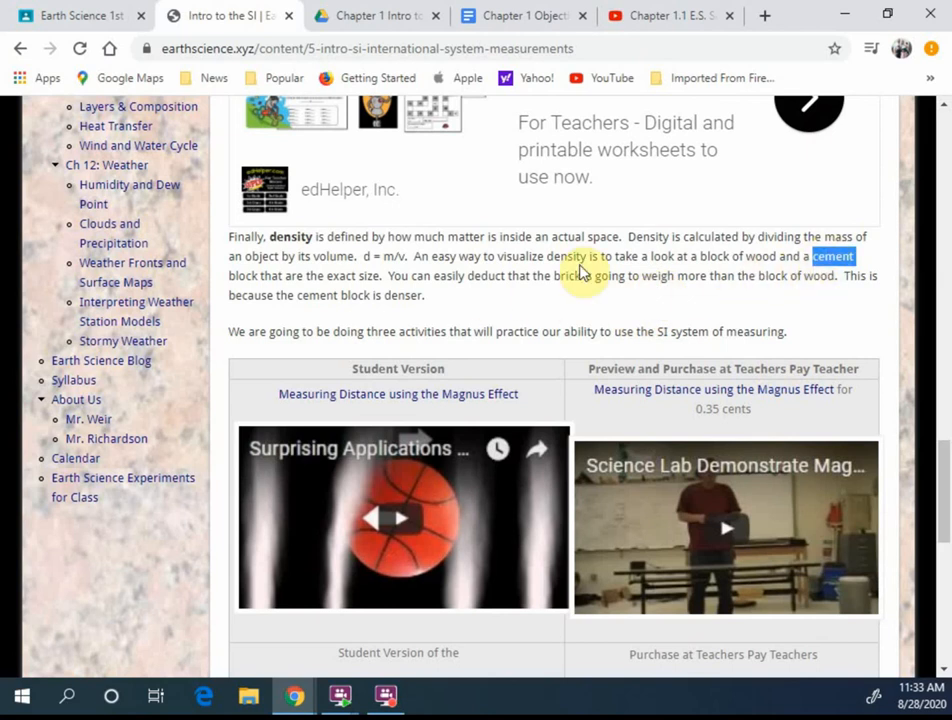
mouse_move(390, 256)
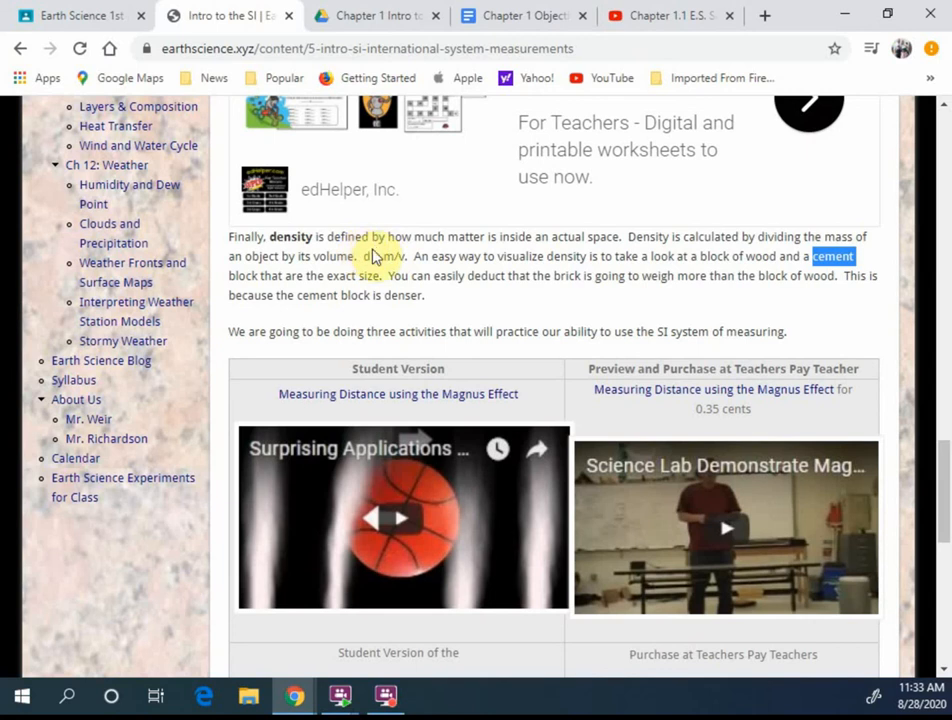
Scroll to the activity table showing the Phet Density Digital Lab row.
scroll(down, 3)
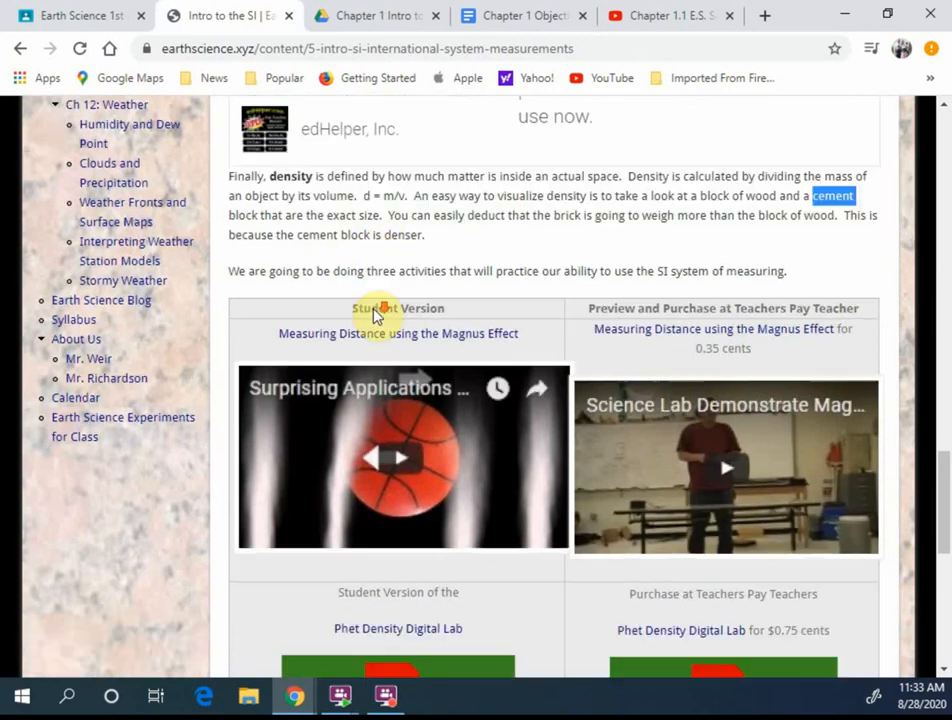
scroll(down, 3)
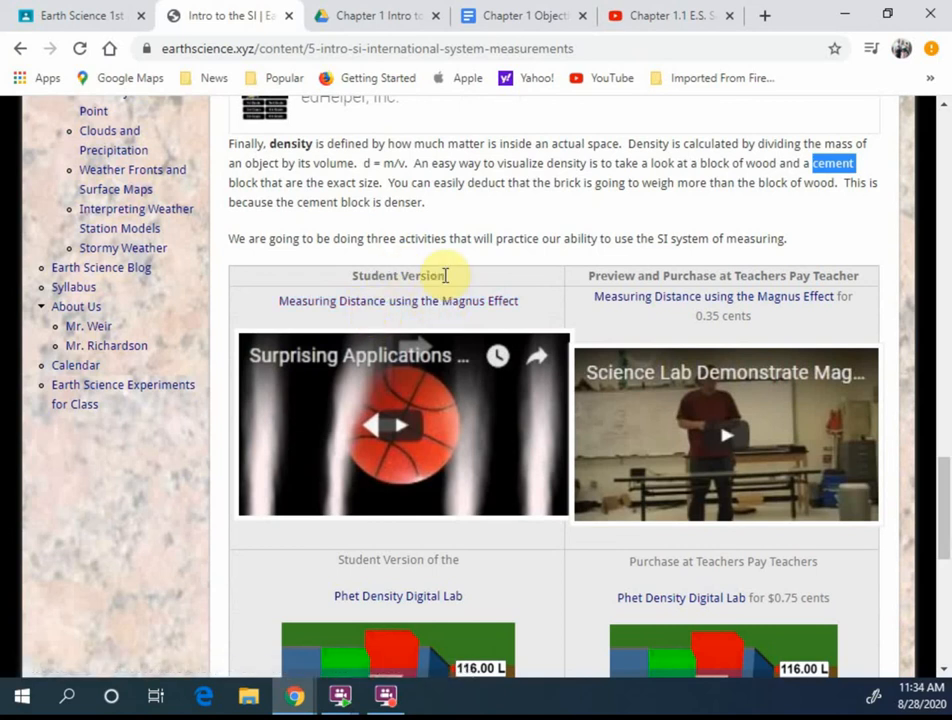
mouse_move(448, 274)
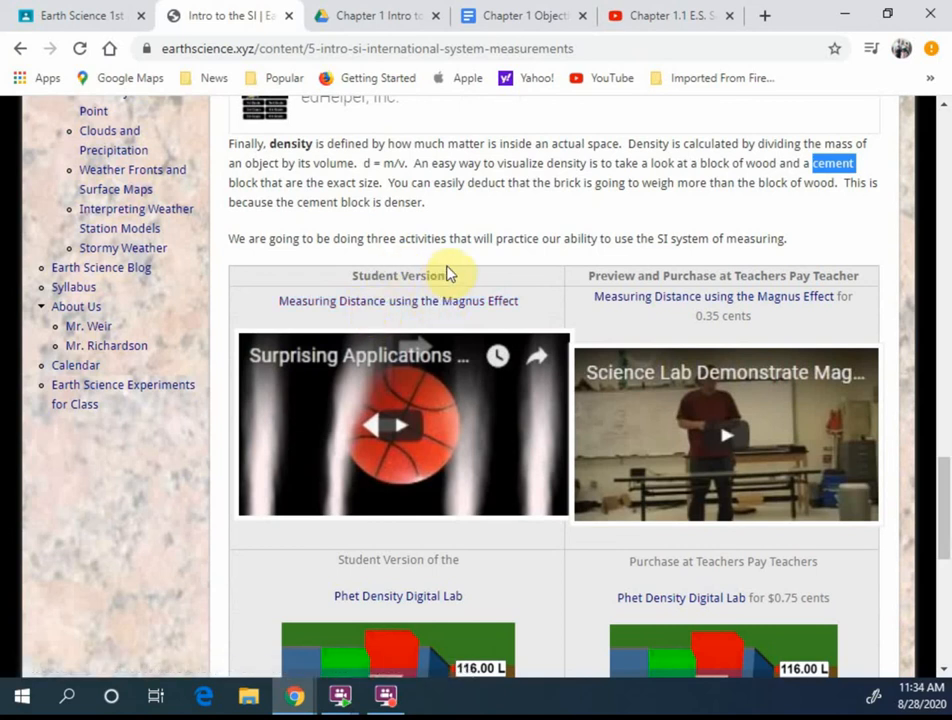
mouse_move(498, 308)
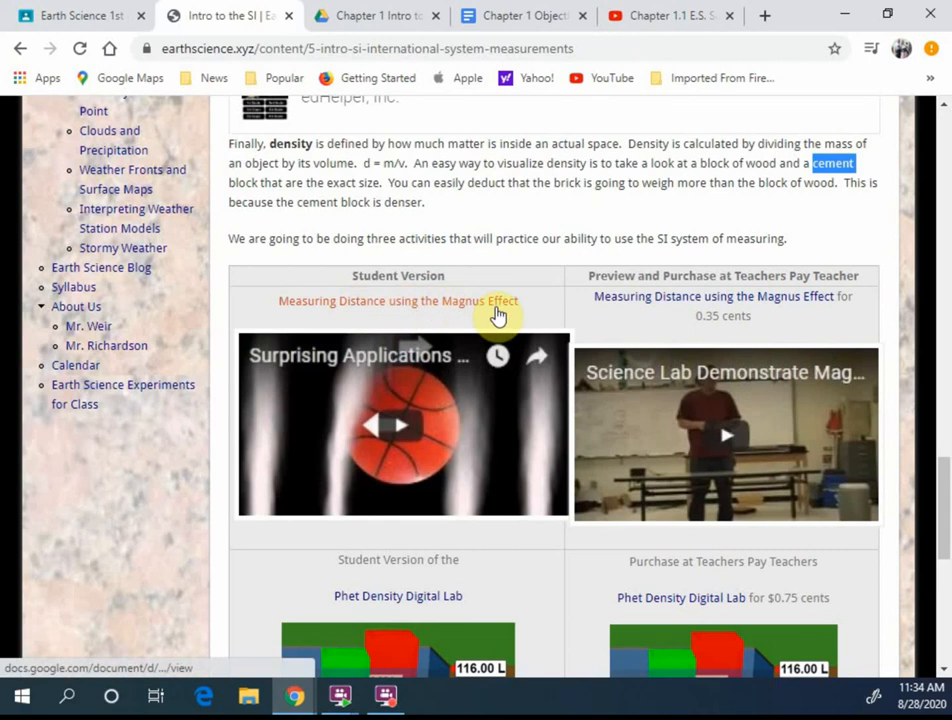
mouse_move(508, 314)
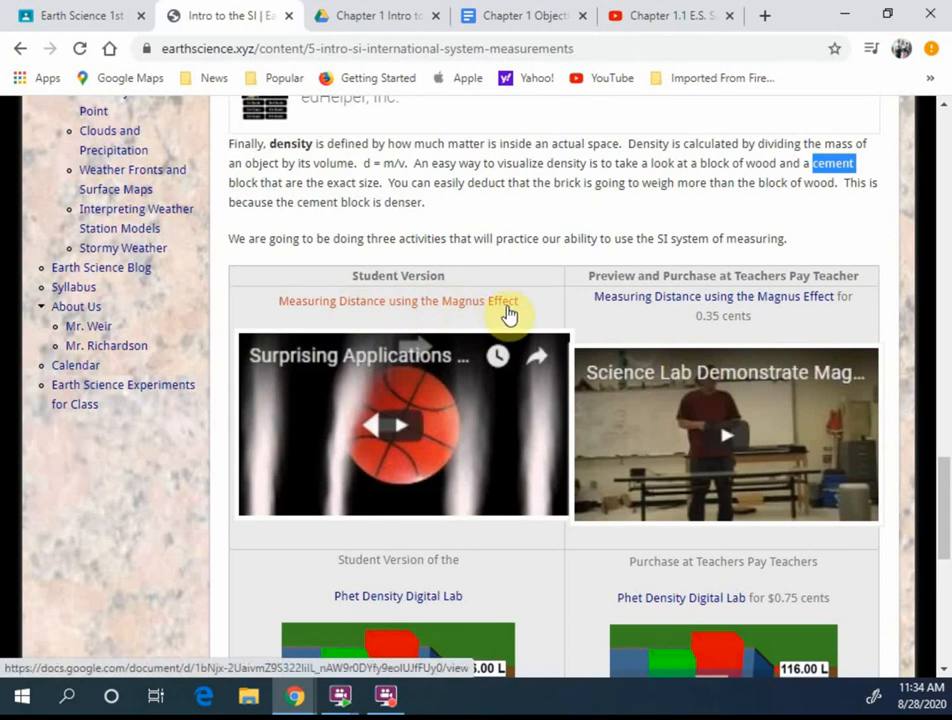
Scroll through the Phet Density and Rock and Mineral Density Lab rows, then back up.
scroll(down, 3)
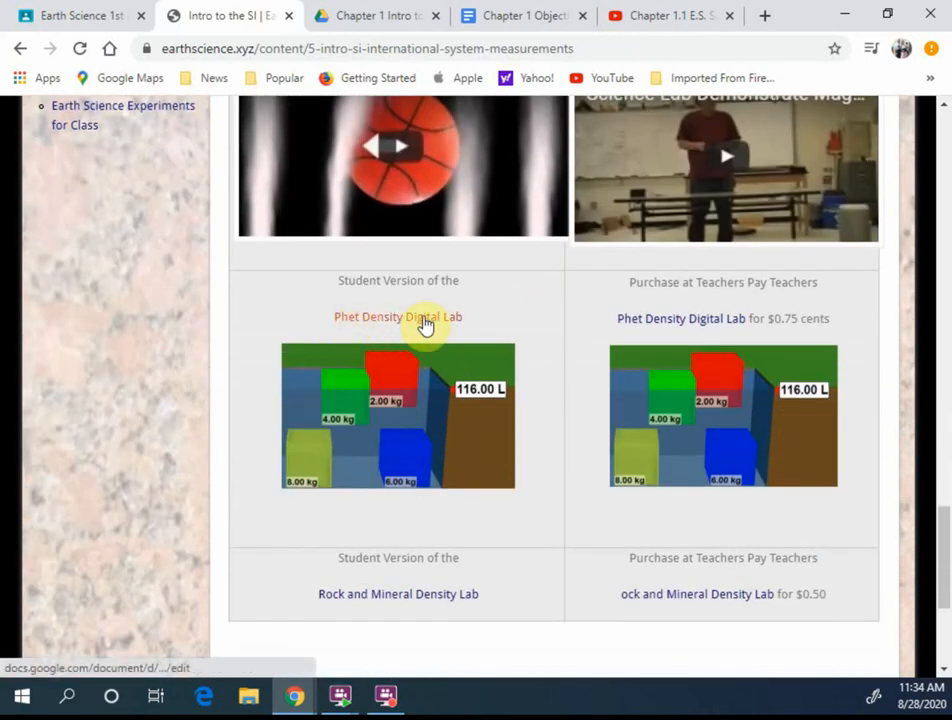
scroll(down, 3)
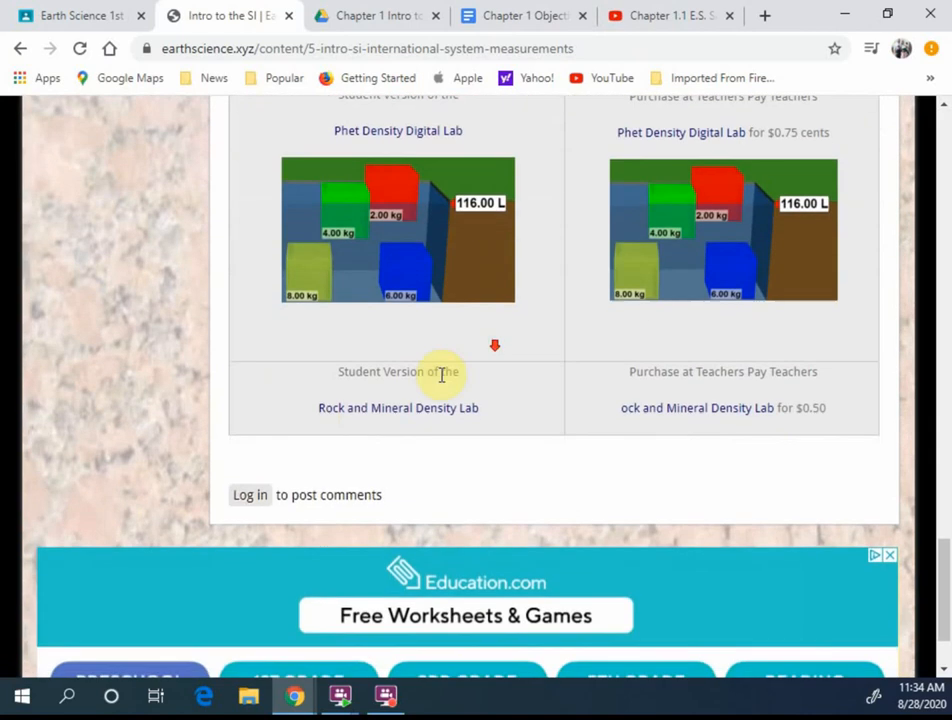
mouse_move(445, 428)
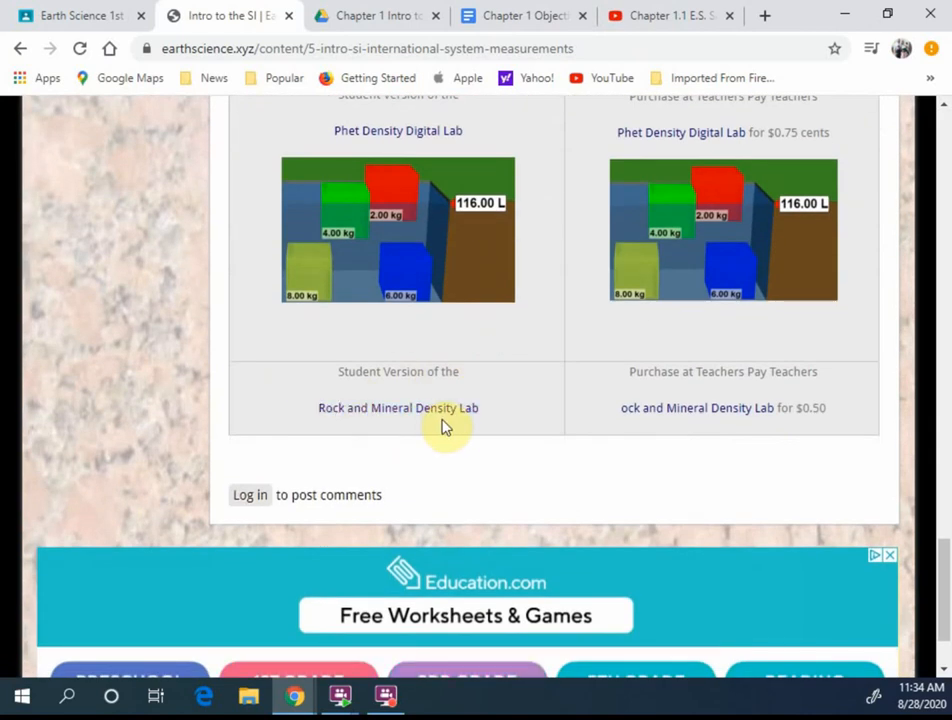
scroll(up, 3)
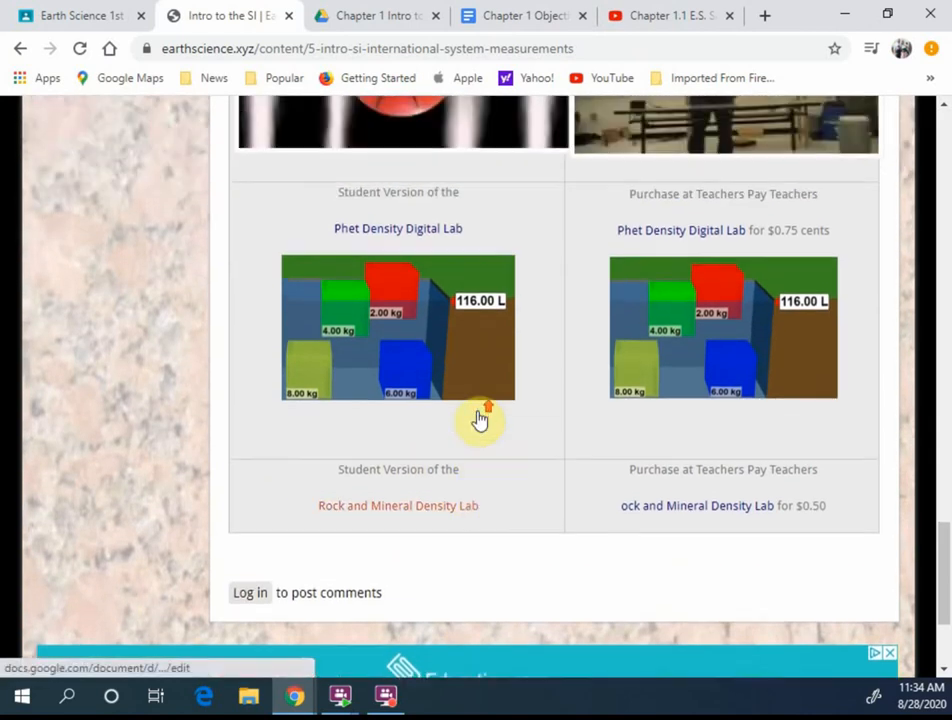
scroll(up, 3)
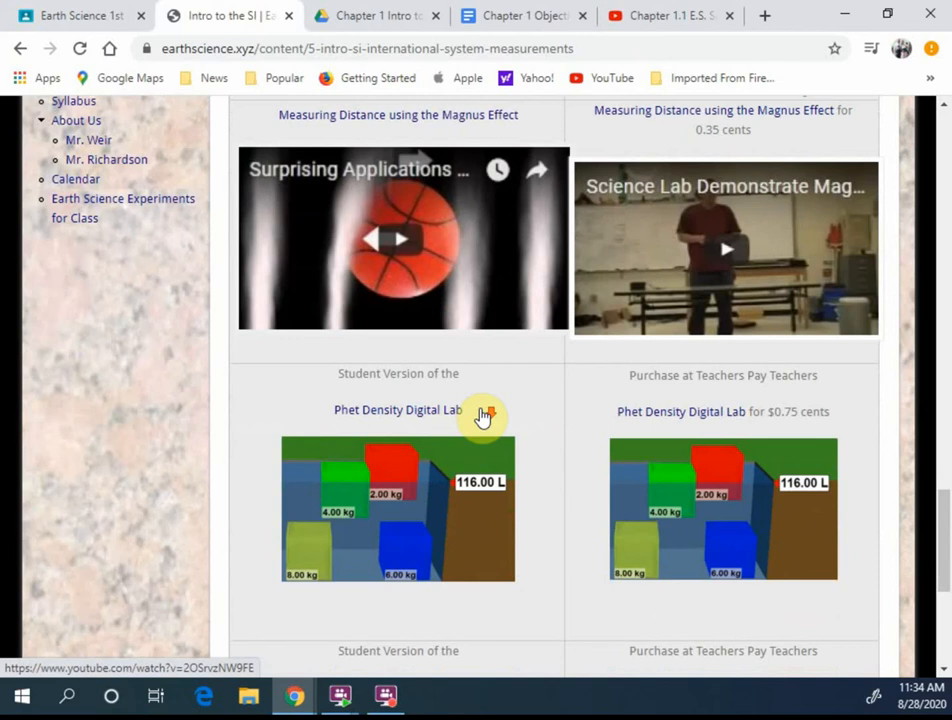
scroll(down, 3)
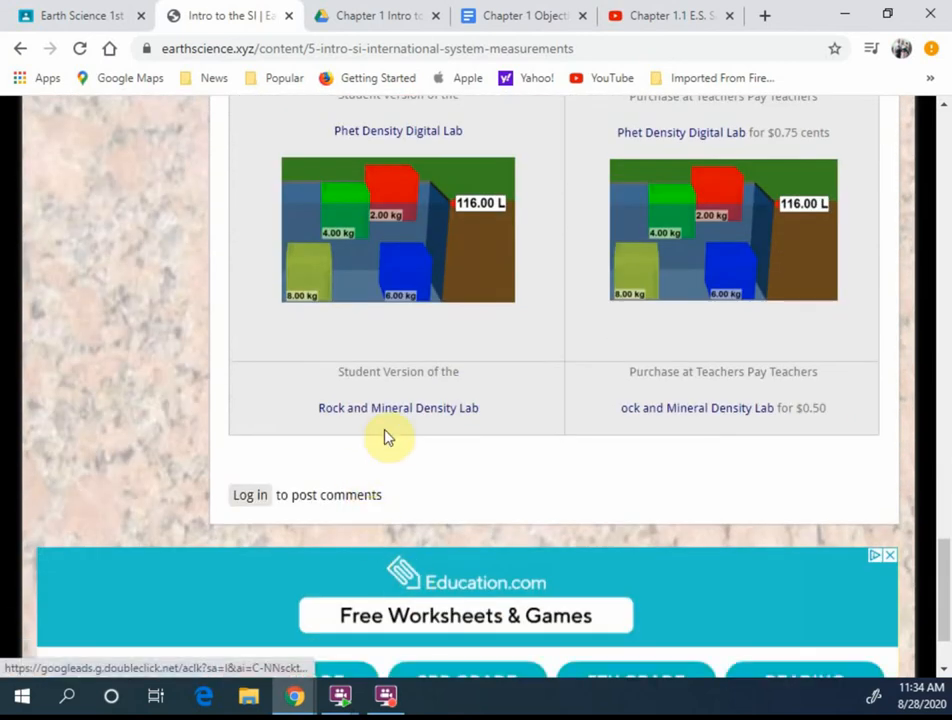
scroll(up, 3)
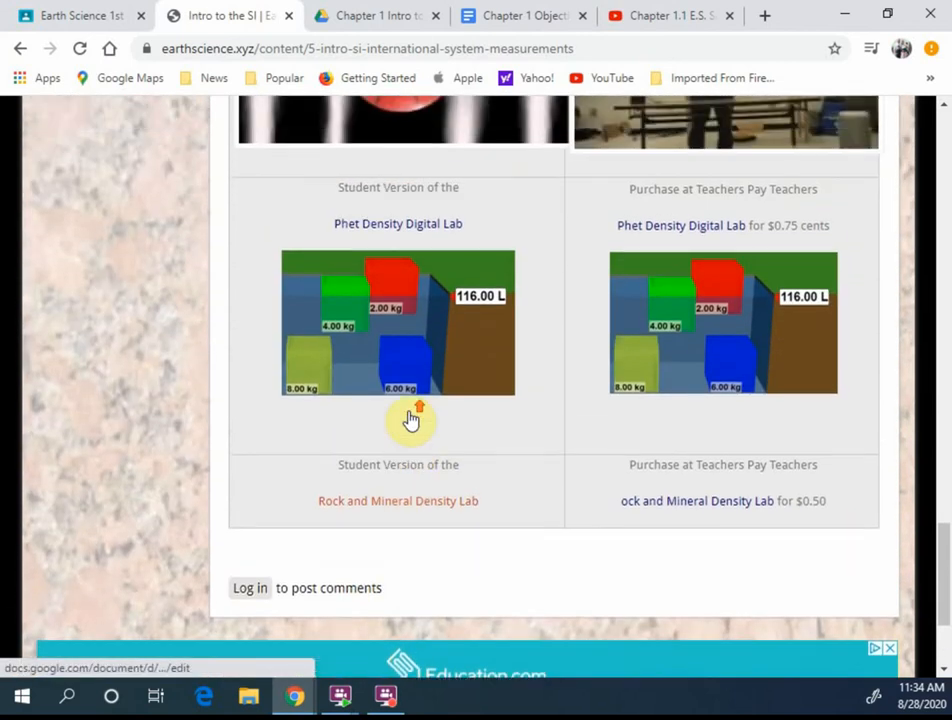
scroll(up, 3)
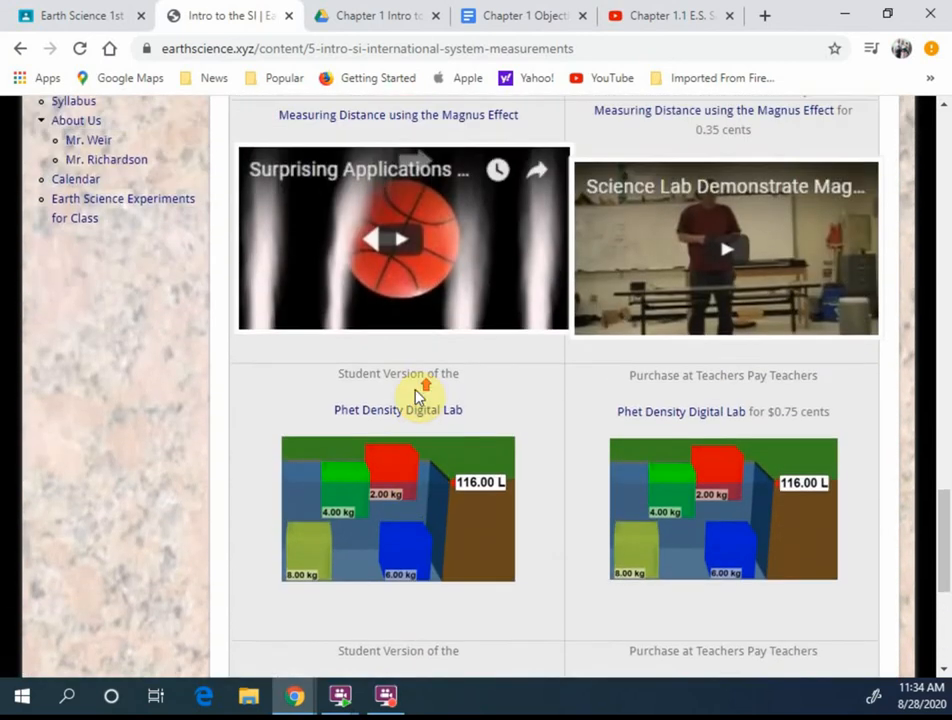
scroll(up, 3)
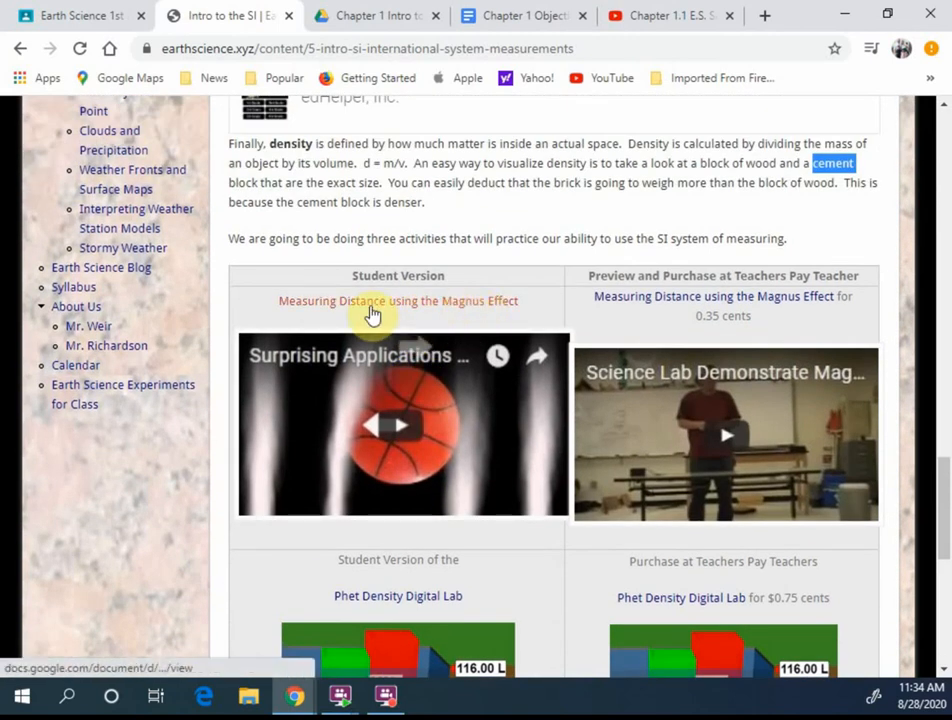
mouse_move(437, 330)
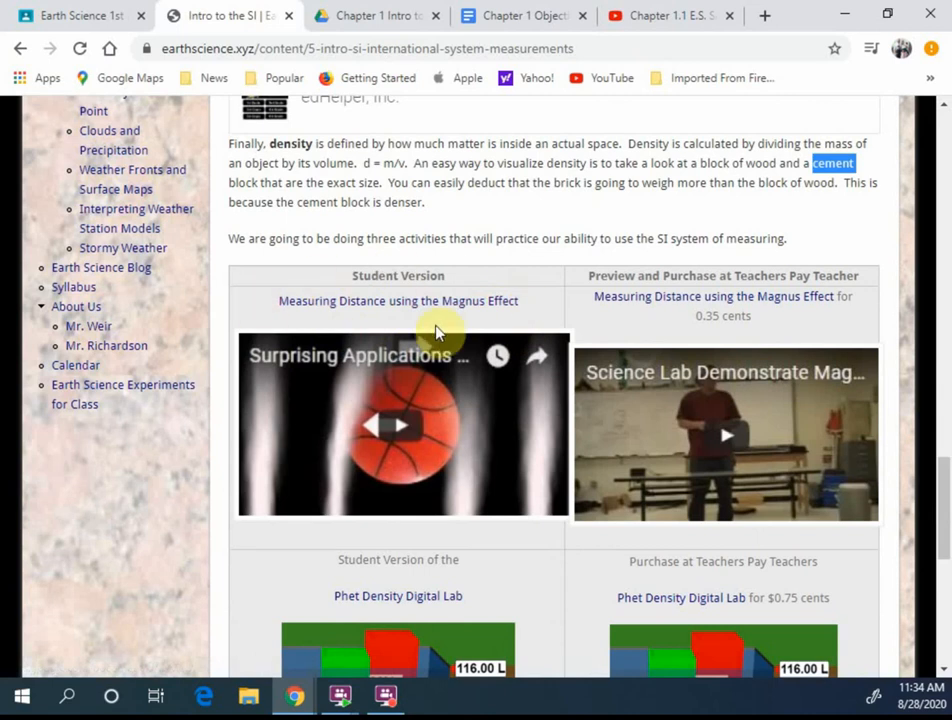
mouse_move(500, 322)
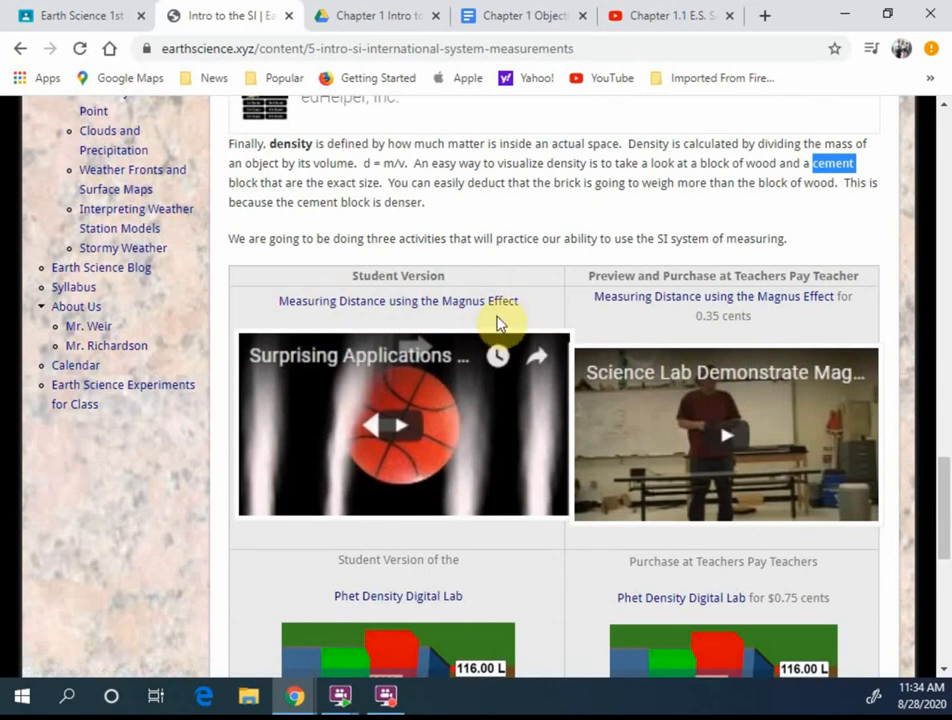
mouse_move(427, 390)
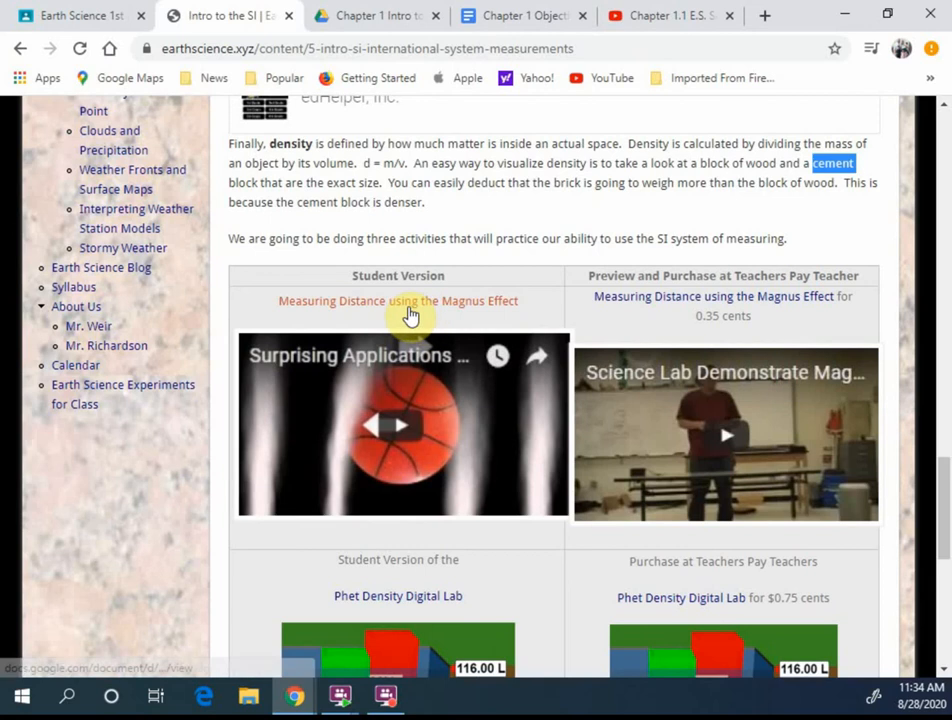
mouse_move(443, 396)
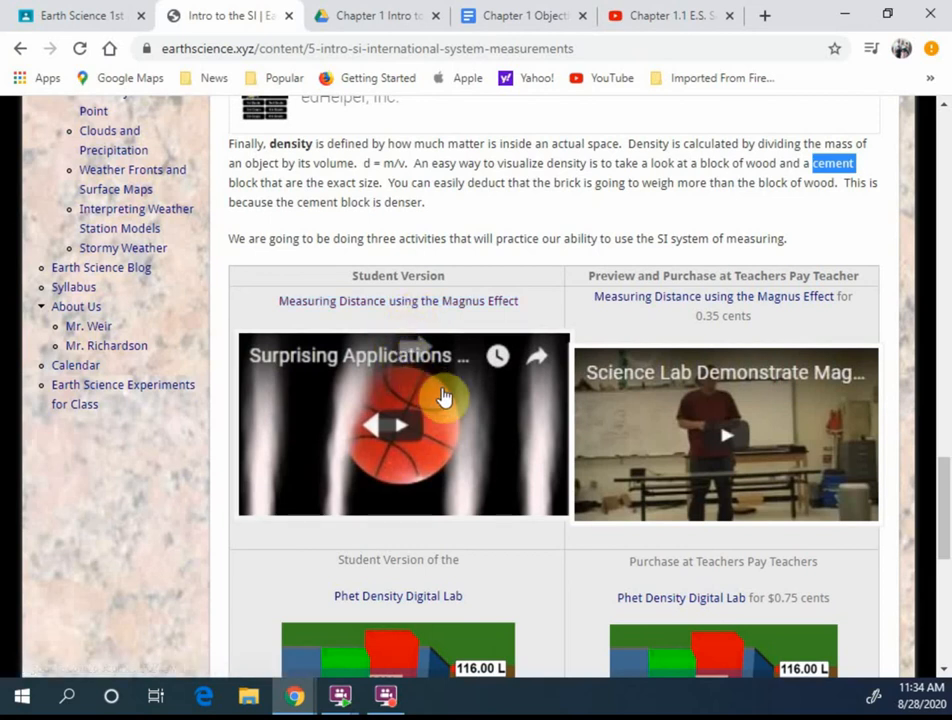
mouse_move(443, 398)
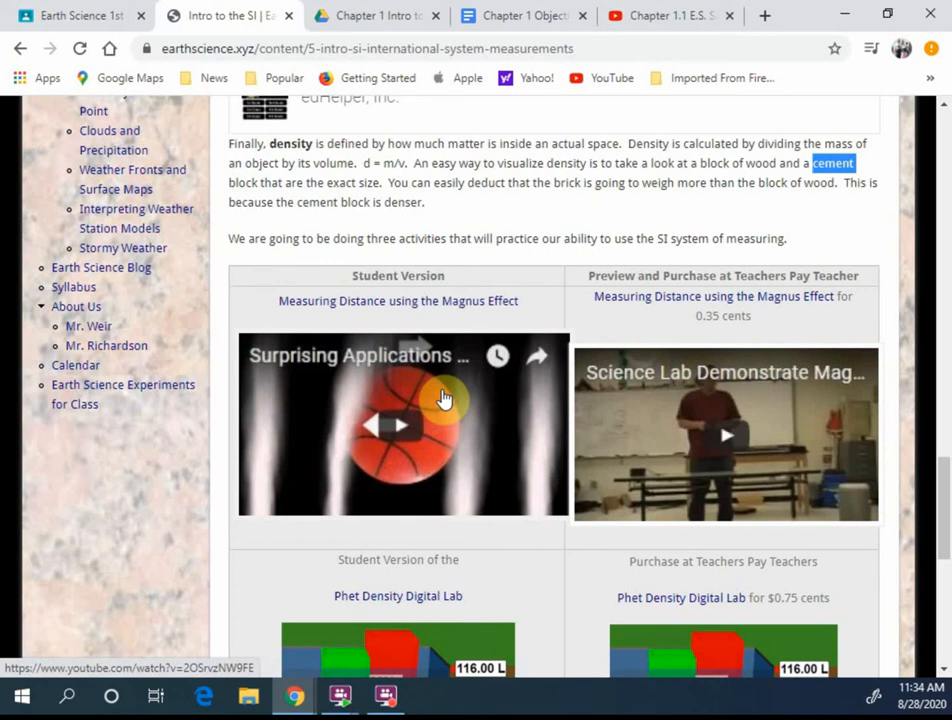
mouse_move(448, 415)
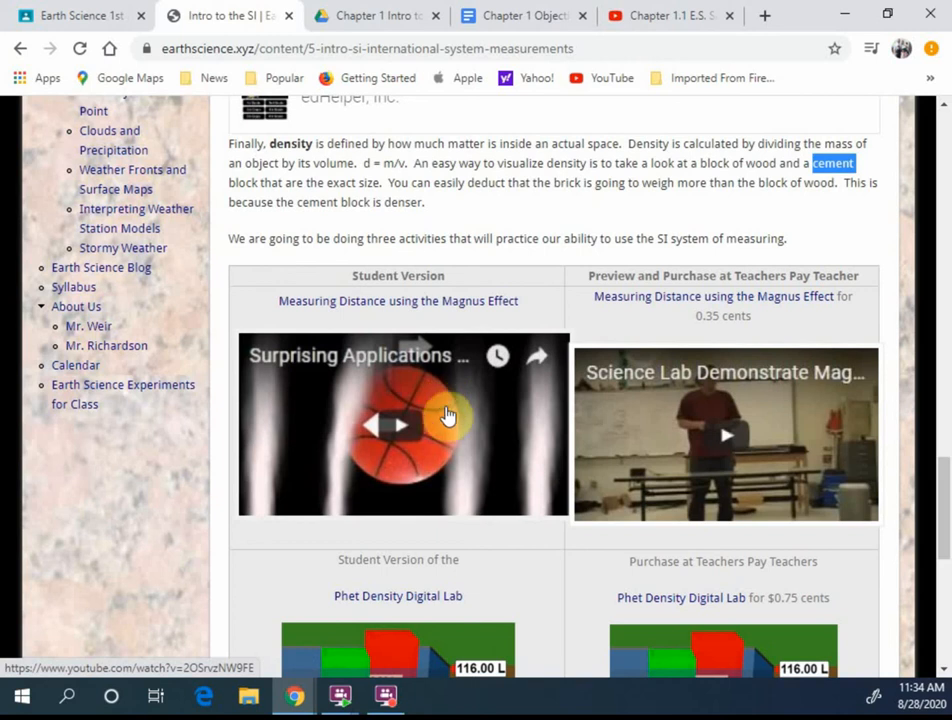
mouse_move(483, 307)
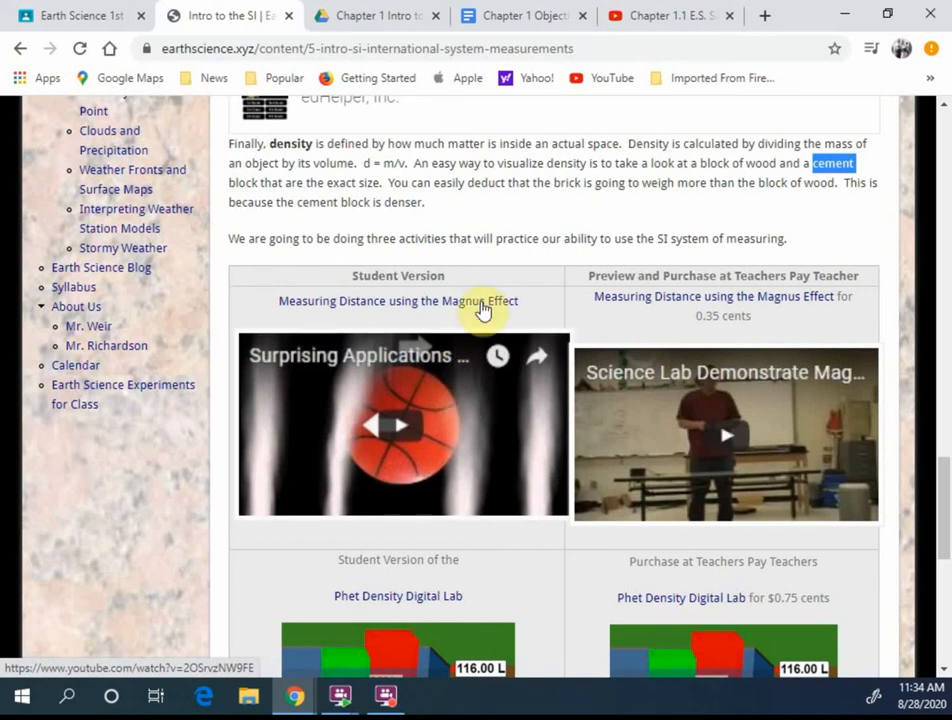